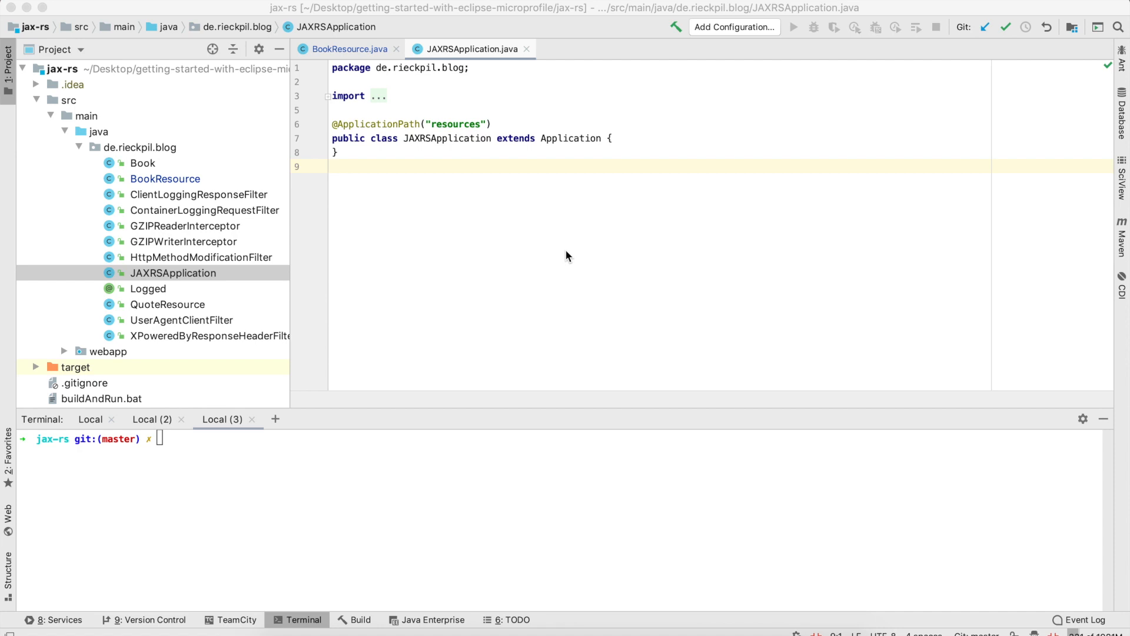
{"action": "mouse_move", "coordinate": [502, 240]}
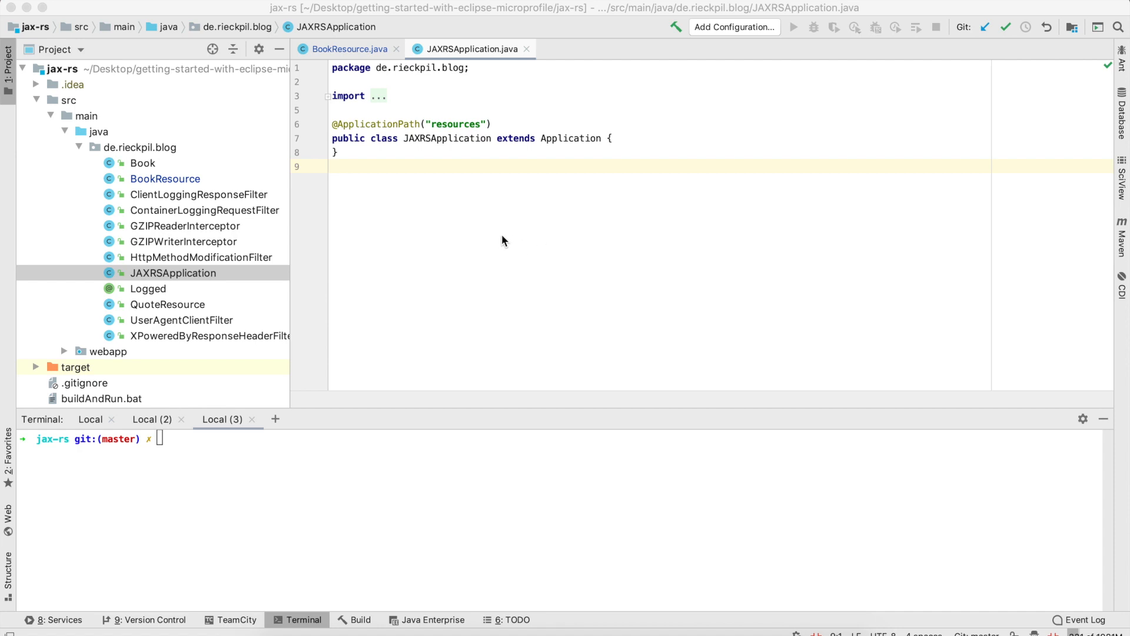
{"action": "mouse_move", "coordinate": [429, 95]}
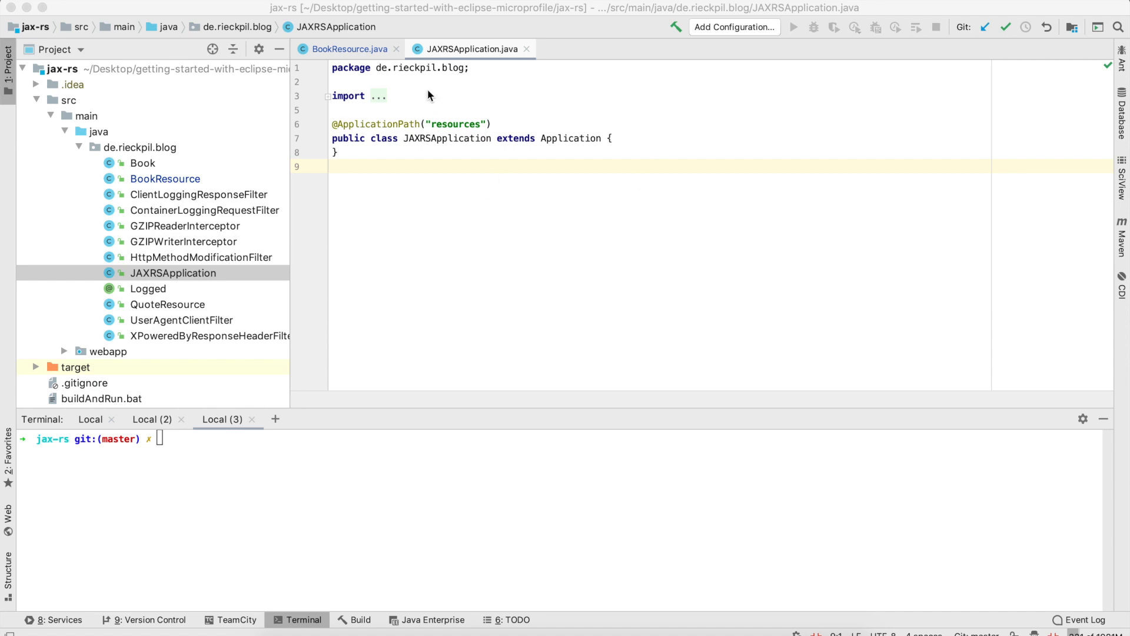
{"action": "mouse_move", "coordinate": [447, 97]}
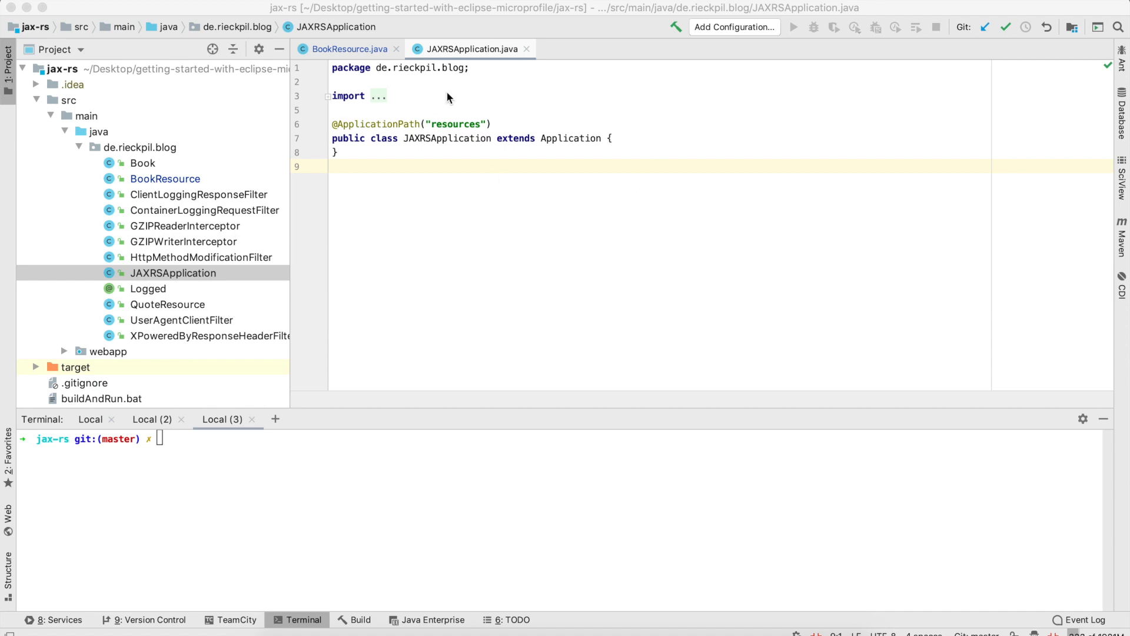
{"action": "mouse_move", "coordinate": [532, 121]}
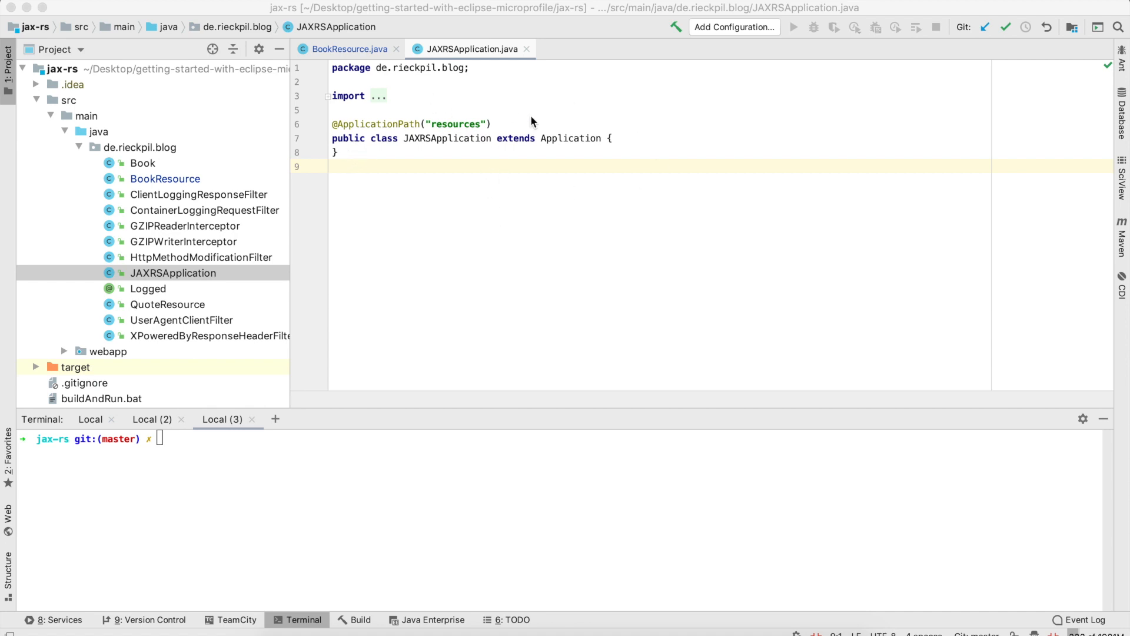
{"action": "mouse_move", "coordinate": [414, 146]}
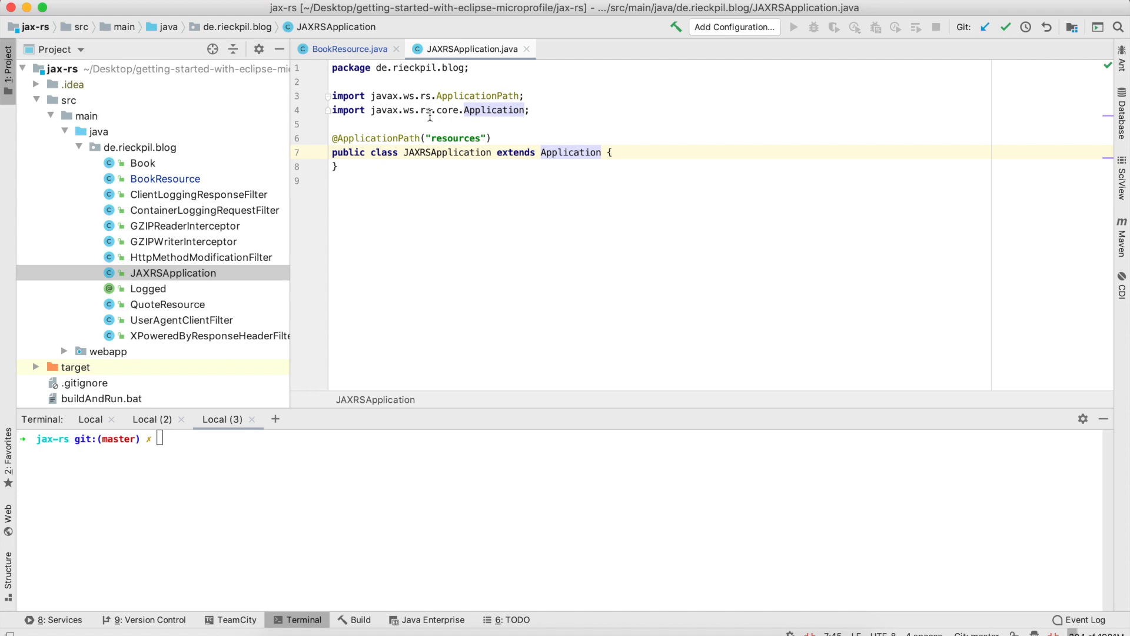
{"action": "mouse_move", "coordinate": [342, 139]}
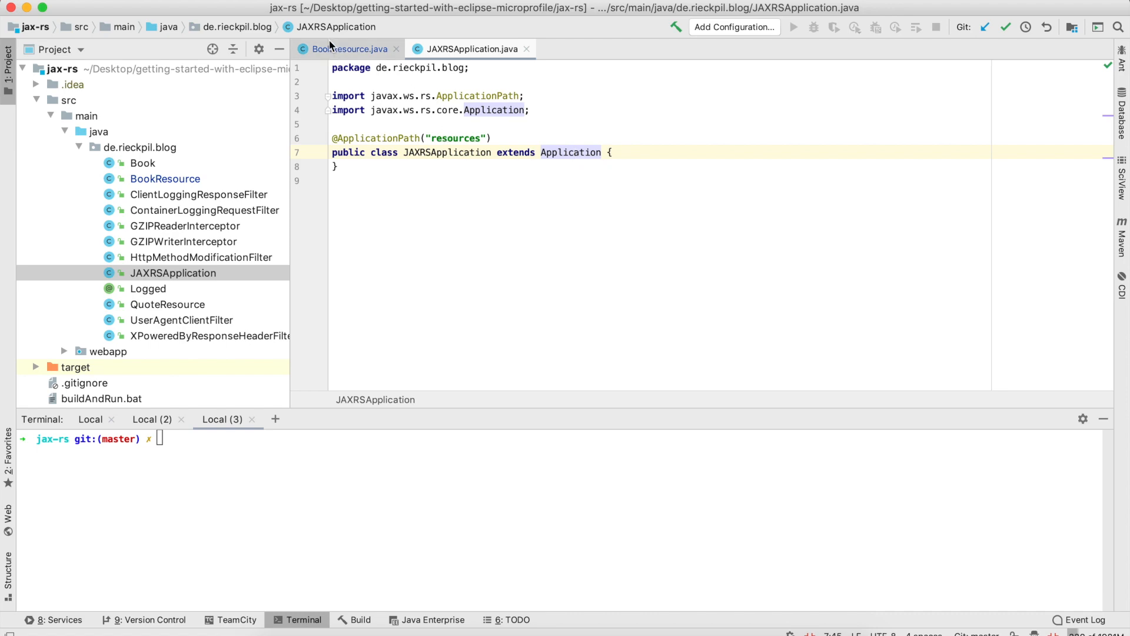
{"action": "left_click", "coordinate": [348, 49]}
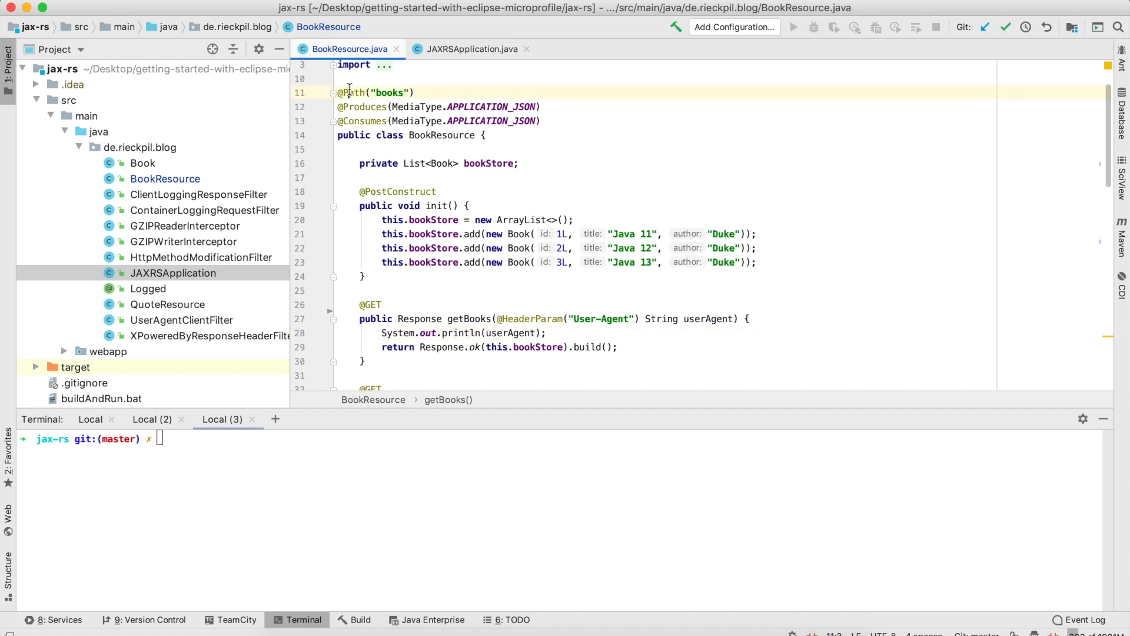
{"action": "double_click", "coordinate": [352, 92]}
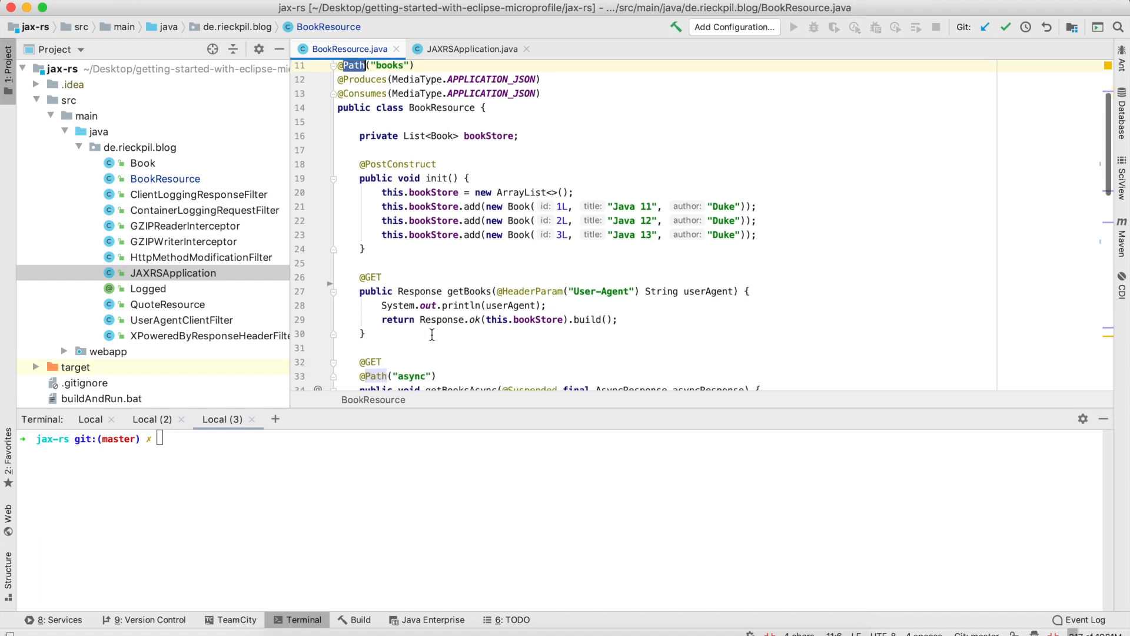
{"action": "scroll", "scroll_direction": "down", "scroll_amount": 3}
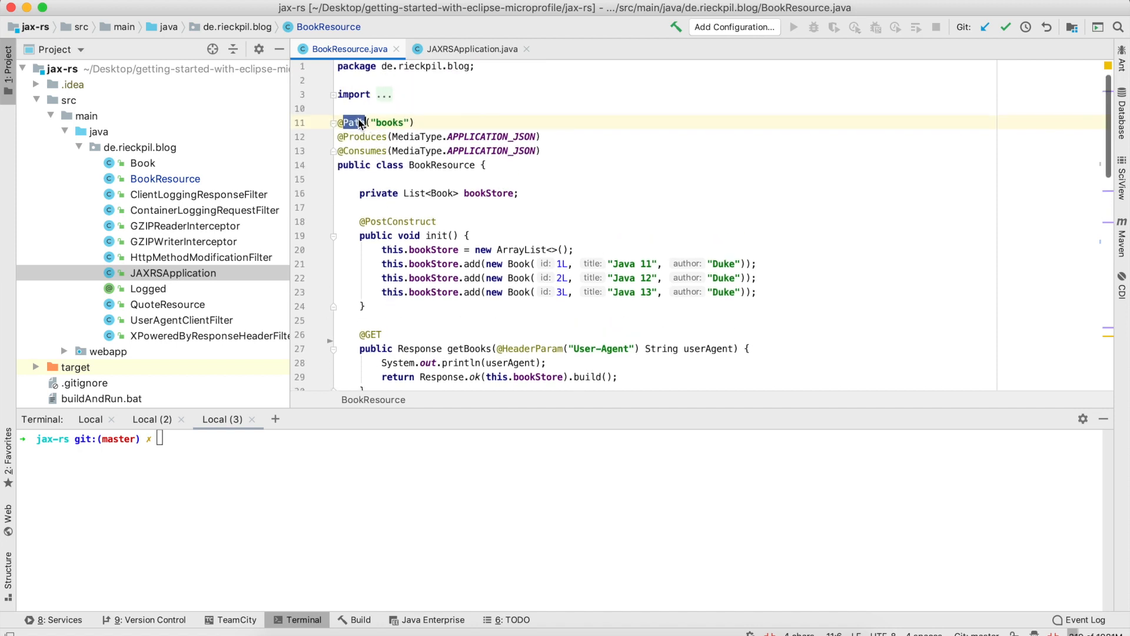
{"action": "scroll", "scroll_direction": "down", "scroll_amount": 3}
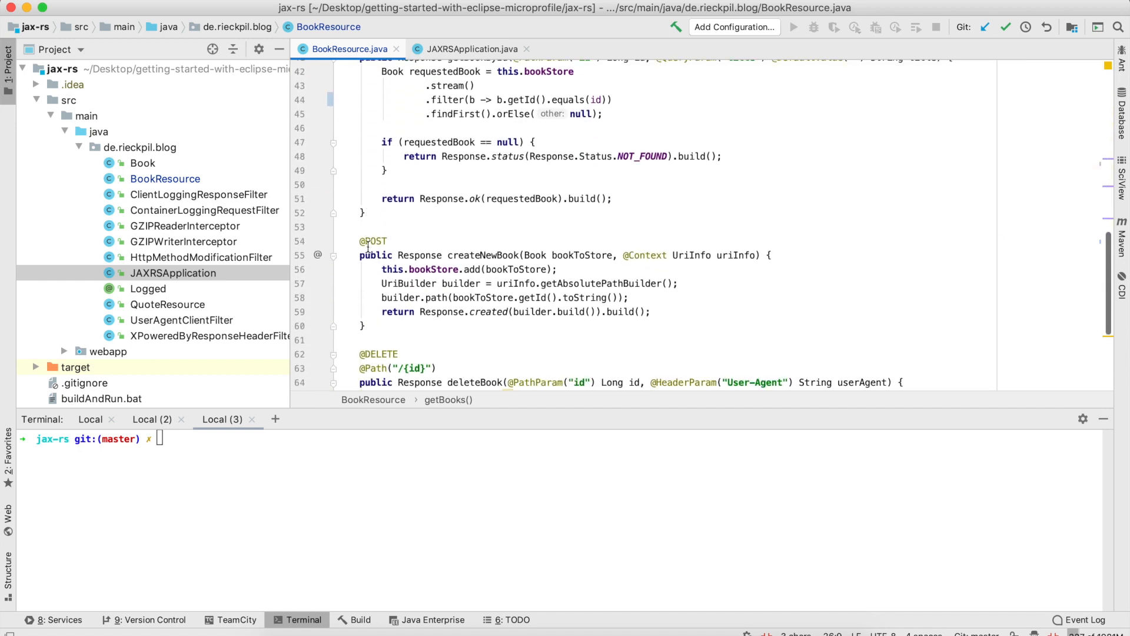
{"action": "left_click", "coordinate": [373, 240]}
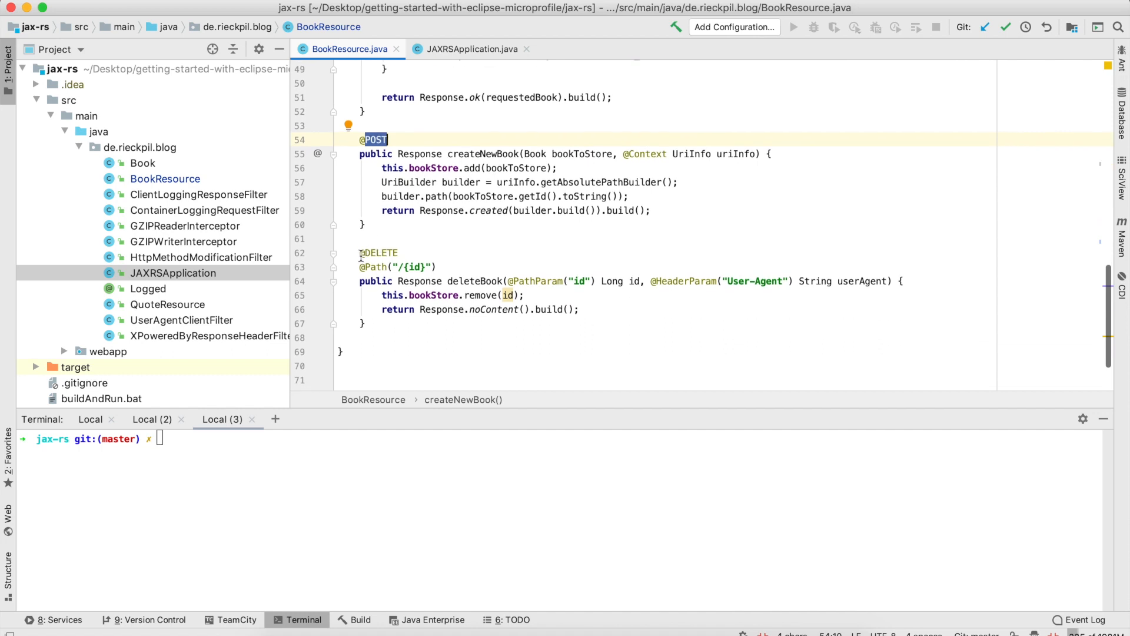
{"action": "scroll", "scroll_direction": "down", "scroll_amount": 3}
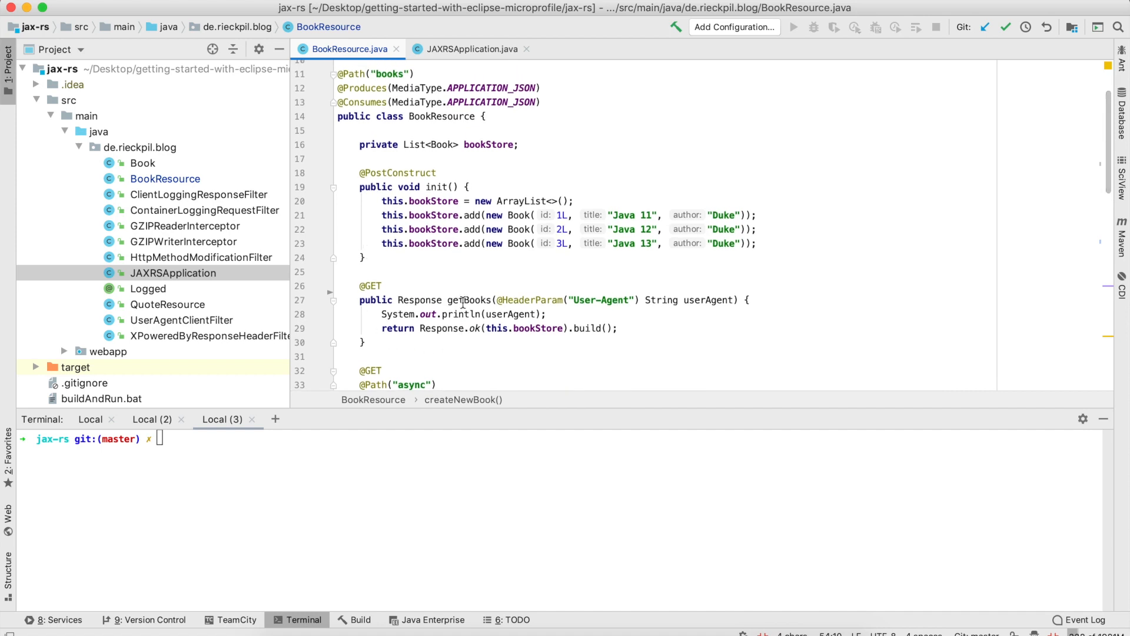
{"action": "mouse_move", "coordinate": [520, 165]}
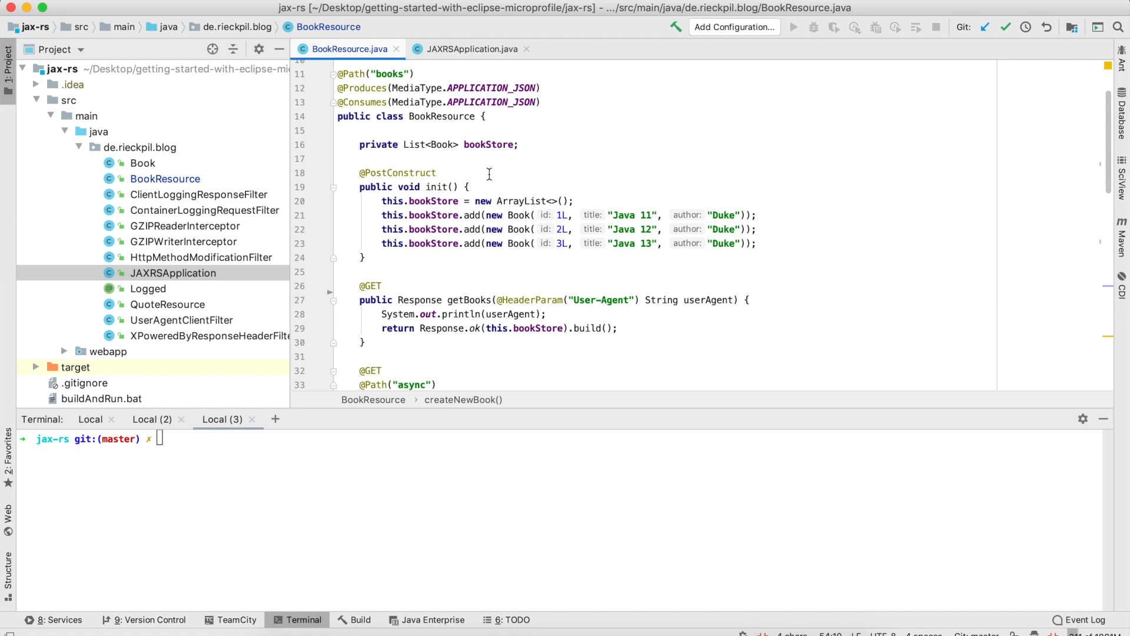
{"action": "mouse_move", "coordinate": [428, 164]}
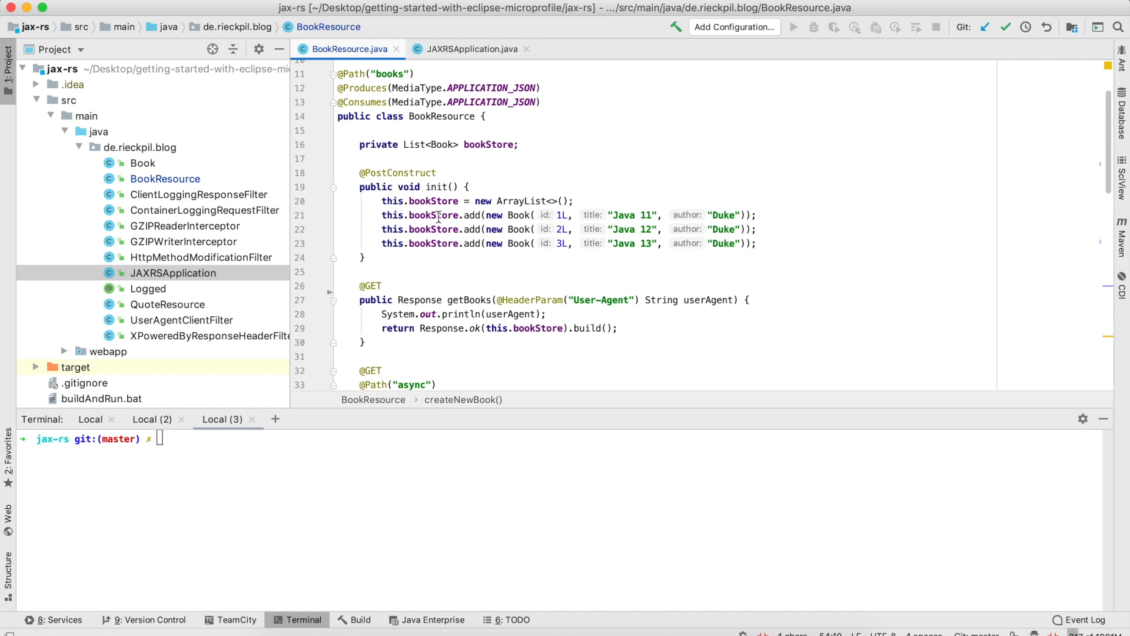
{"action": "scroll", "scroll_direction": "down", "scroll_amount": 3}
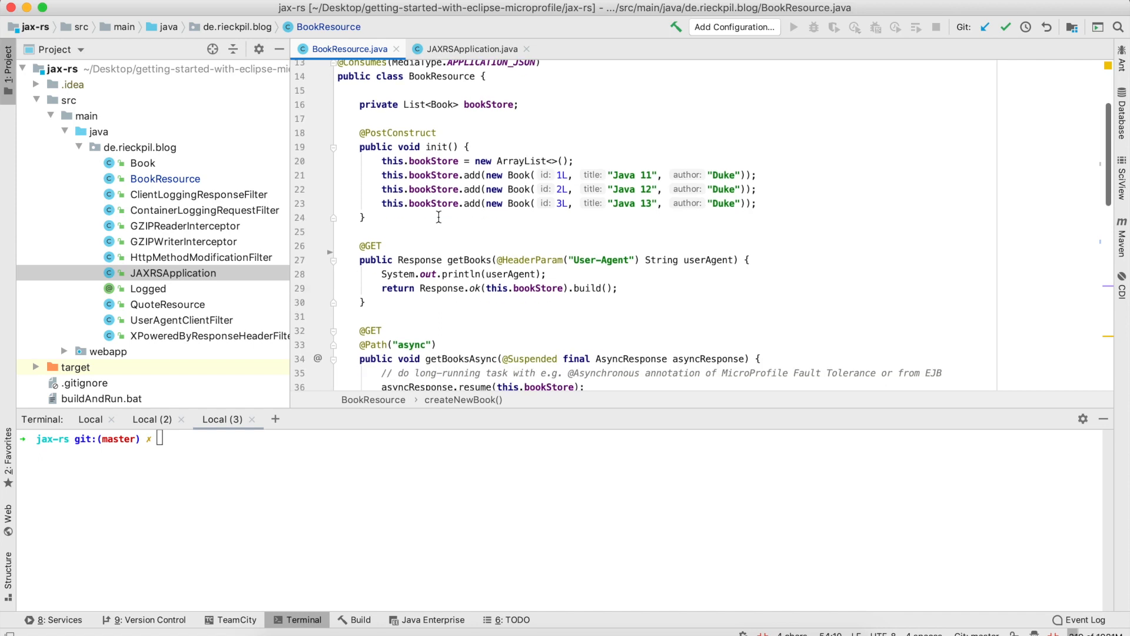
{"action": "mouse_move", "coordinate": [489, 259]}
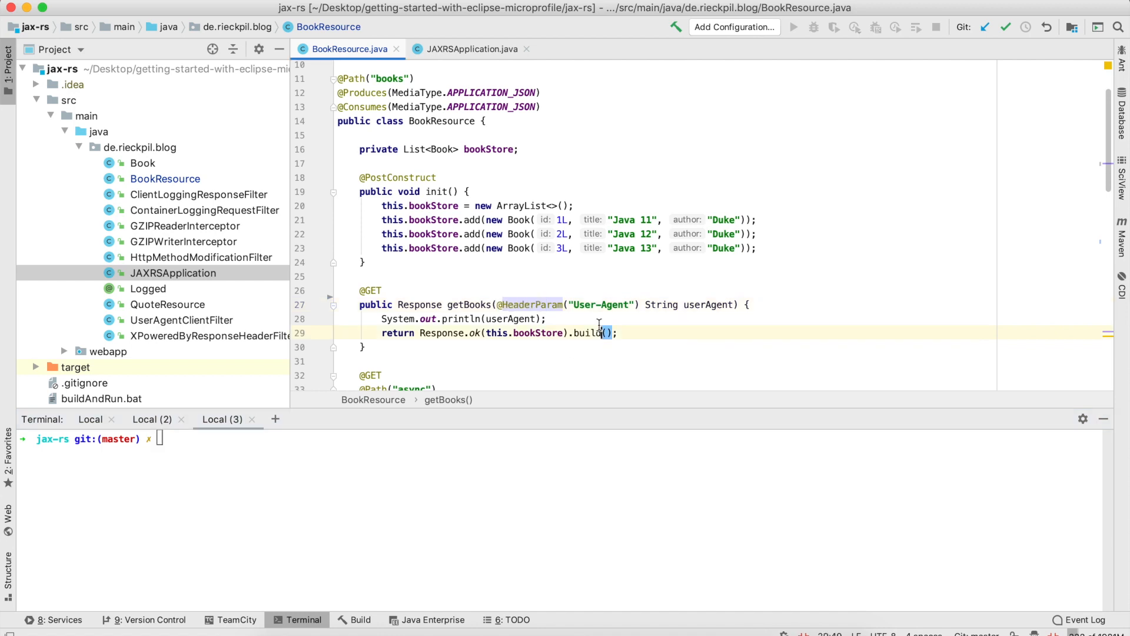
Clear the curl terminal and show the server console with the logged curl/7.54.0 User-Agent.
{"action": "type", "text": "clear"}
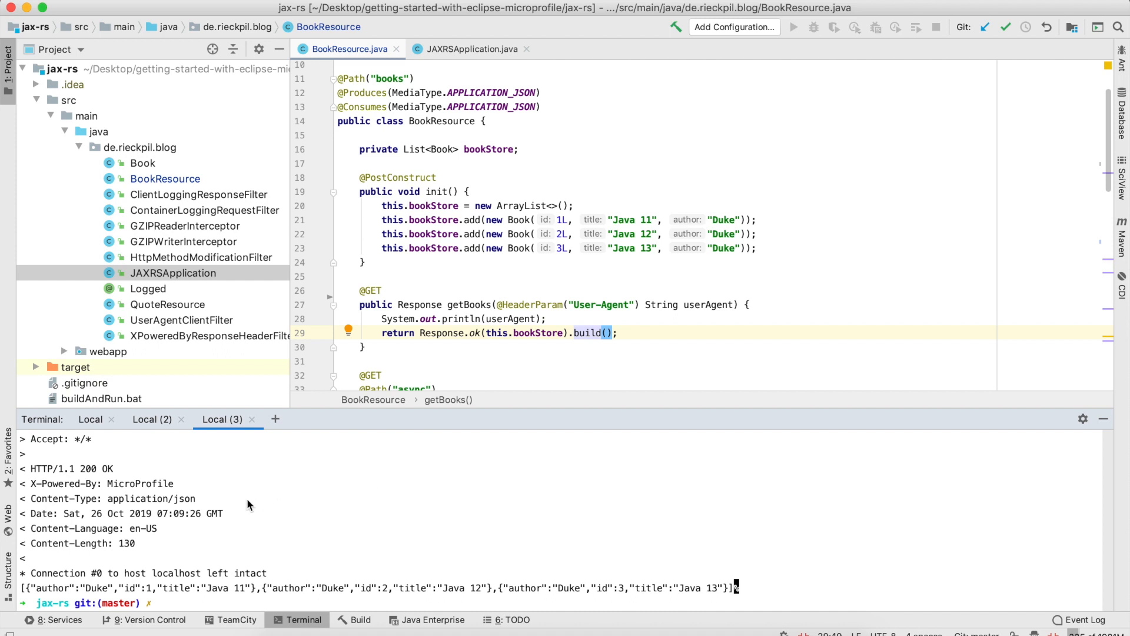
{"action": "mouse_move", "coordinate": [126, 596]}
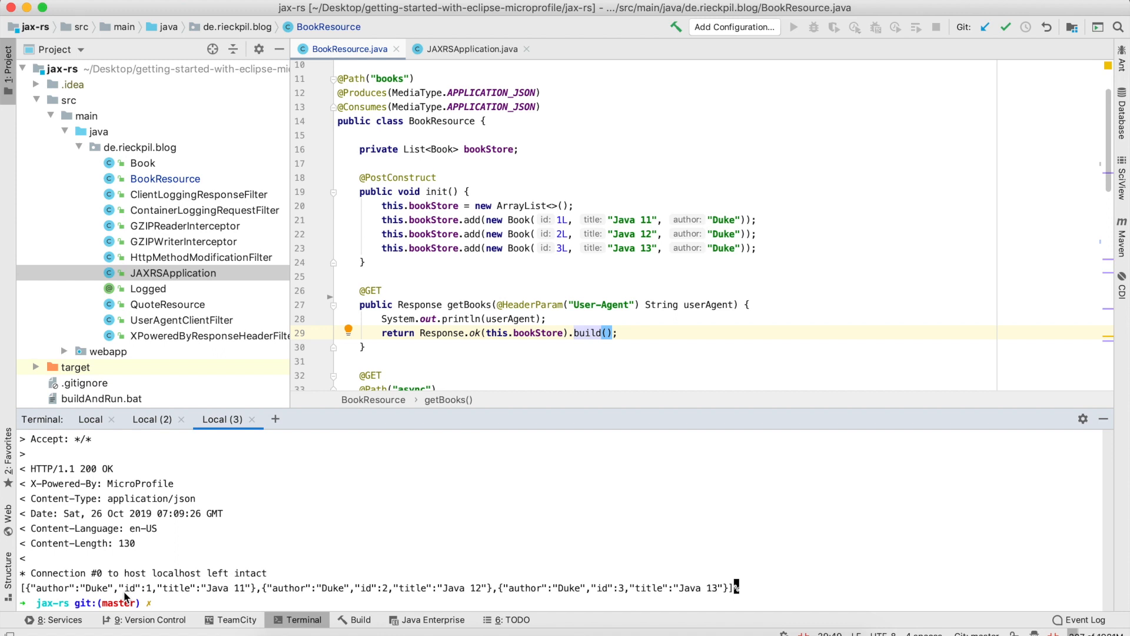
{"action": "left_click", "coordinate": [91, 420]}
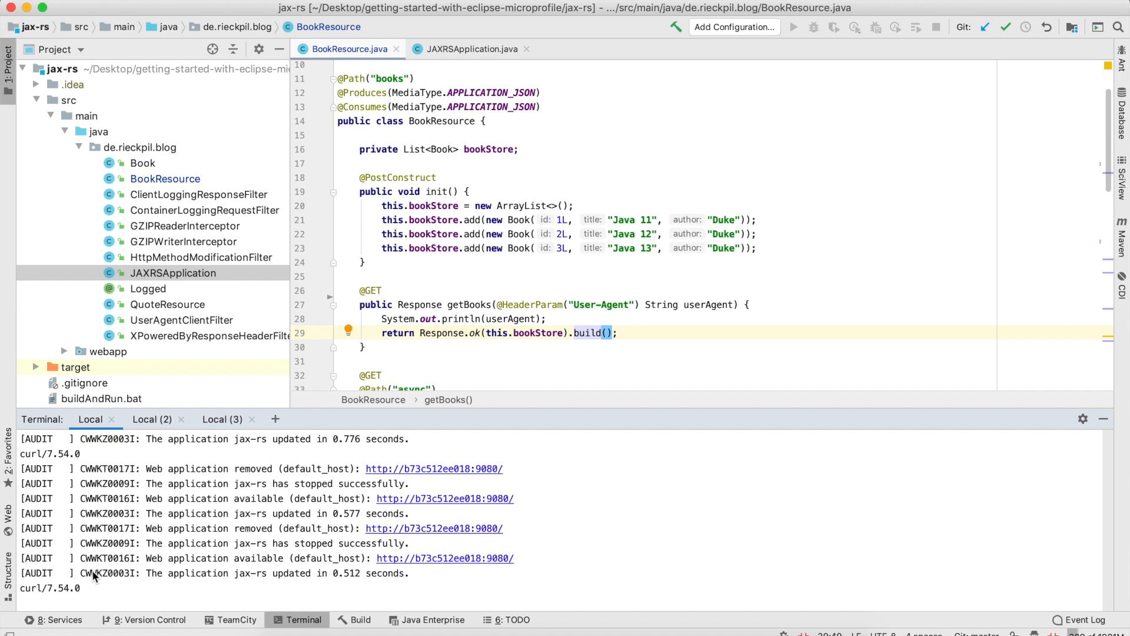
{"action": "mouse_move", "coordinate": [32, 593]}
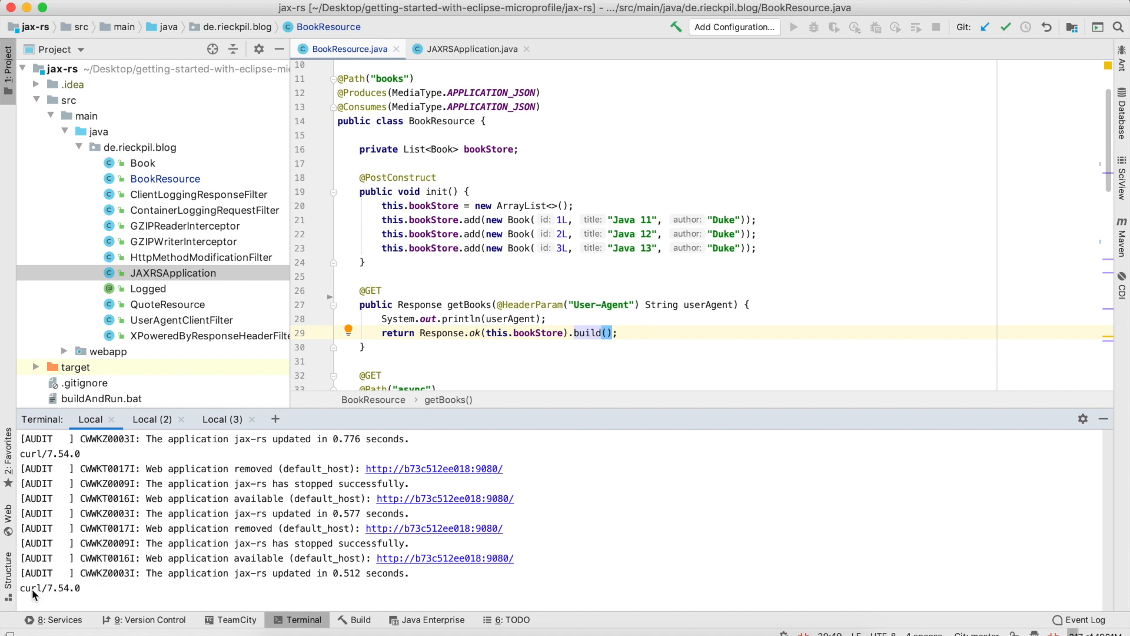
{"action": "mouse_move", "coordinate": [607, 323]}
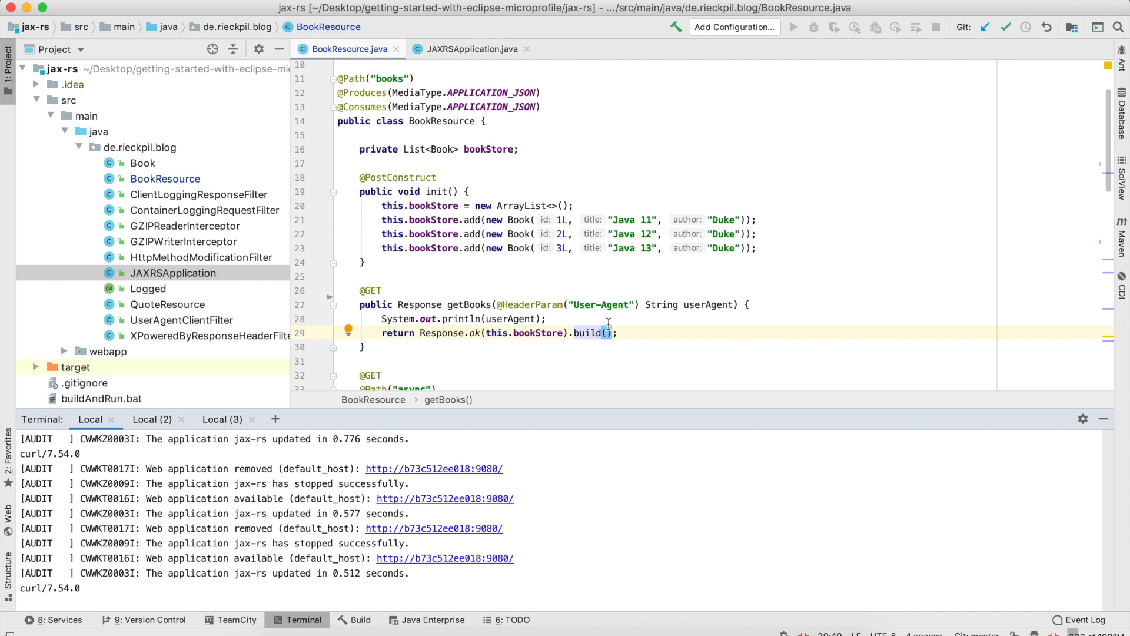
{"action": "mouse_move", "coordinate": [485, 294]}
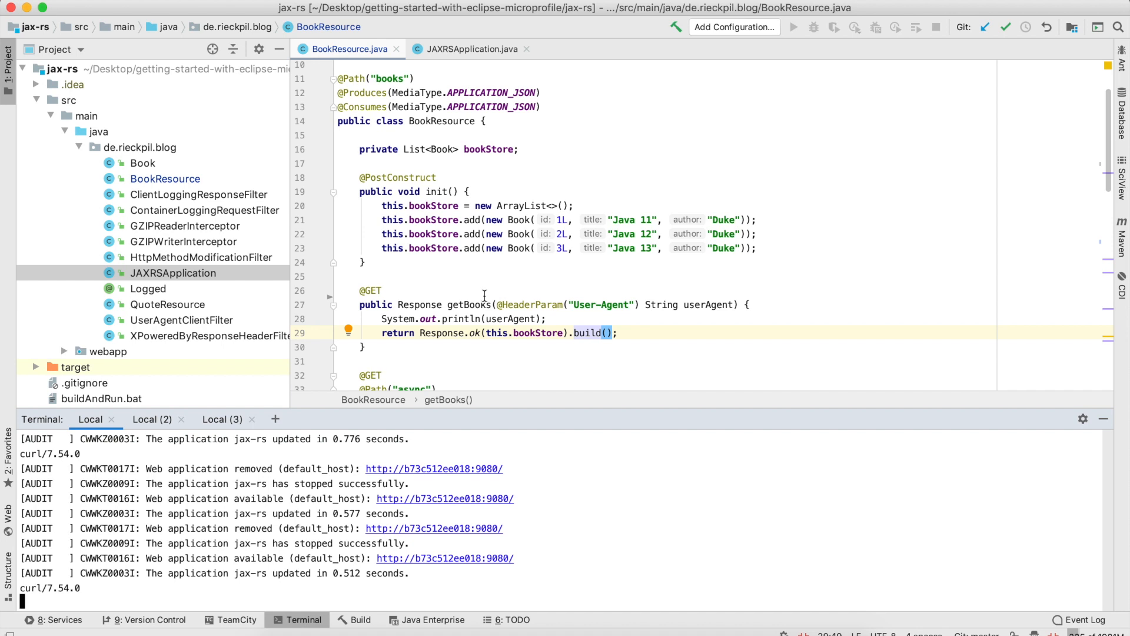
{"action": "mouse_move", "coordinate": [383, 307]}
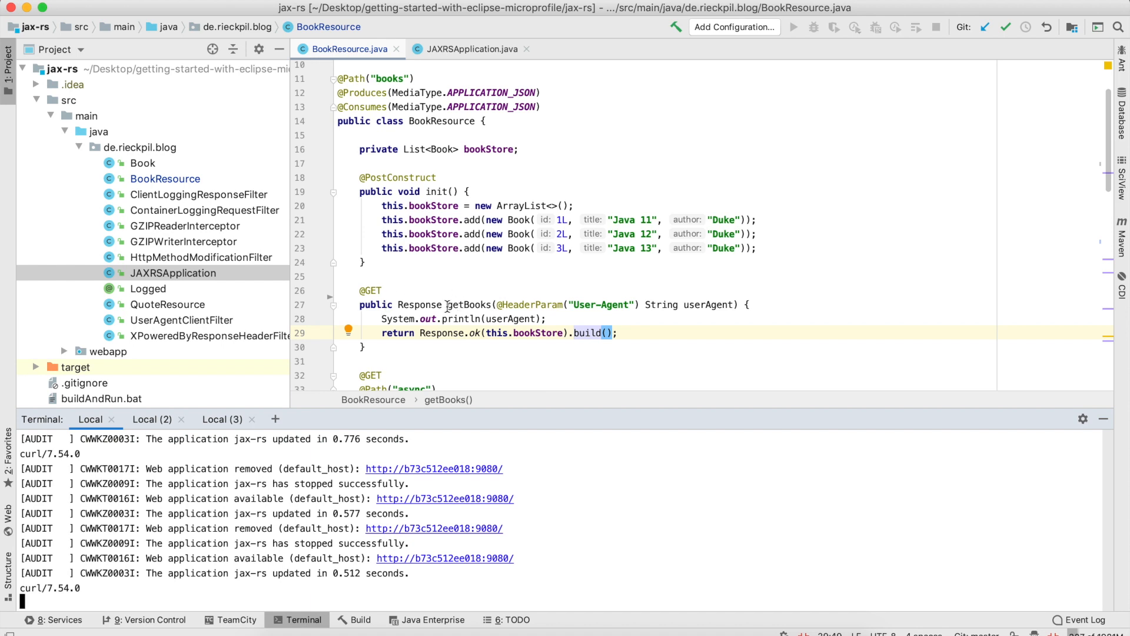
{"action": "mouse_move", "coordinate": [355, 108]}
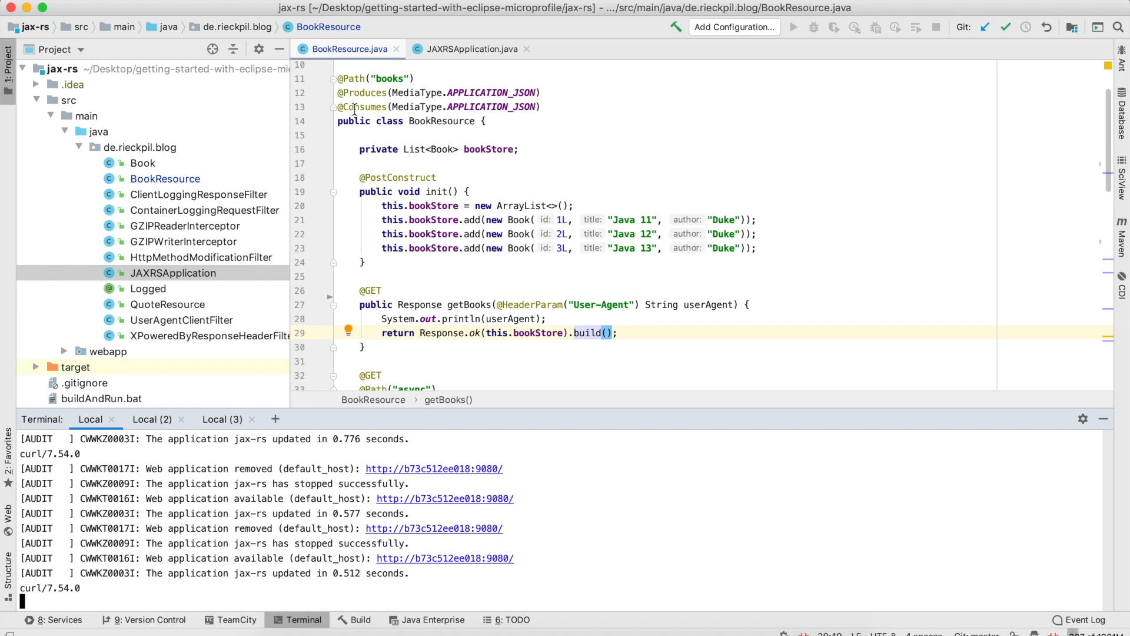
{"action": "mouse_move", "coordinate": [366, 92]}
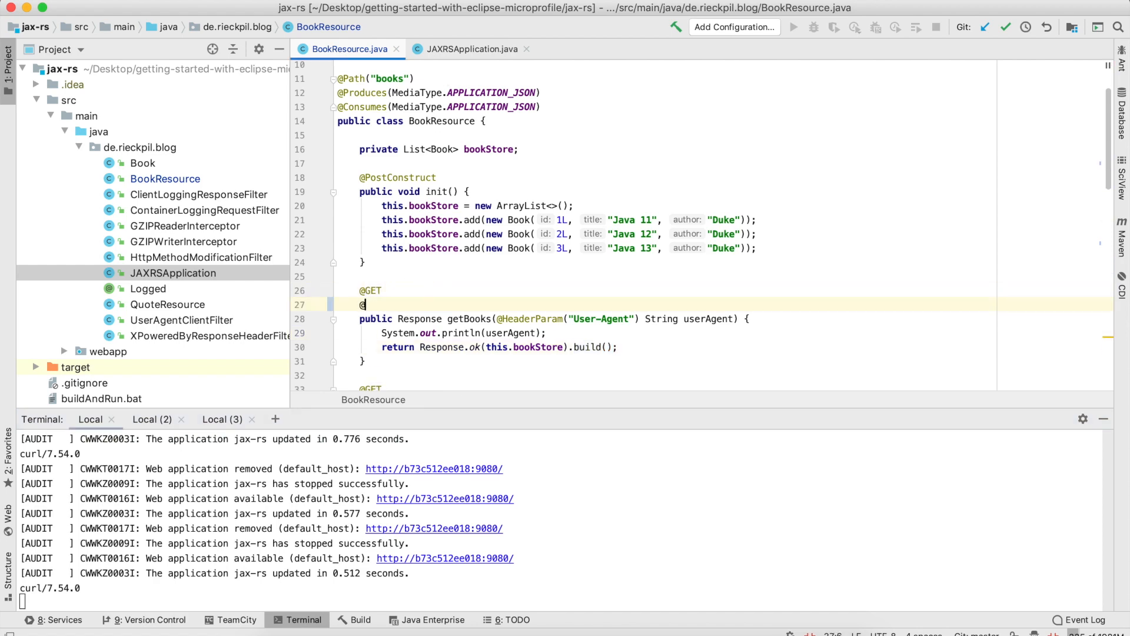
{"action": "type", "text": "Produces"}
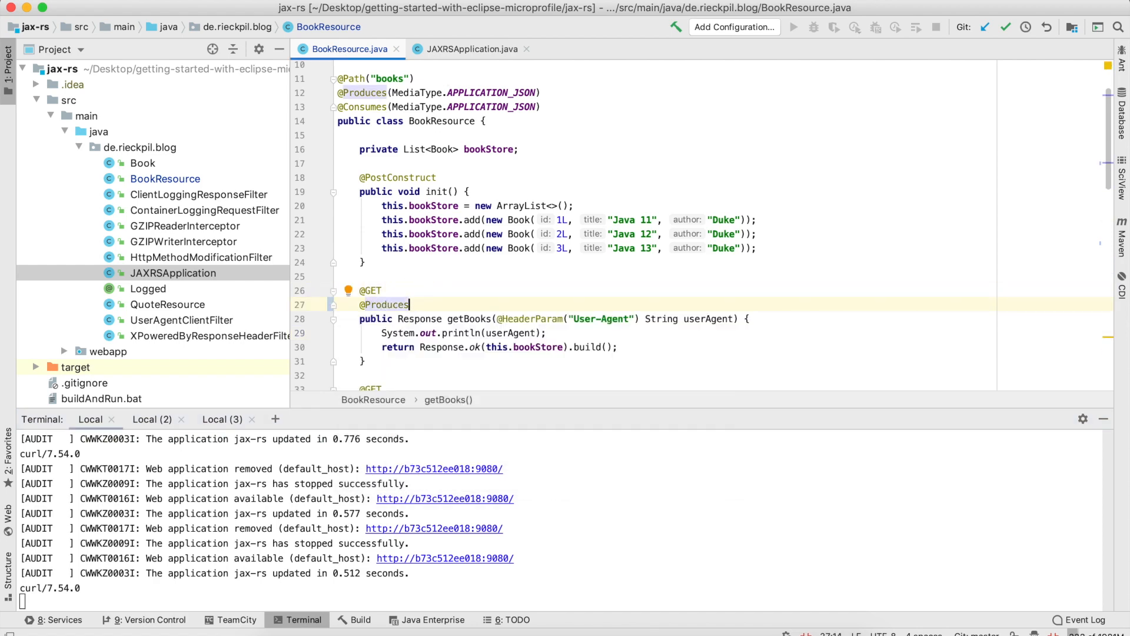
{"action": "type", "text": "(MediaType."}
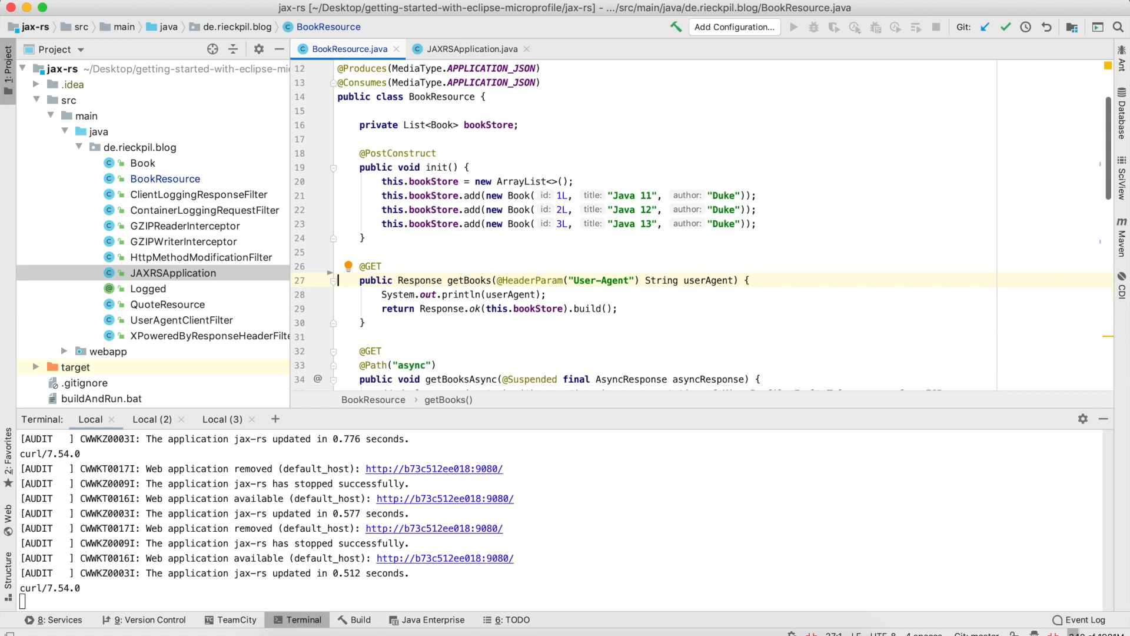
Highlight getBooksAsync's void return type and its resume call returning the books.
{"action": "scroll", "scroll_direction": "down", "scroll_amount": 3}
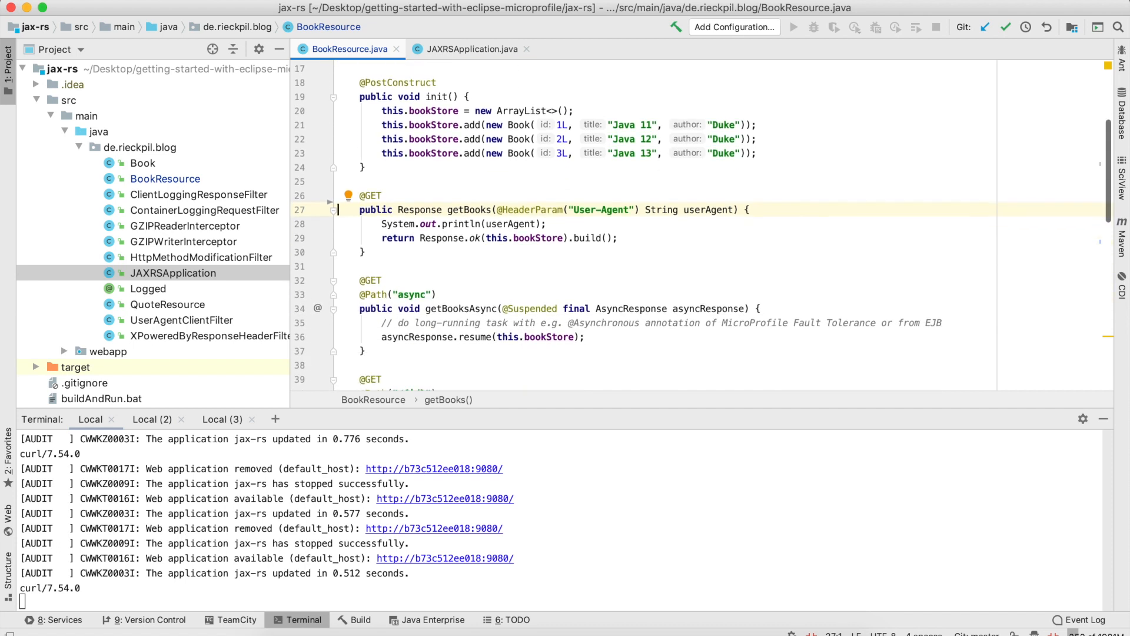
{"action": "scroll", "scroll_direction": "down", "scroll_amount": 3}
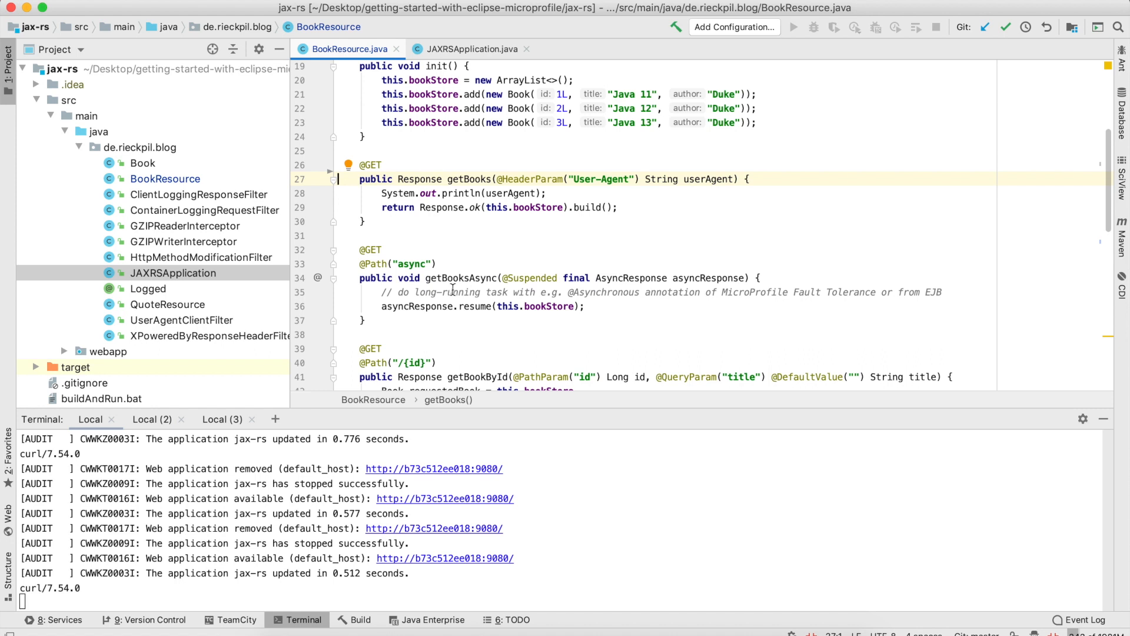
{"action": "double_click", "coordinate": [410, 262]}
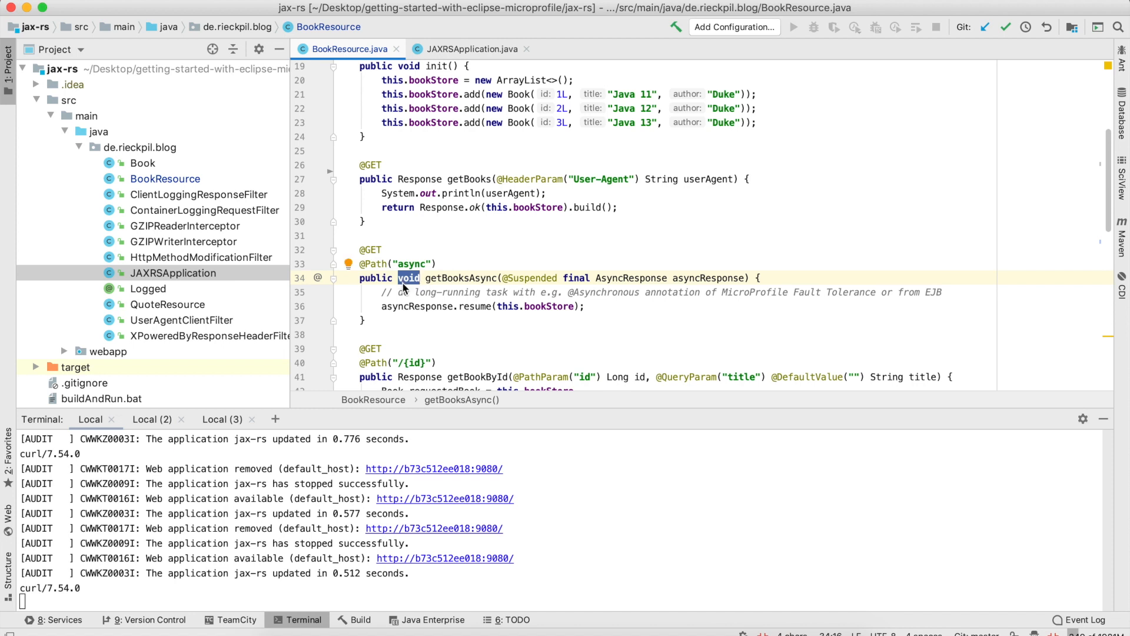
{"action": "mouse_move", "coordinate": [496, 277]}
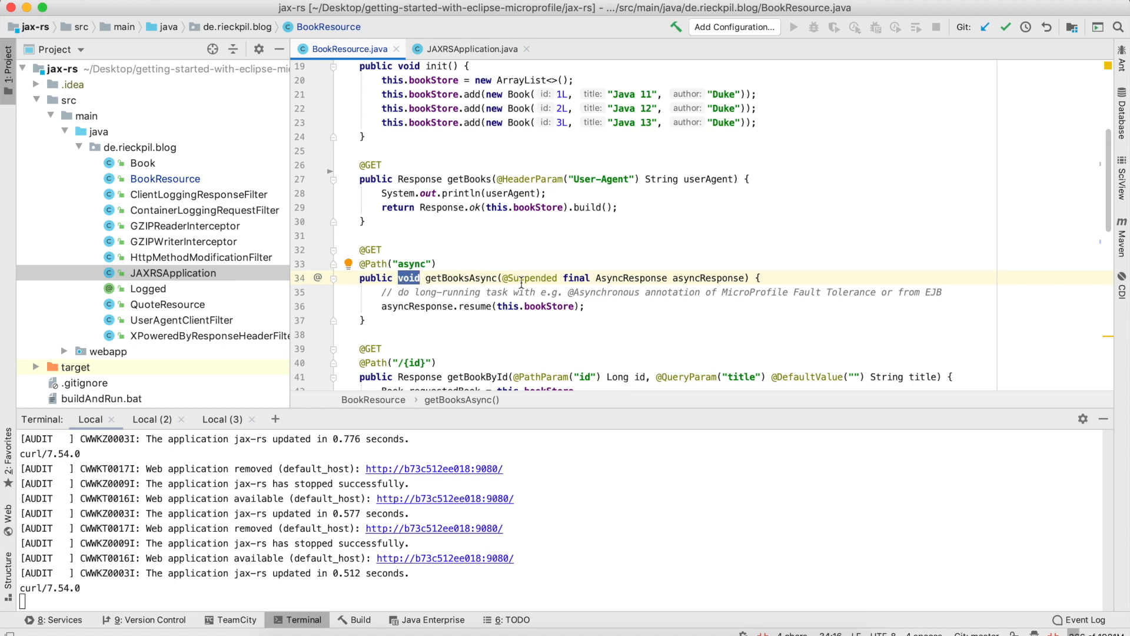
{"action": "mouse_move", "coordinate": [526, 265]}
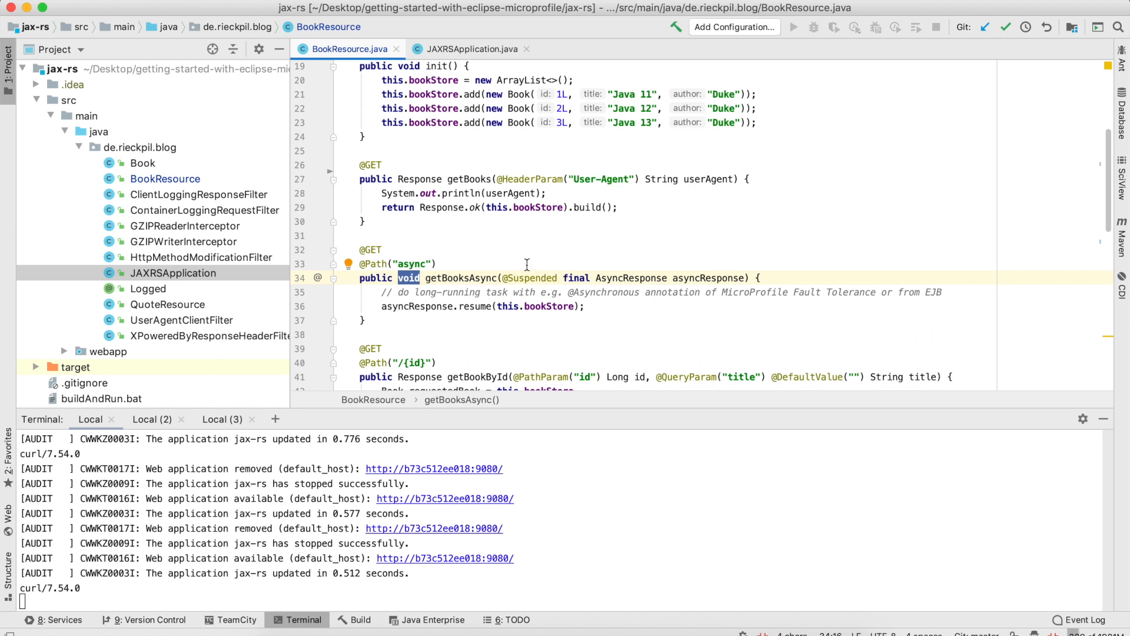
{"action": "mouse_move", "coordinate": [515, 306]}
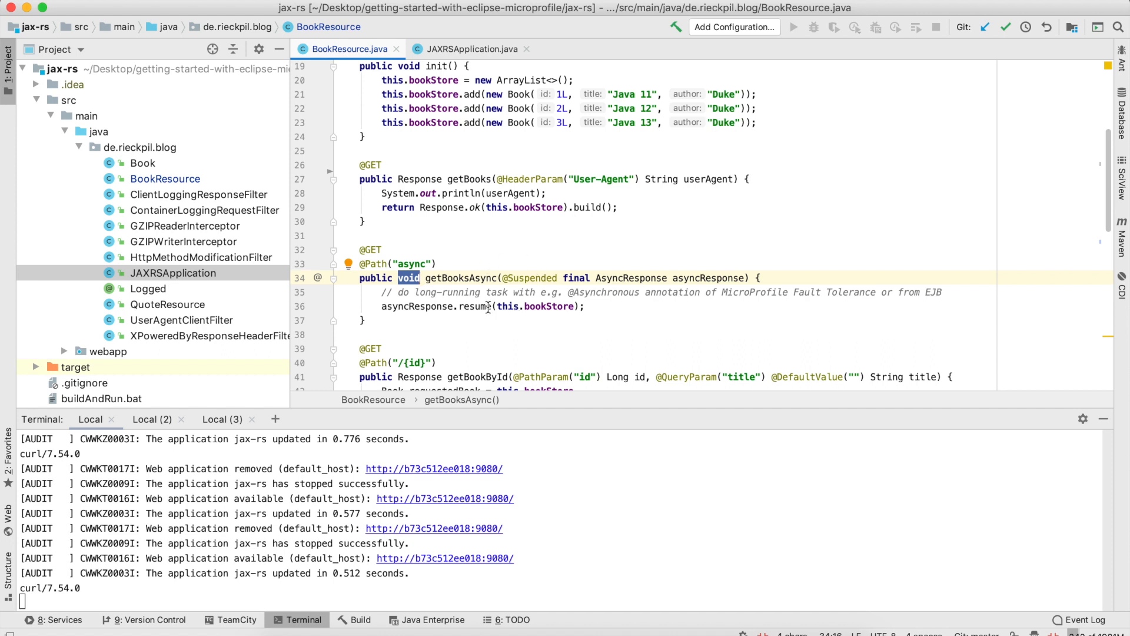
{"action": "double_click", "coordinate": [474, 306]}
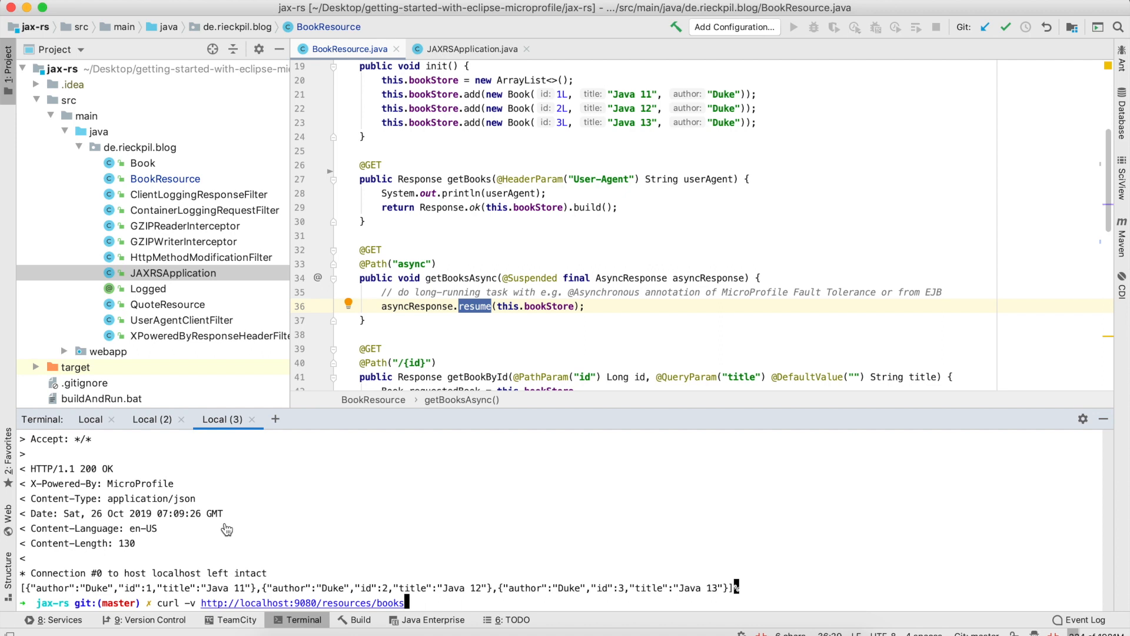
Run curl -v against /resources/books/async and get the three Java books with 200 OK.
{"action": "type", "text": "as"}
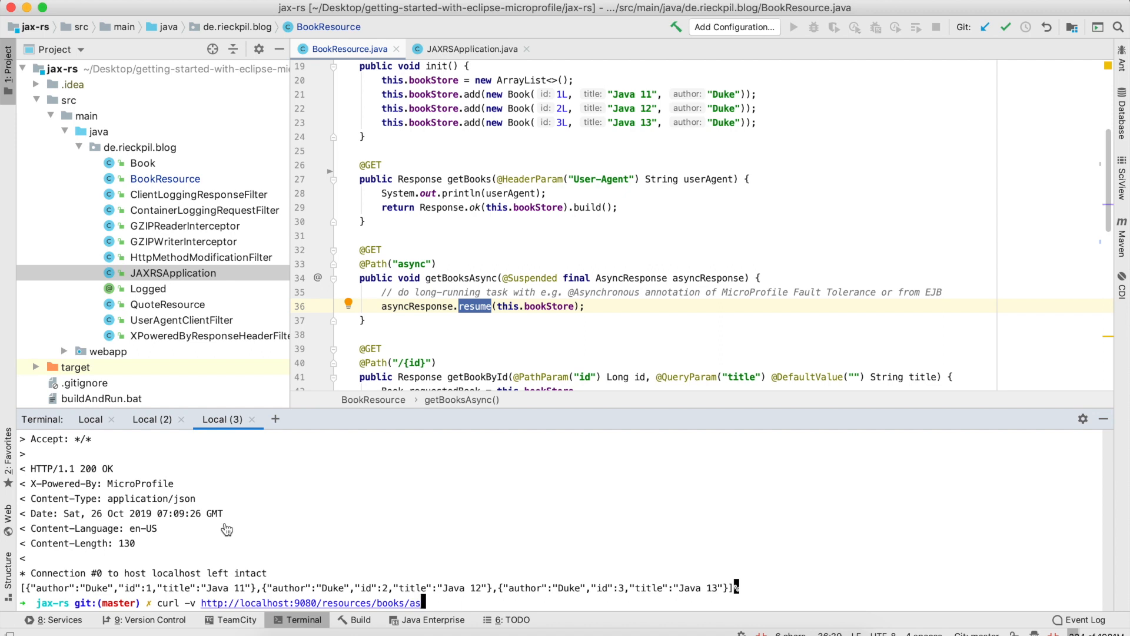
{"action": "key", "text": "Return"}
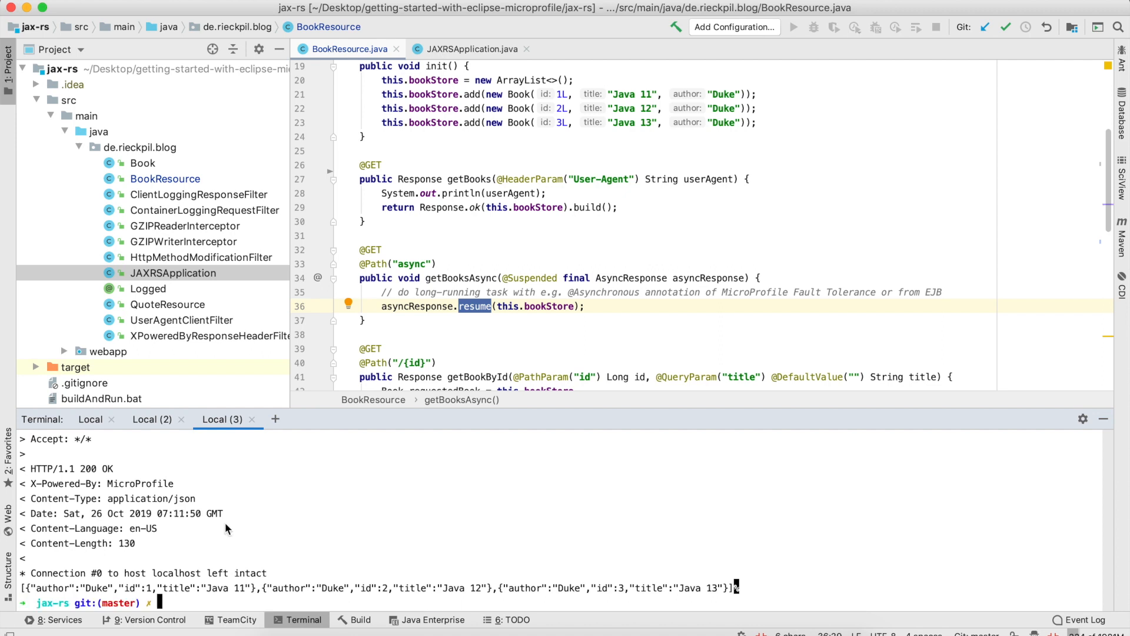
{"action": "mouse_move", "coordinate": [197, 542]}
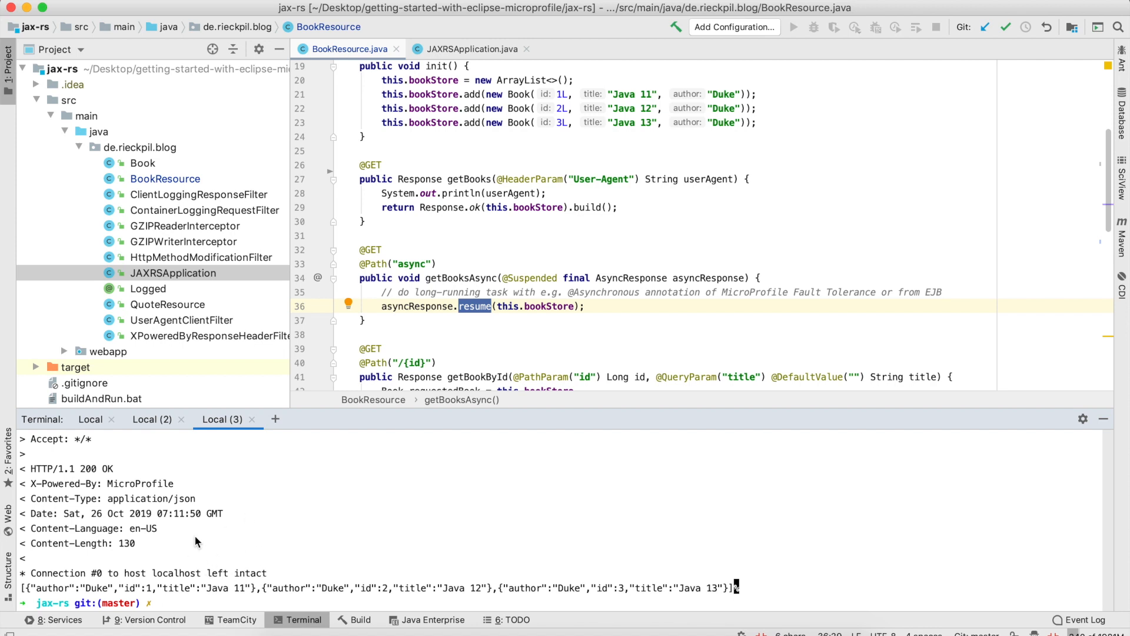
{"action": "mouse_move", "coordinate": [329, 362]}
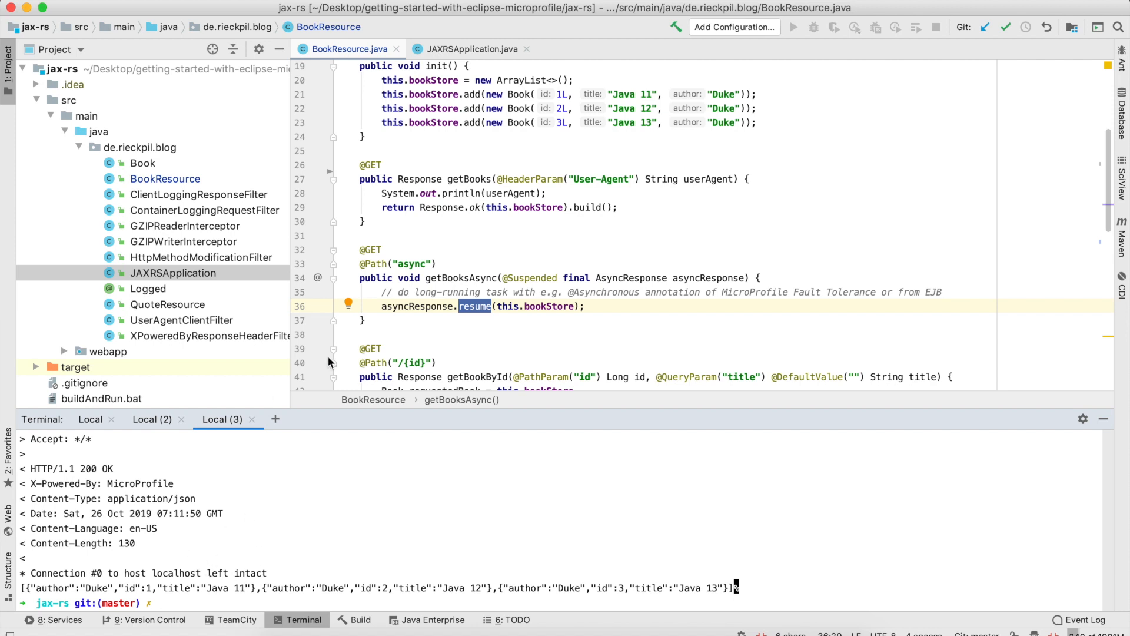
{"action": "mouse_move", "coordinate": [424, 316]}
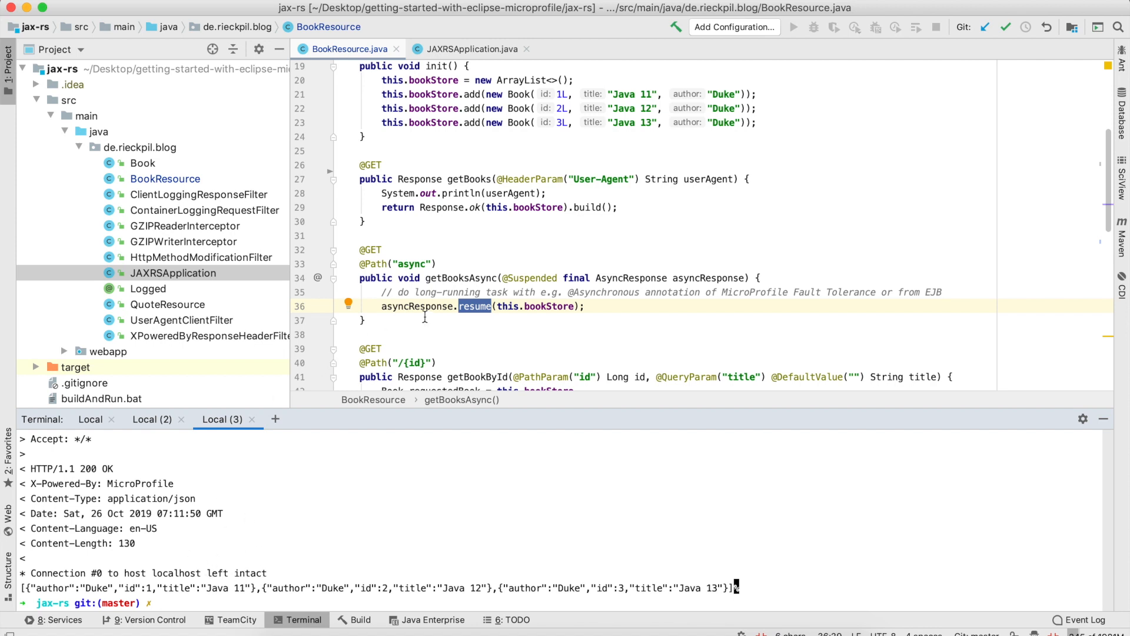
{"action": "scroll", "scroll_direction": "down", "scroll_amount": 3}
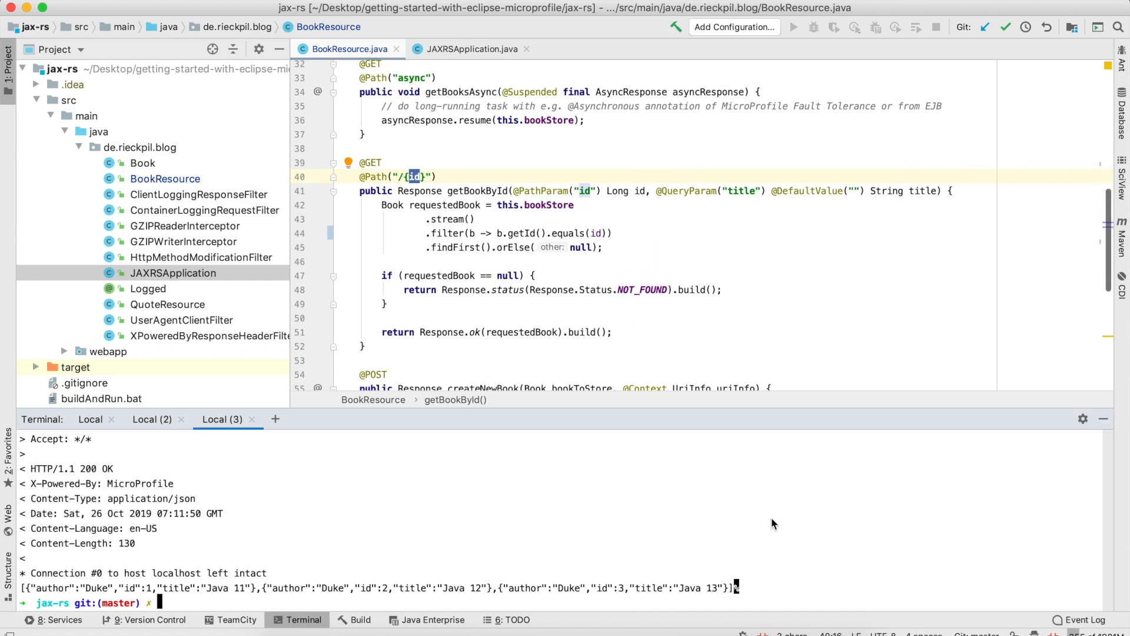
Recall the async curl command and edit it to request /resources/books/4.
{"action": "type", "text": "curl -v http://localhost:9080/resources/books/async"}
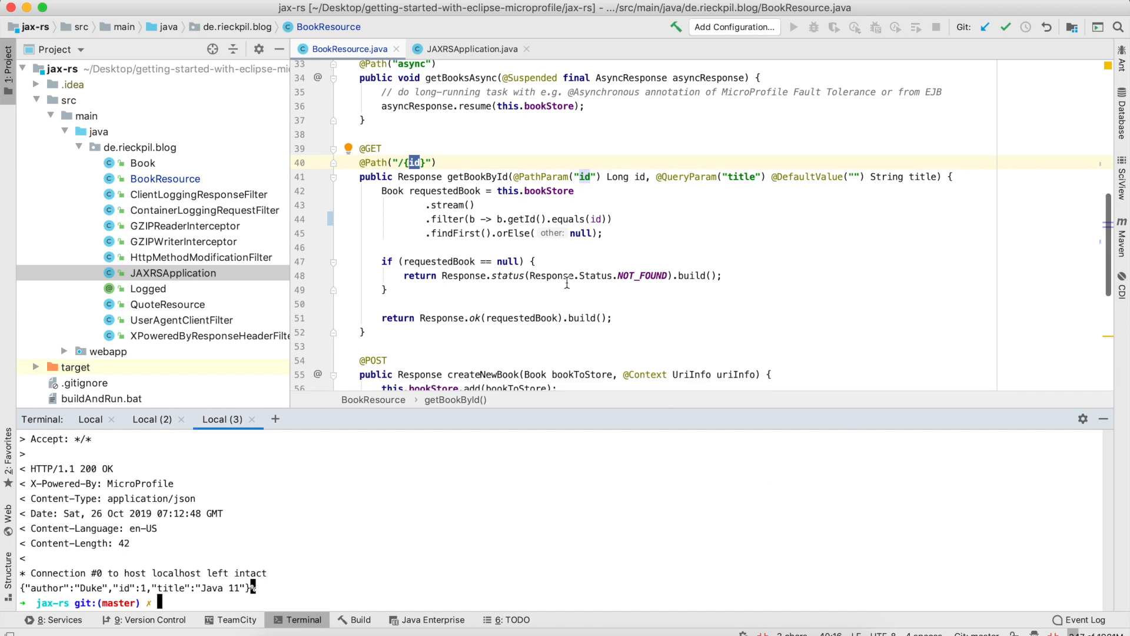
{"action": "mouse_move", "coordinate": [101, 465]}
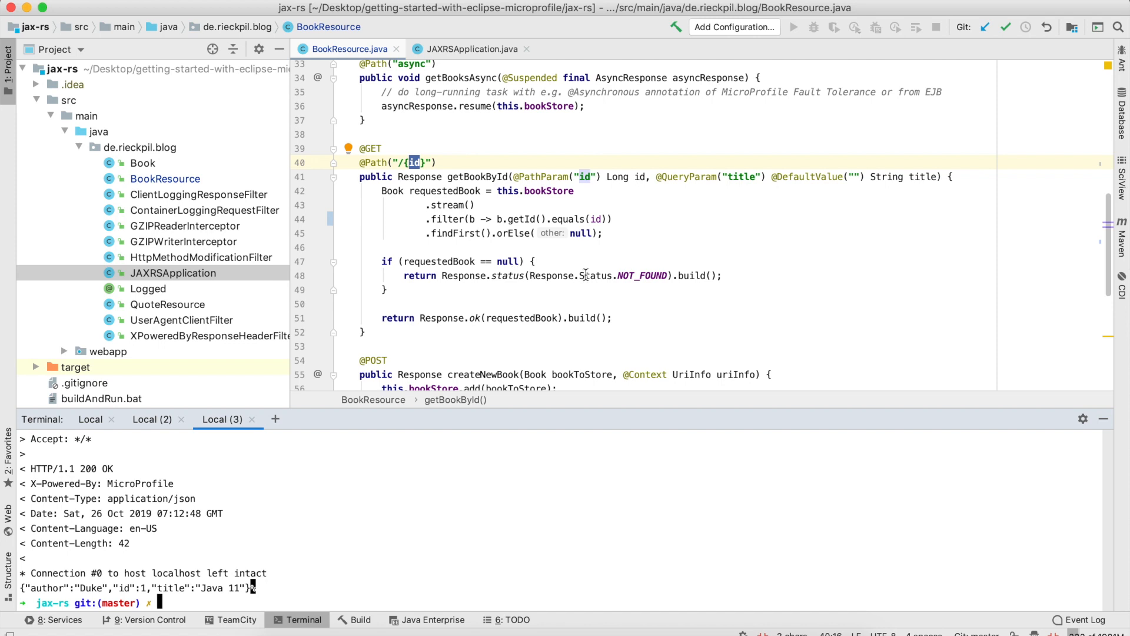
{"action": "mouse_move", "coordinate": [631, 275]}
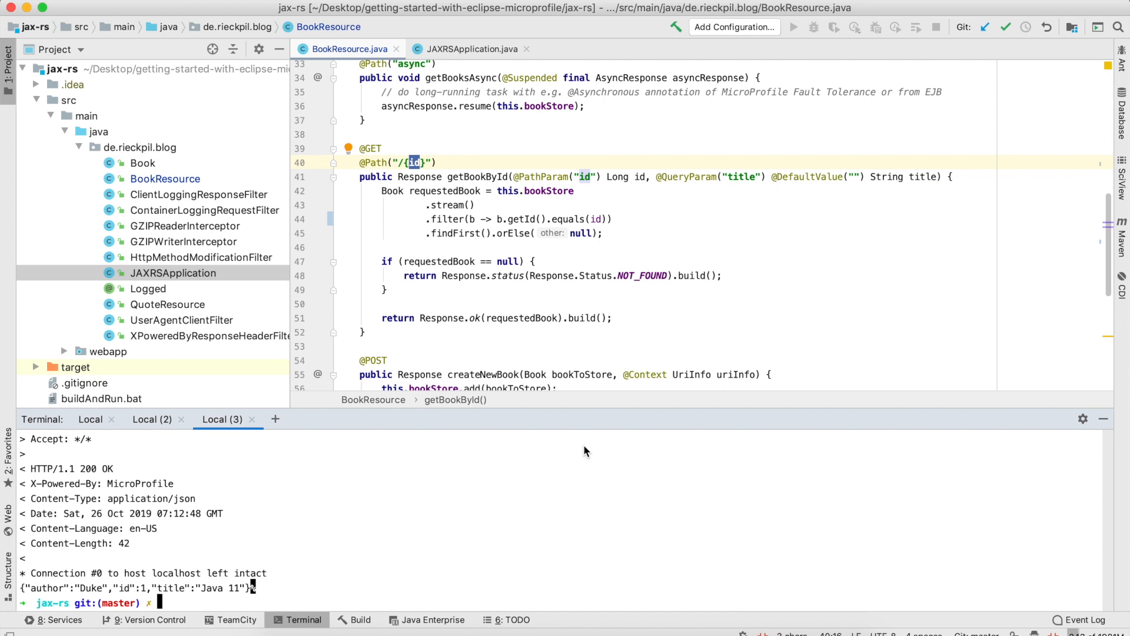
{"action": "type", "text": "curl -v http://localhost:9080/resources/books/4"}
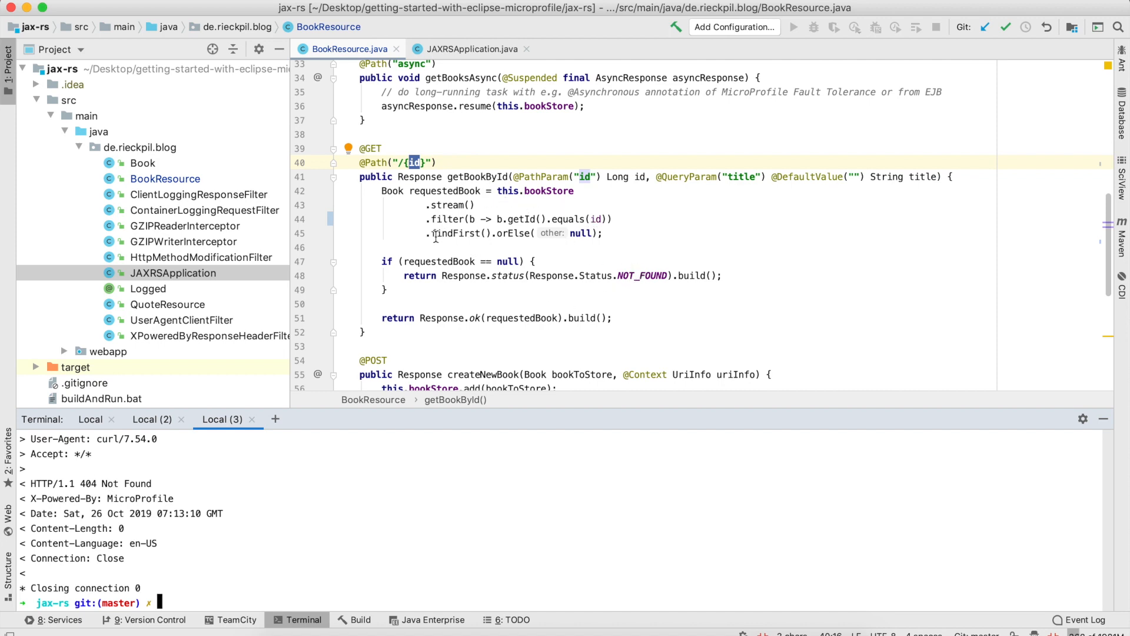
{"action": "mouse_move", "coordinate": [503, 268]}
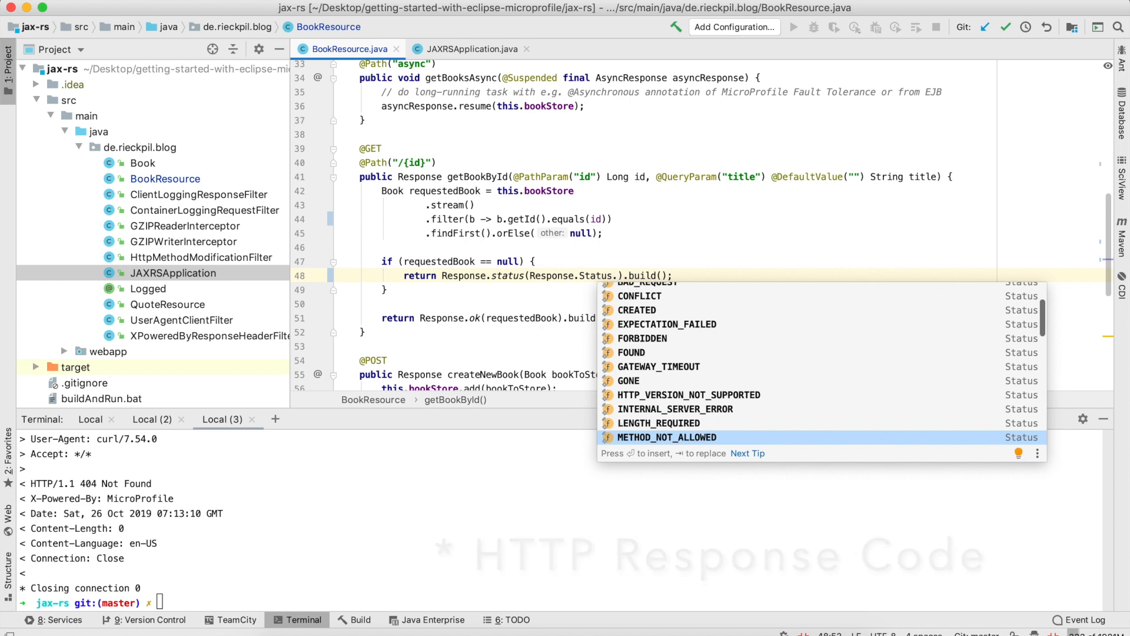
Browse the Response.Status completions and keep NOT_FOUND for the missing-book case.
{"action": "type", "text": "NOT_FOUND"}
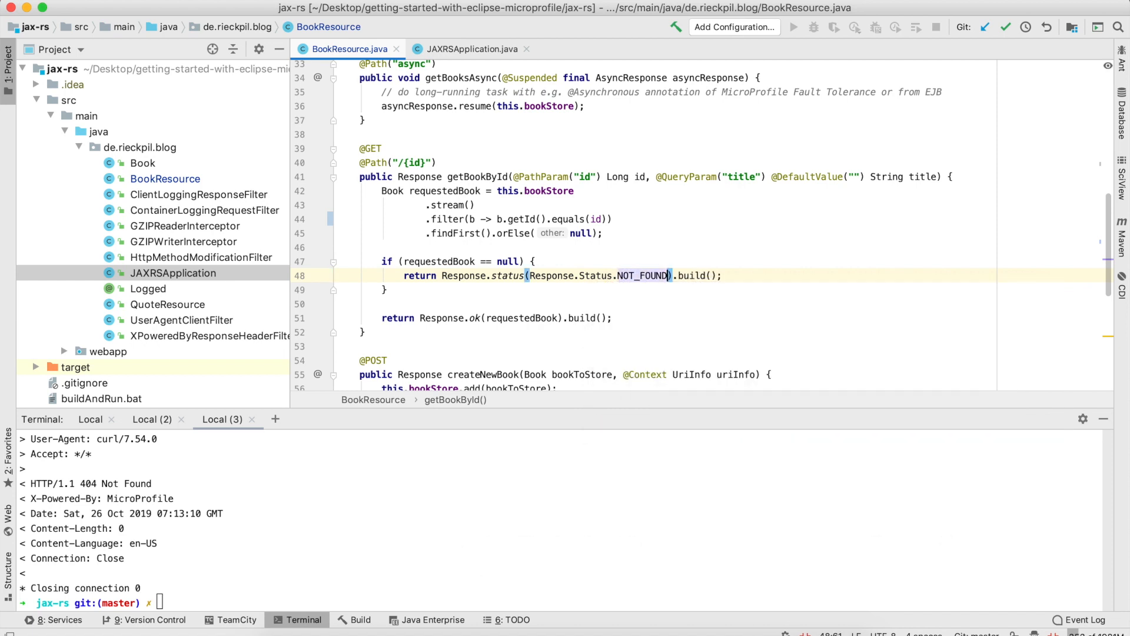
{"action": "scroll", "scroll_direction": "down", "scroll_amount": 3}
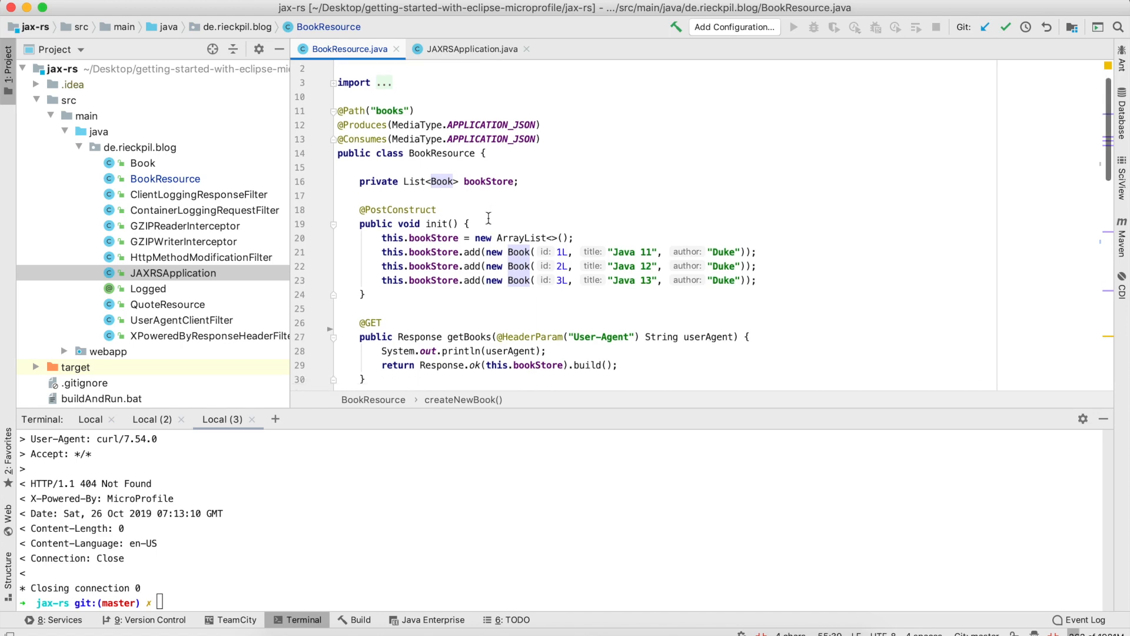
Scroll BookResource down to the createNewBook and deleteBook endpoints.
{"action": "scroll", "scroll_direction": "down", "scroll_amount": 3}
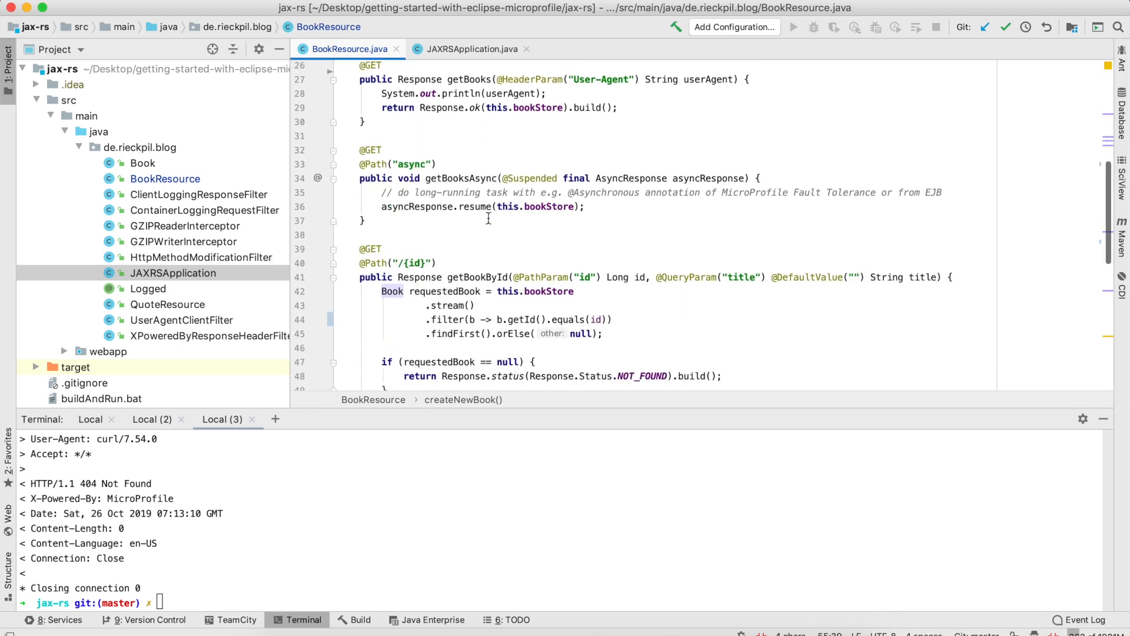
{"action": "scroll", "scroll_direction": "down", "scroll_amount": 3}
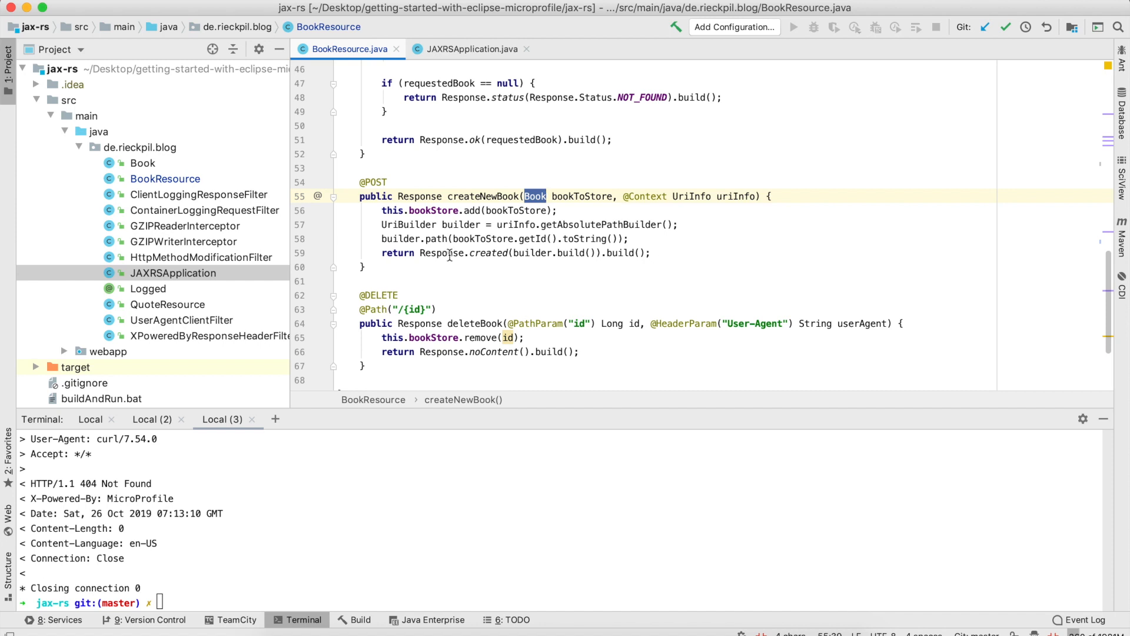
{"action": "mouse_move", "coordinate": [476, 246]}
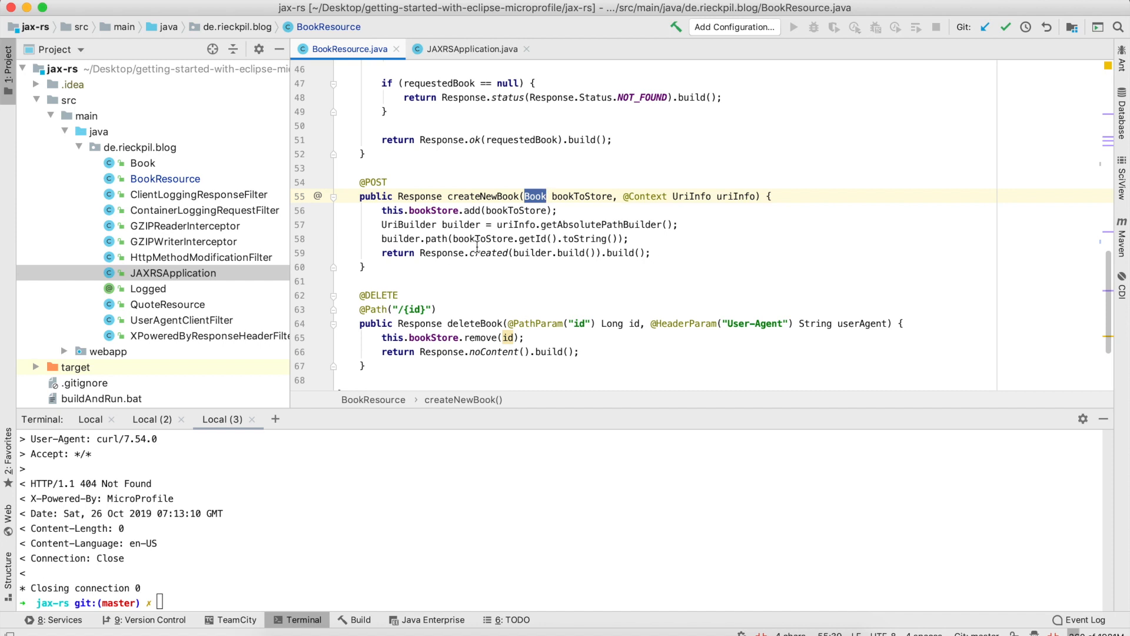
{"action": "mouse_move", "coordinate": [520, 252]}
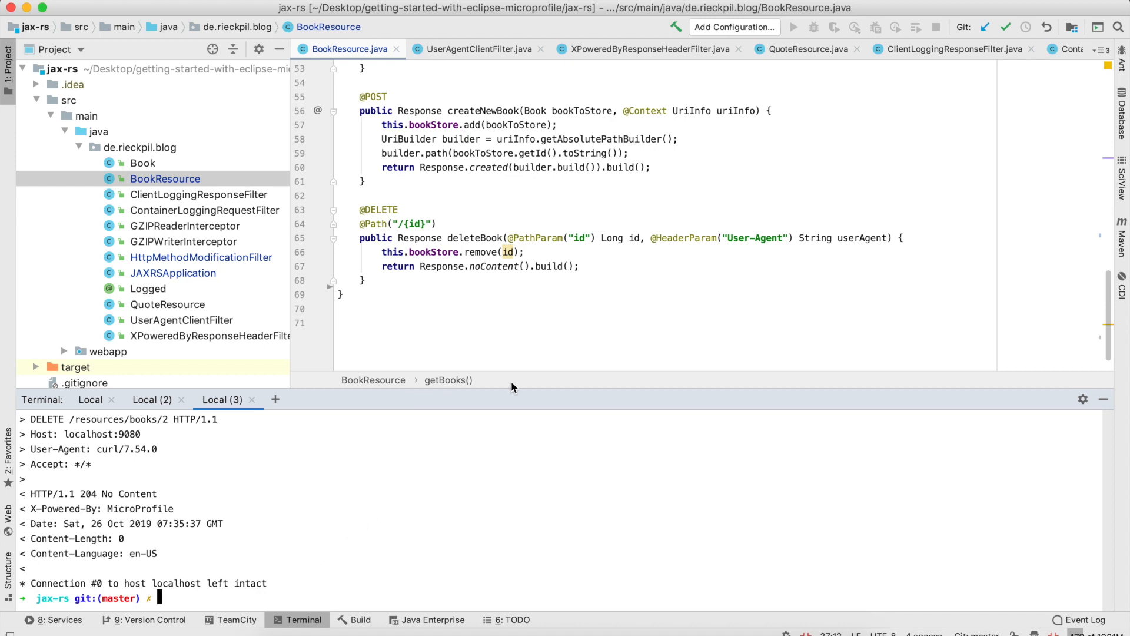
Delete book 2 with curl, then list /resources/books still returning Java 11, 12 and 13.
{"action": "type", "text": "curl -v -X DELETE http://localhost:9080/resources/books/2"}
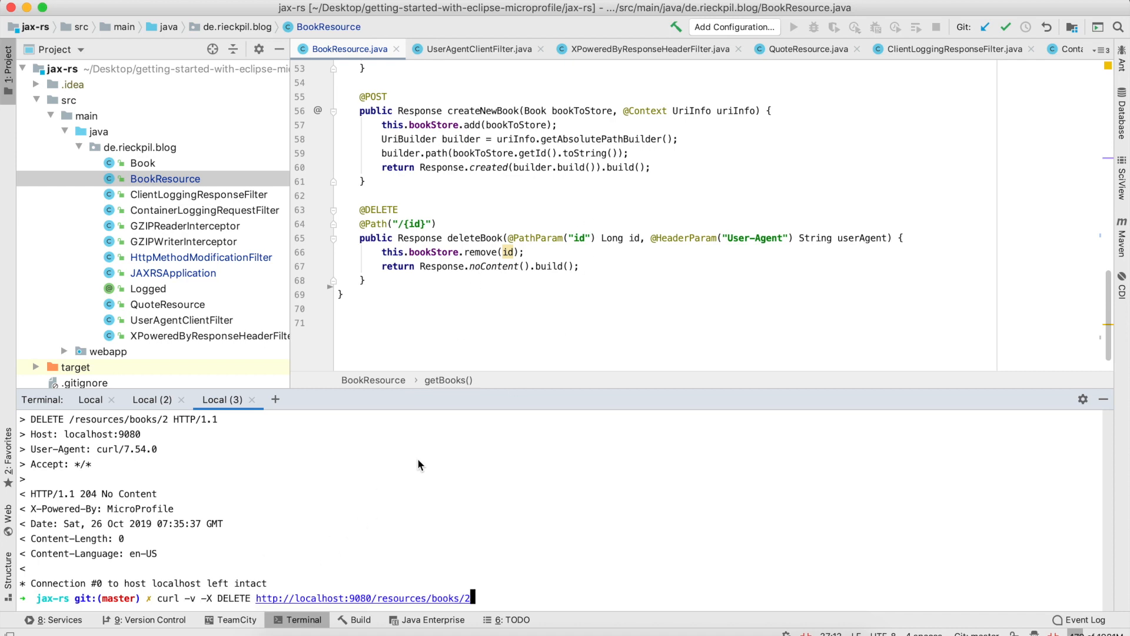
{"action": "type", "text": "clear"}
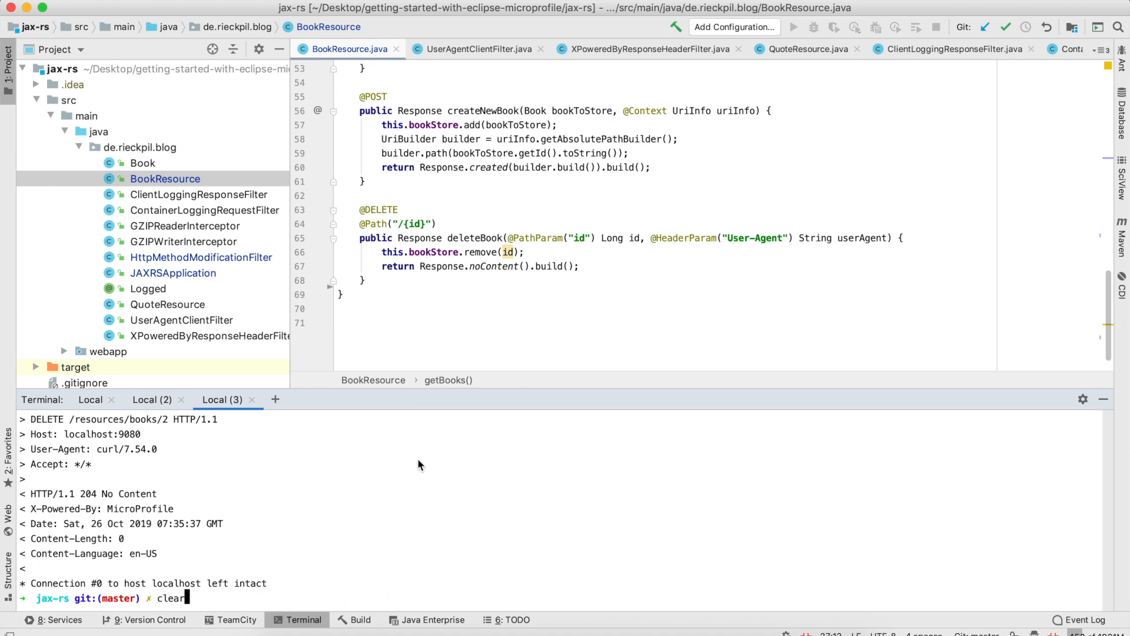
{"action": "type", "text": "curl -v http://localhost:9080/resources/books"}
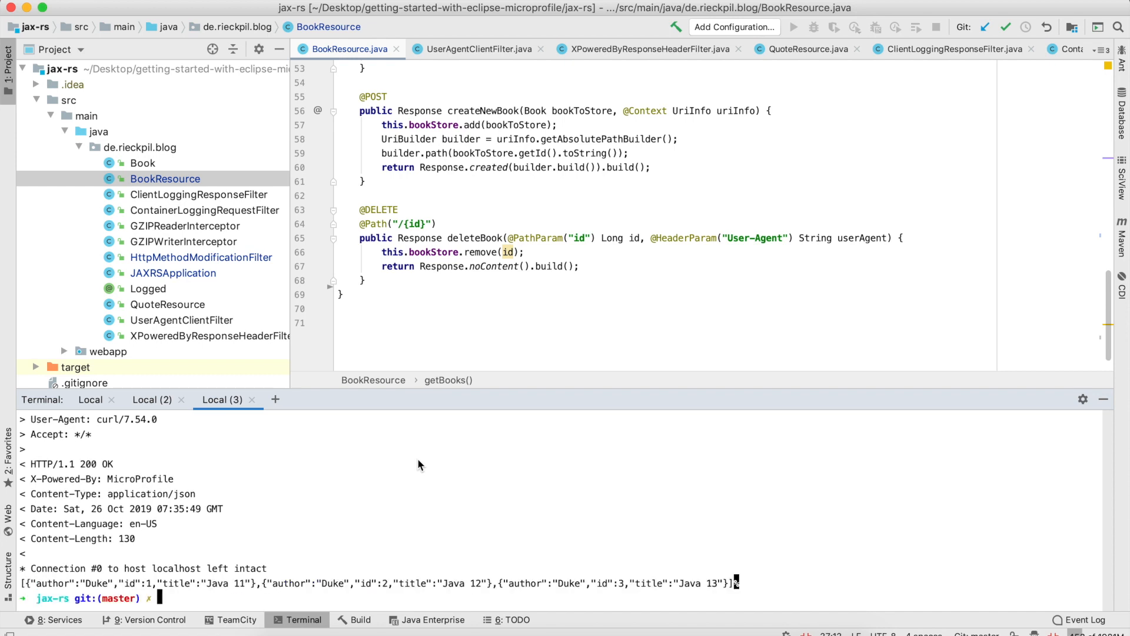
{"action": "mouse_move", "coordinate": [126, 574]}
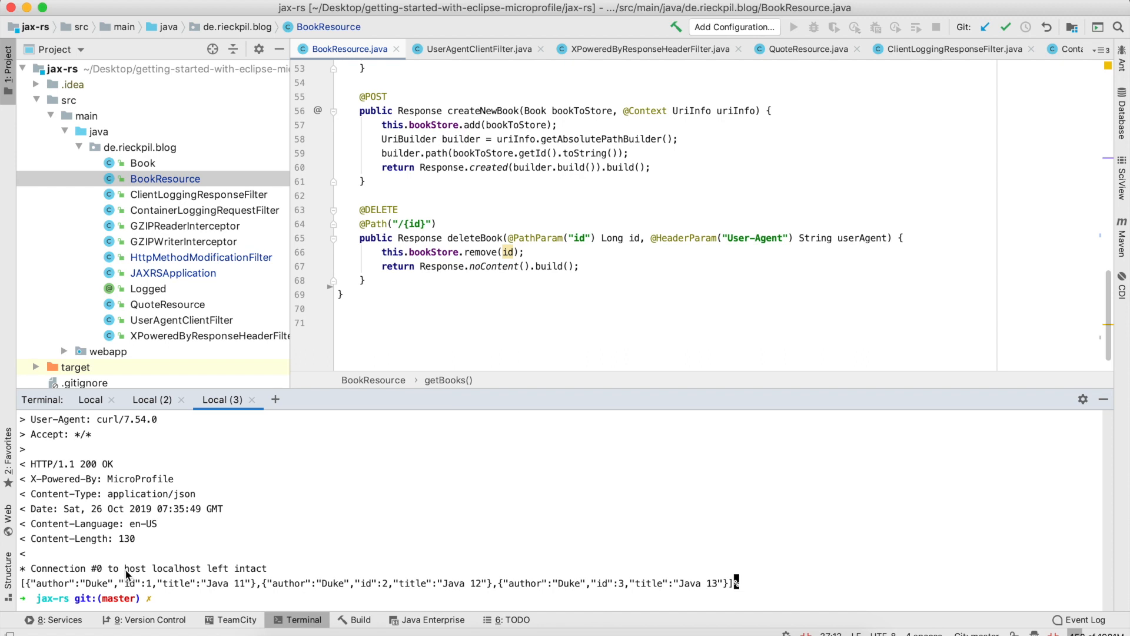
{"action": "mouse_move", "coordinate": [128, 592]}
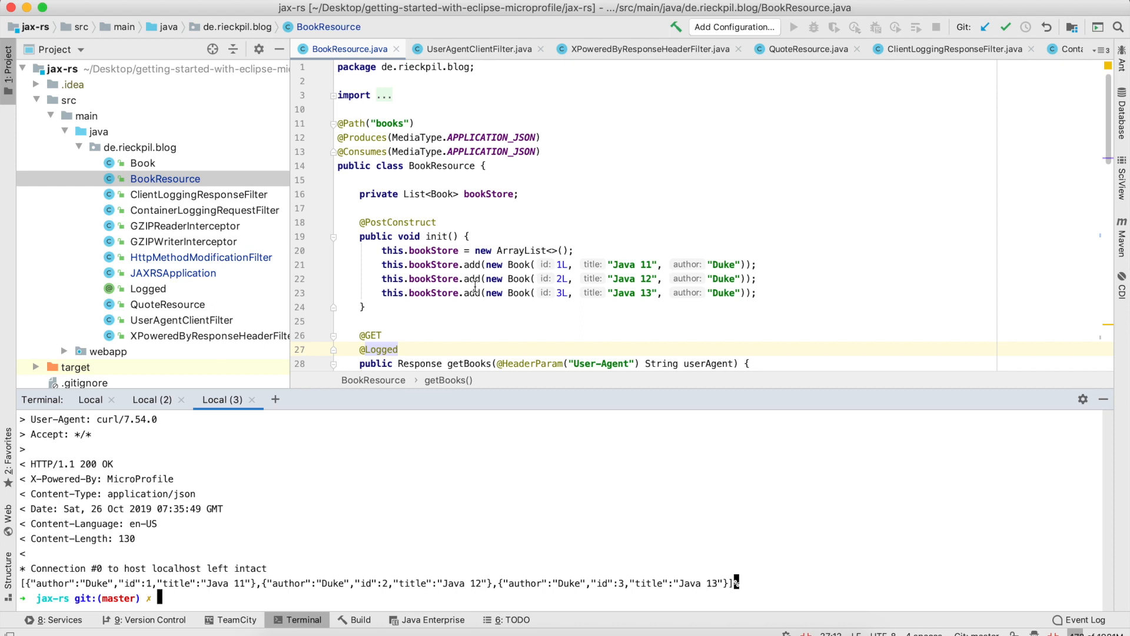
{"action": "mouse_move", "coordinate": [431, 230]}
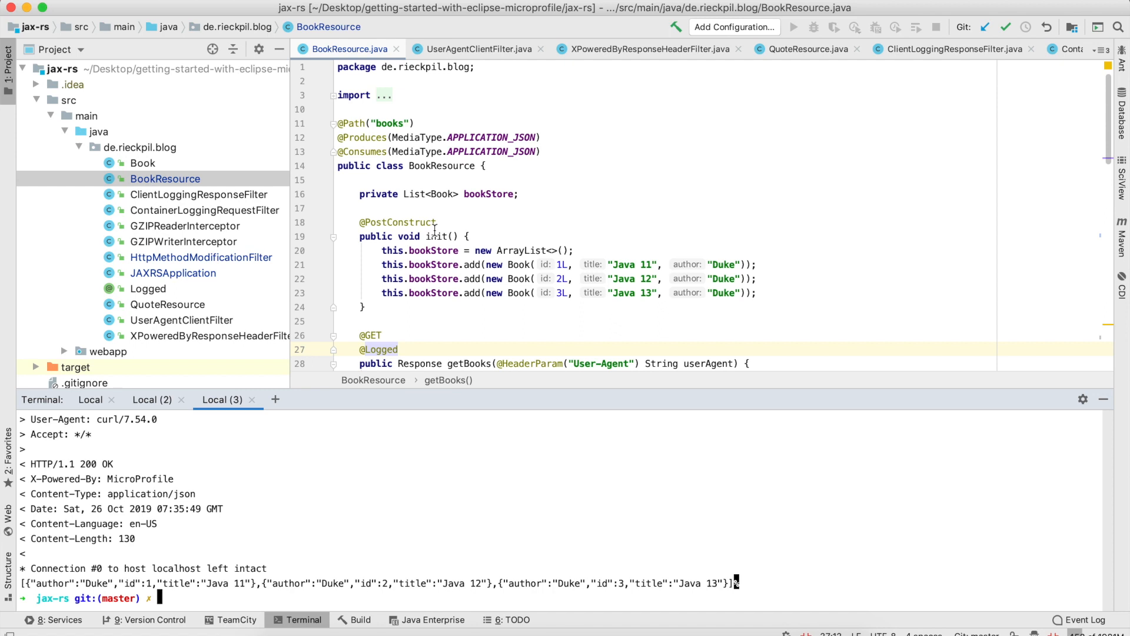
{"action": "mouse_move", "coordinate": [449, 281]}
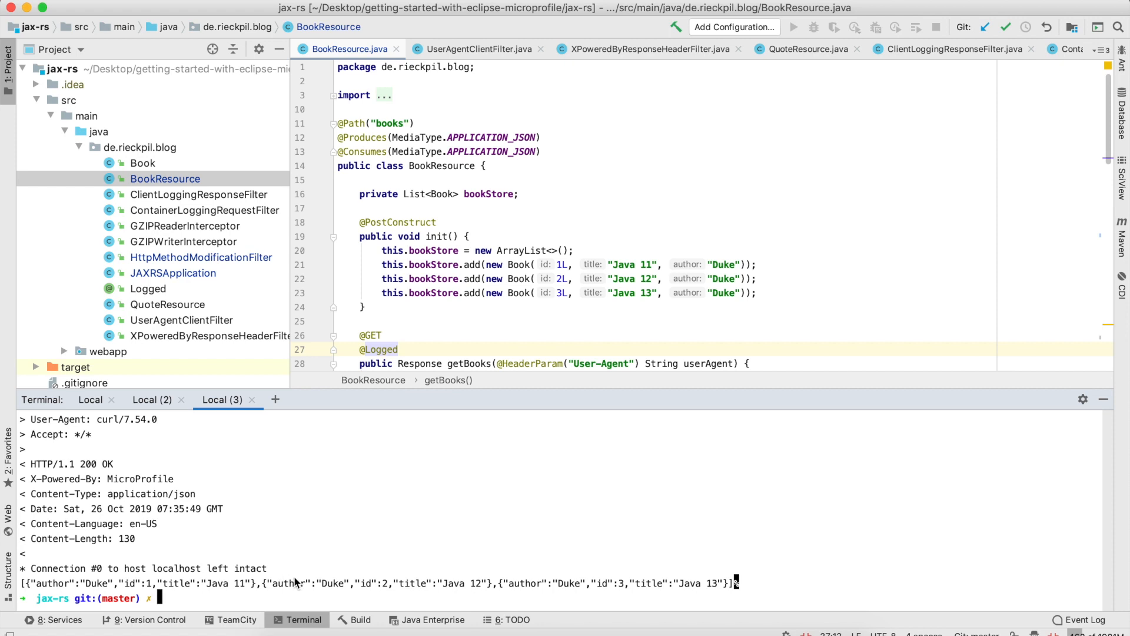
{"action": "mouse_move", "coordinate": [298, 584]}
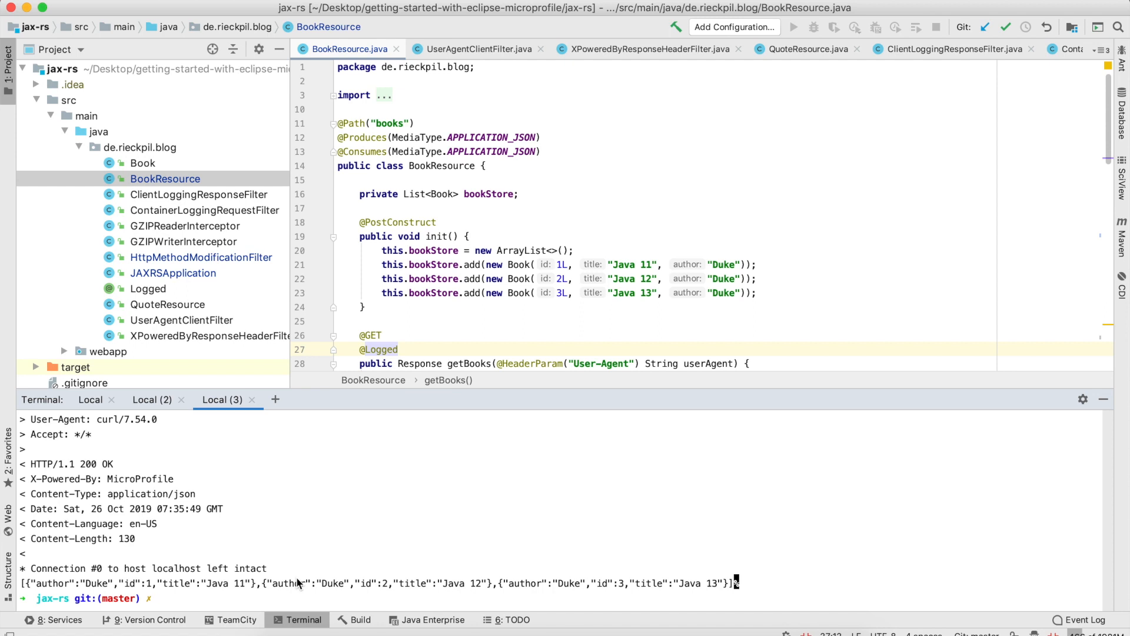
{"action": "mouse_move", "coordinate": [565, 368]}
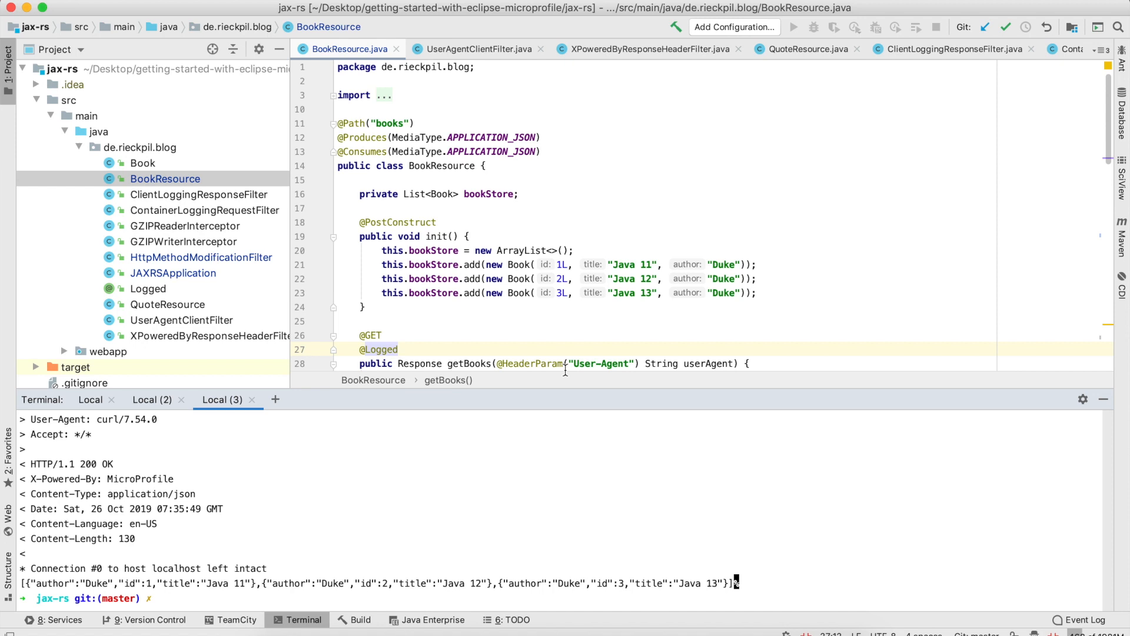
{"action": "mouse_move", "coordinate": [554, 295]}
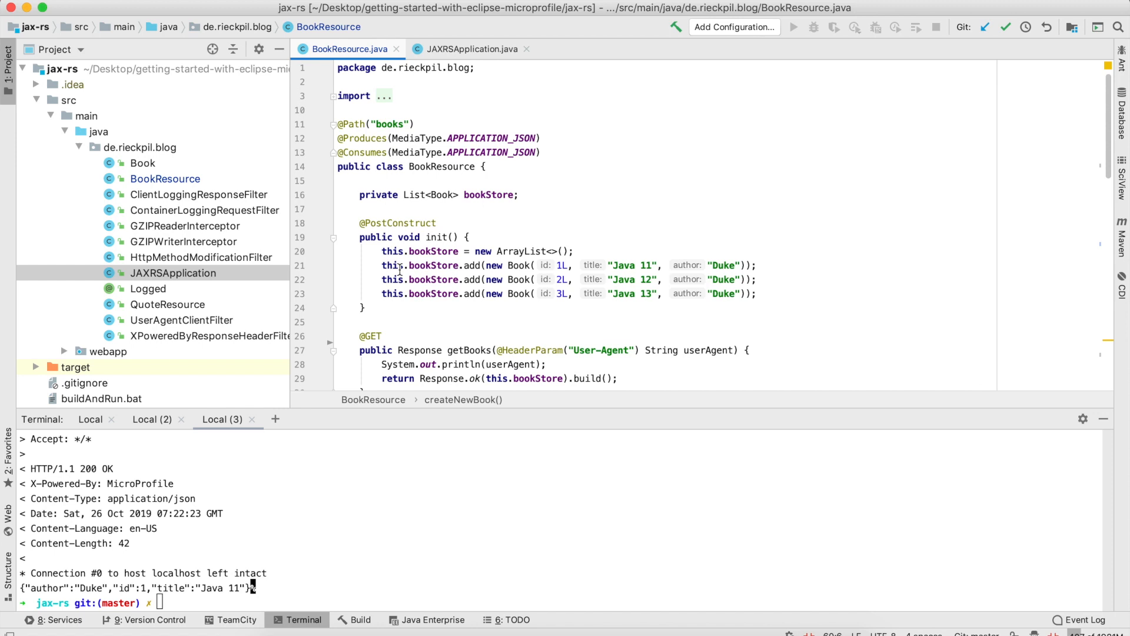
{"action": "left_click", "coordinate": [167, 303]}
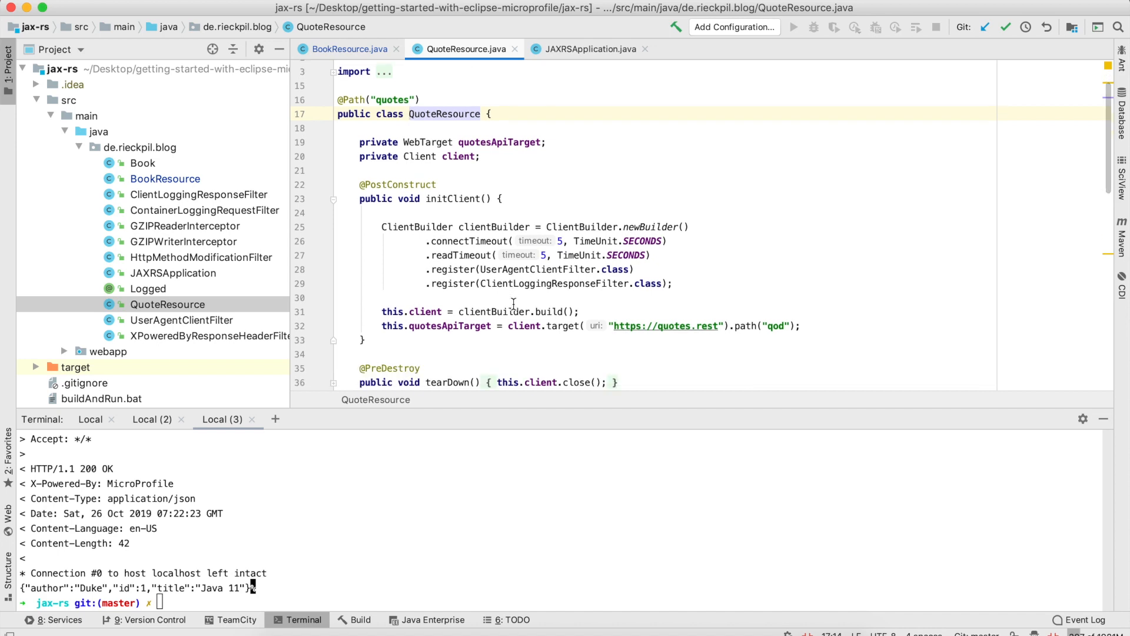
{"action": "mouse_move", "coordinate": [666, 325]}
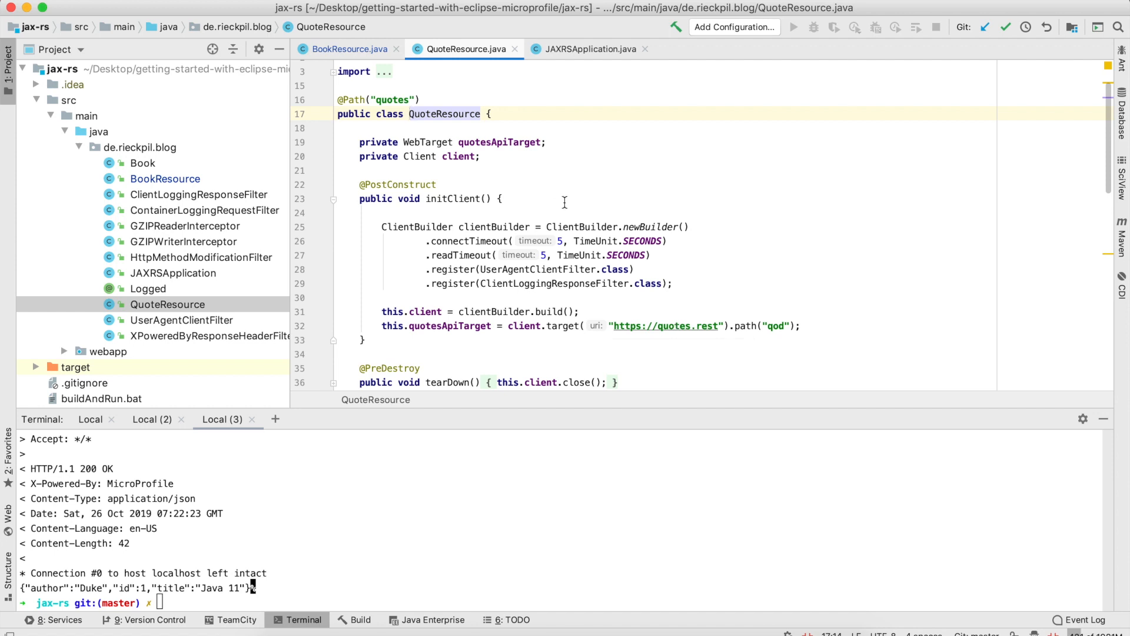
{"action": "mouse_move", "coordinate": [468, 238]}
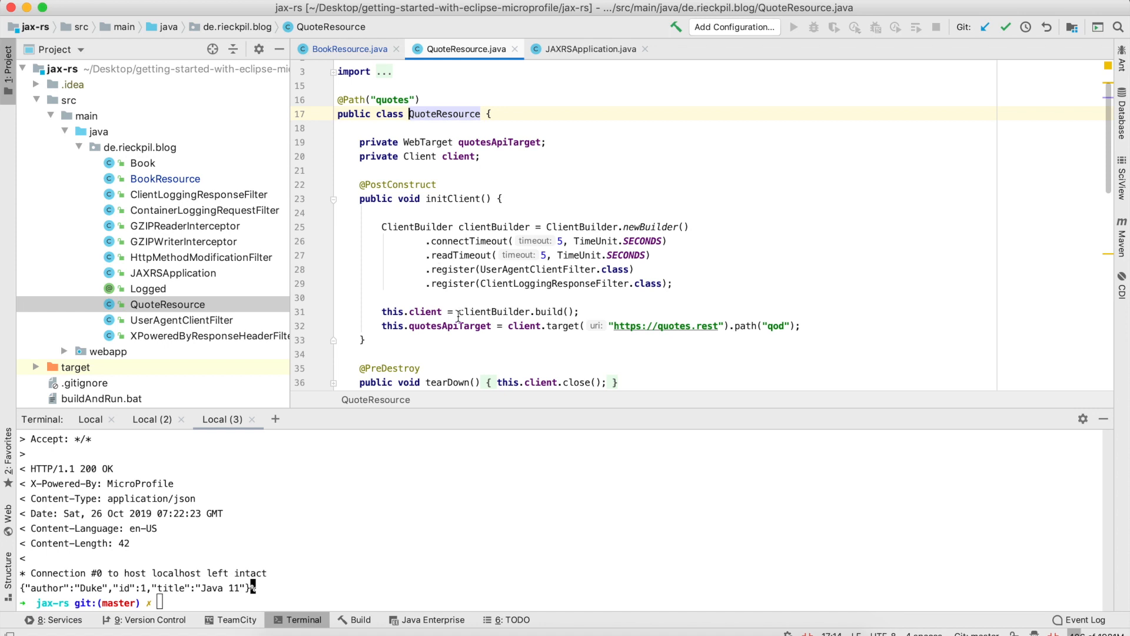
{"action": "mouse_move", "coordinate": [532, 293]}
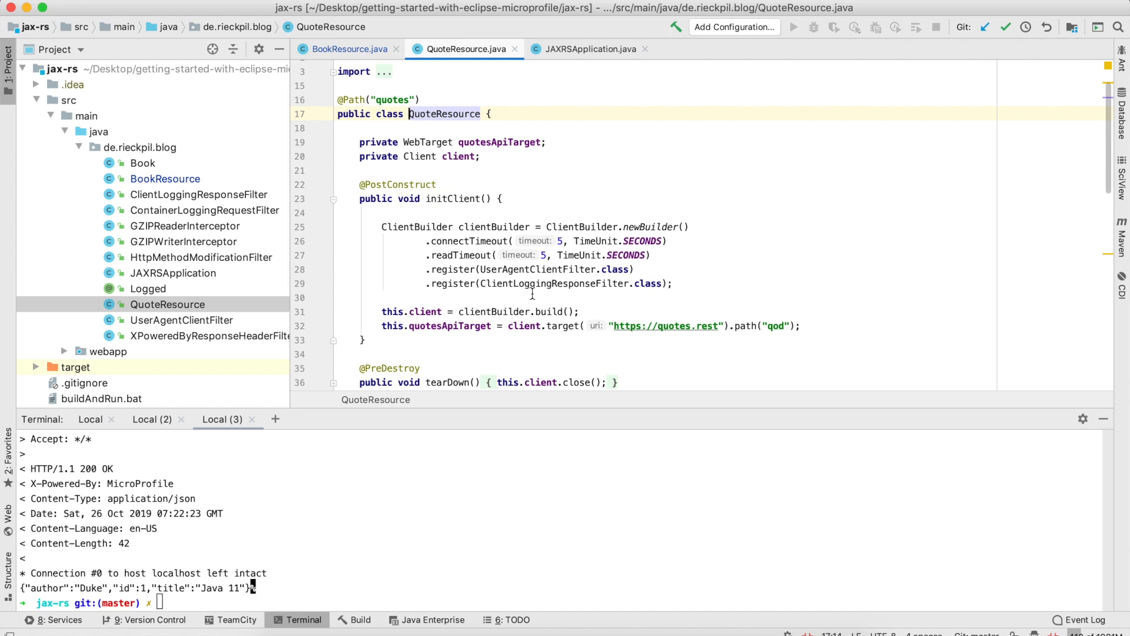
Scroll QuoteResource down to the getQuote method with its X-Foo header call.
{"action": "scroll", "scroll_direction": "down", "scroll_amount": 3}
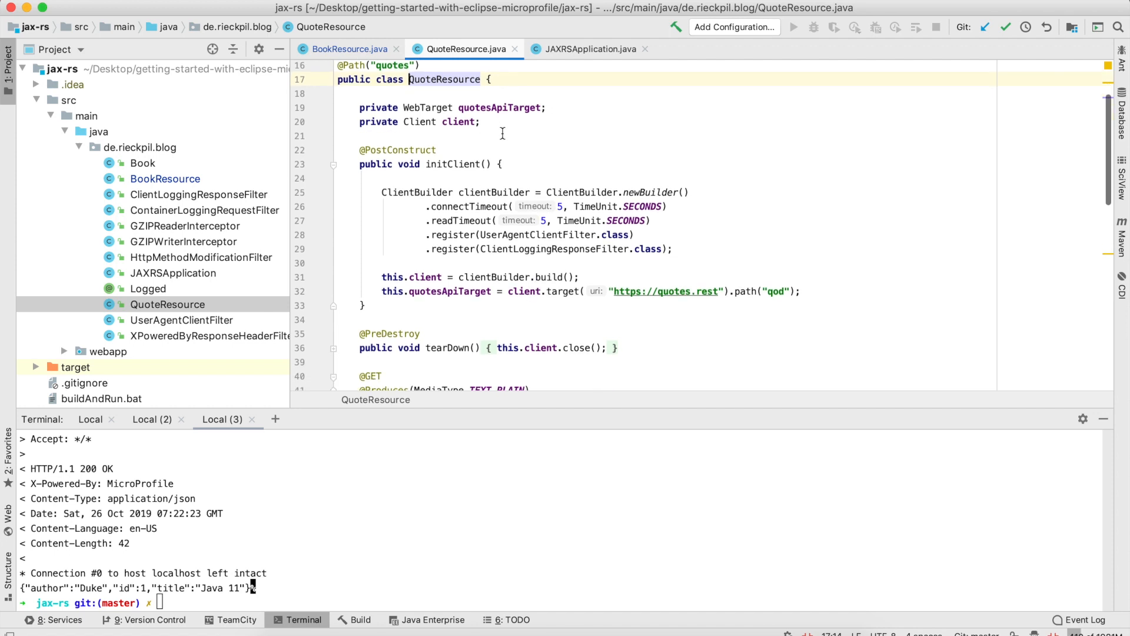
{"action": "scroll", "scroll_direction": "down", "scroll_amount": 3}
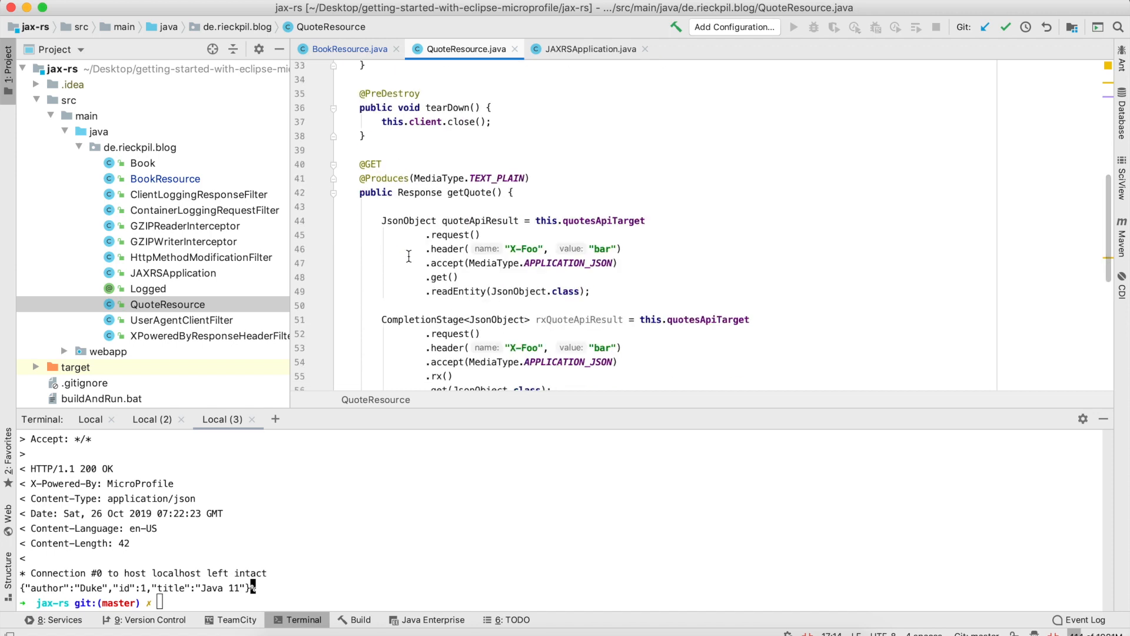
{"action": "mouse_move", "coordinate": [601, 204]}
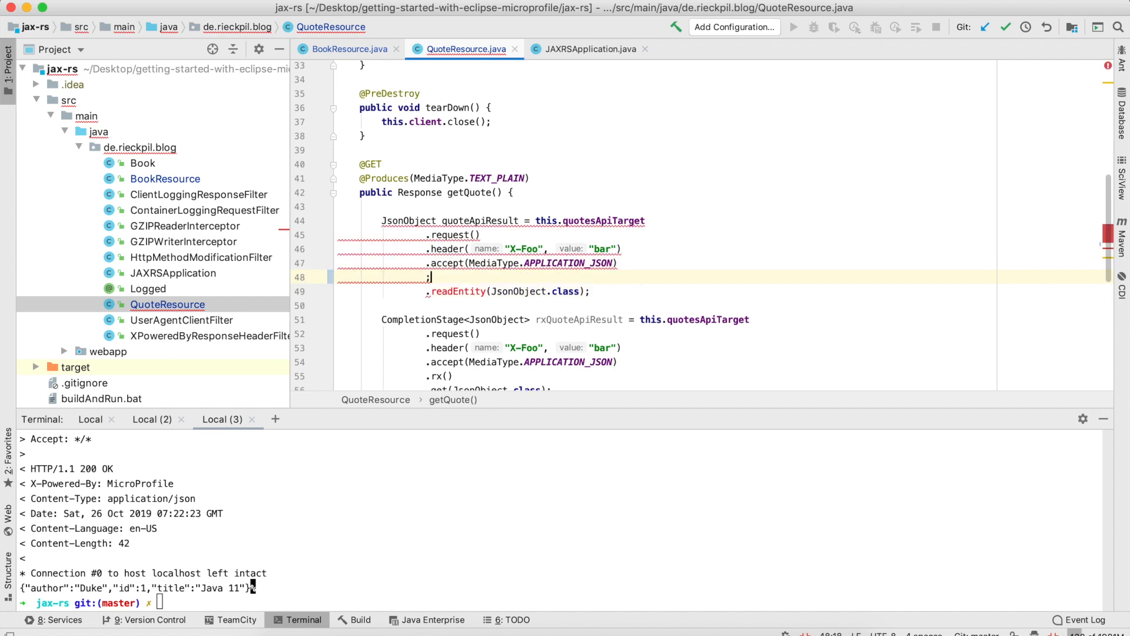
Retype the request chain's terminal call on line 48, choosing get() from completion.
{"action": "type", "text": ".de"}
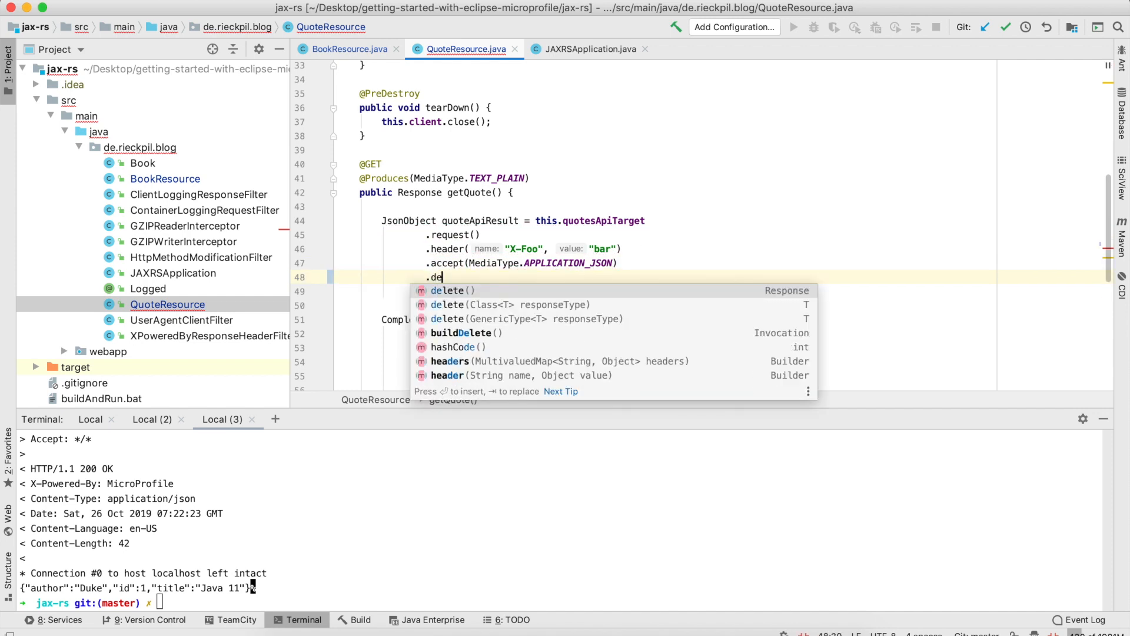
{"action": "key", "text": "Backspace"}
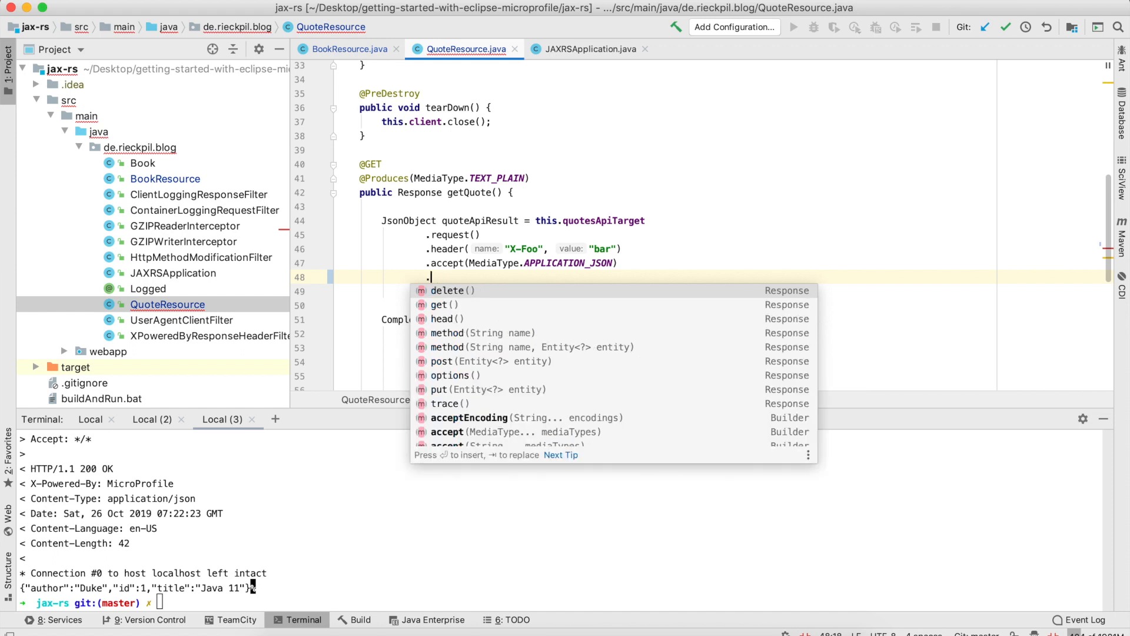
{"action": "left_click", "coordinate": [444, 303]}
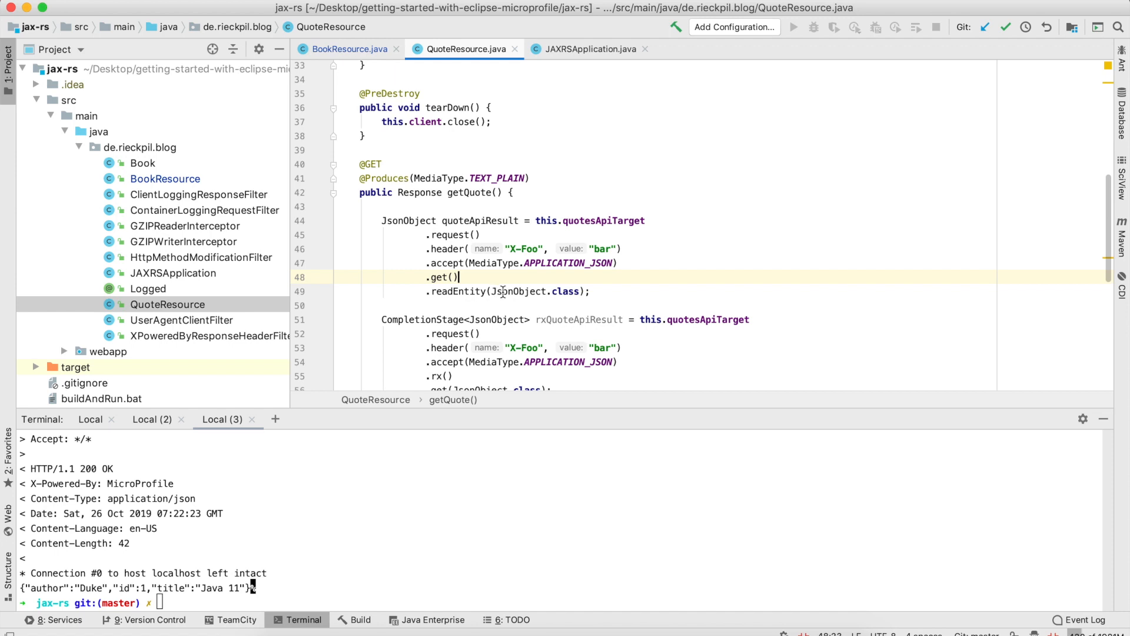
{"action": "scroll", "scroll_direction": "down", "scroll_amount": 3}
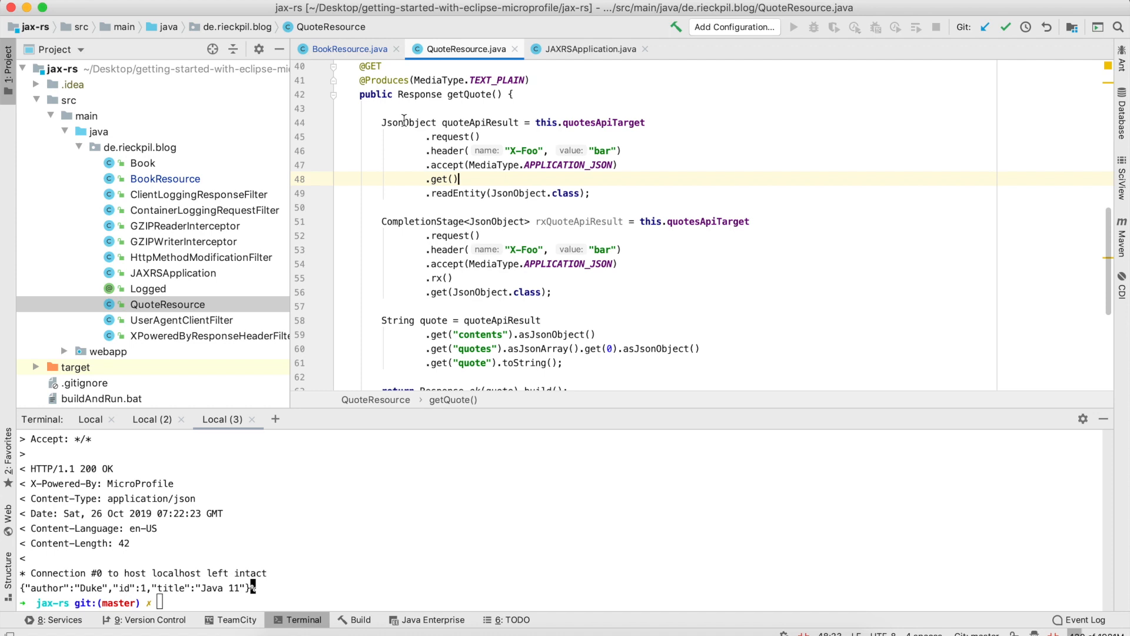
{"action": "mouse_move", "coordinate": [408, 214]}
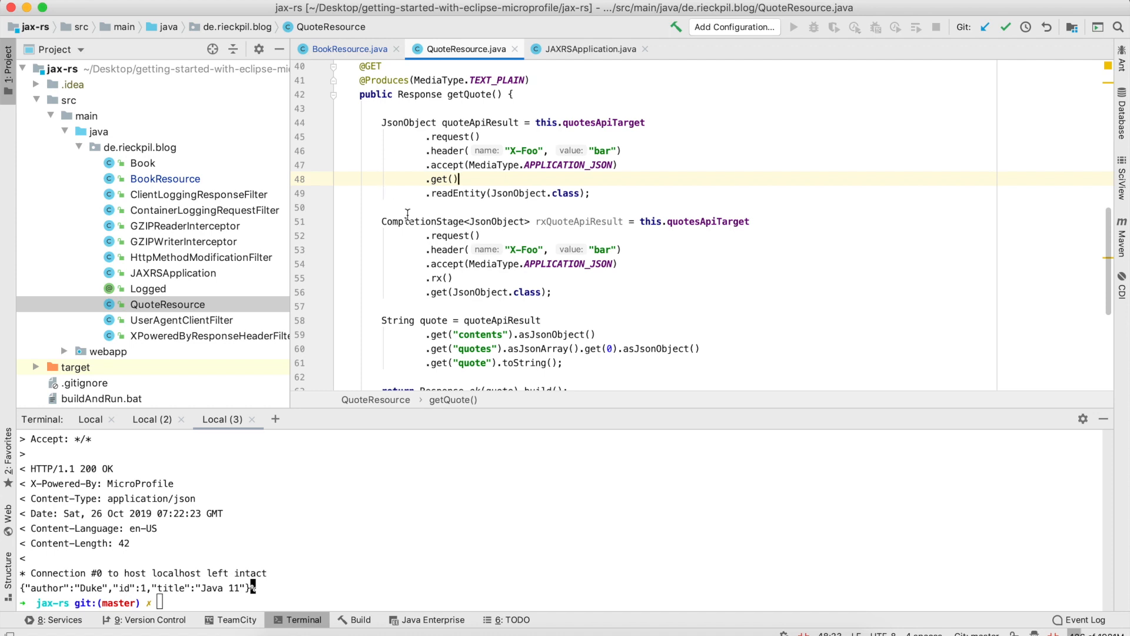
{"action": "scroll", "scroll_direction": "down", "scroll_amount": 3}
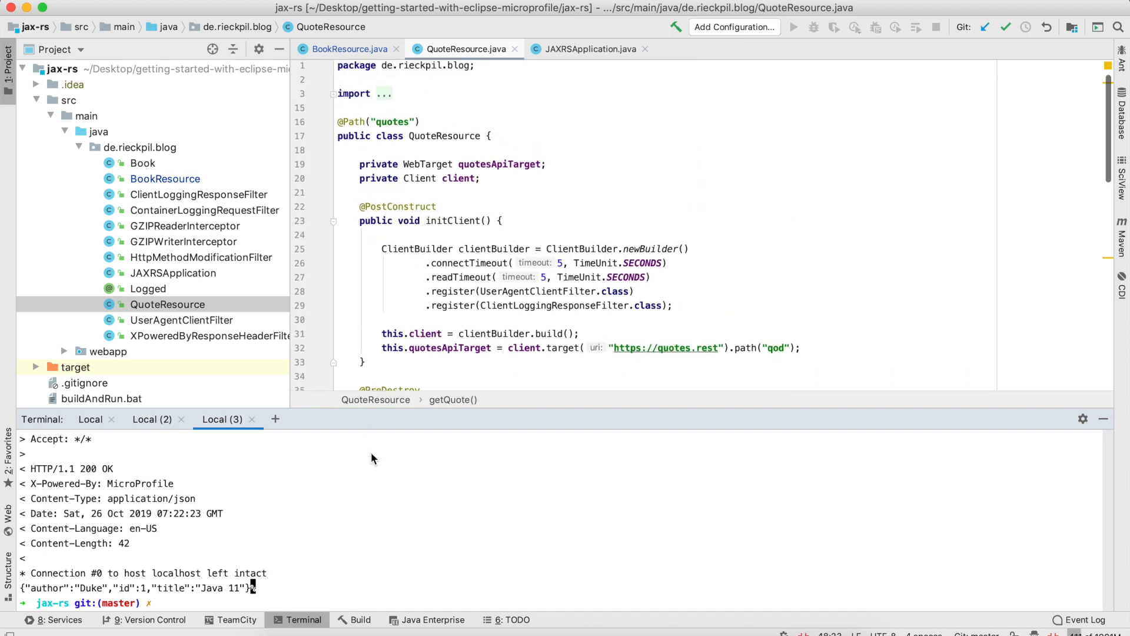
Run curl -v against /resources/quotes and get a plain-text quote back with 200 OK.
{"action": "scroll", "scroll_direction": "down", "scroll_amount": 3}
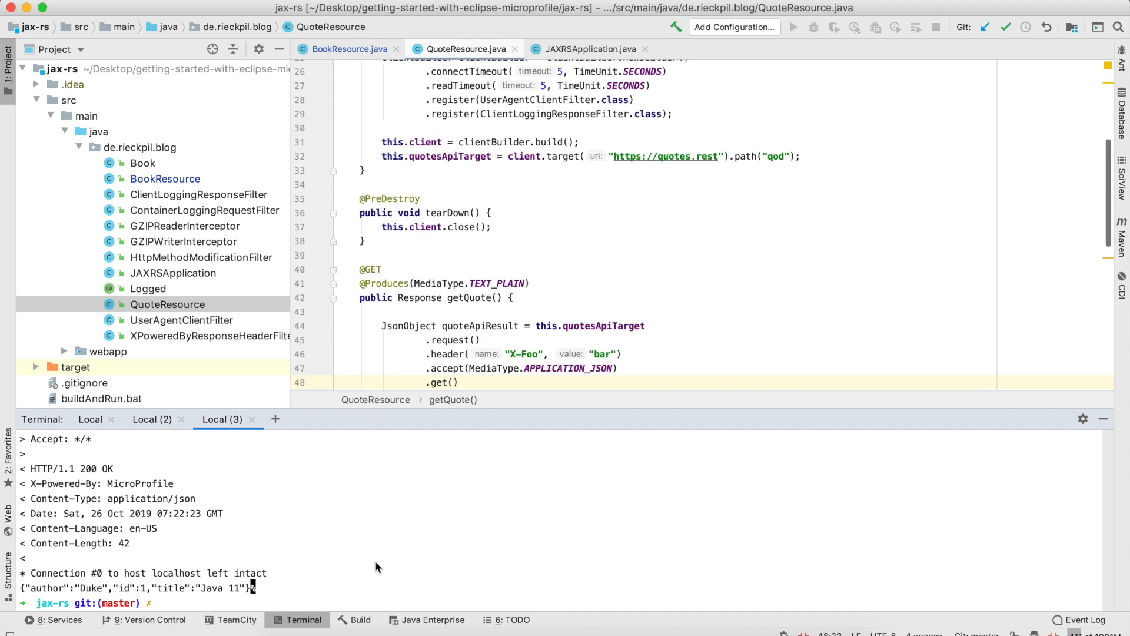
{"action": "type", "text": "curl -X DELETE -v http://localhost:9080/resources/books/2"}
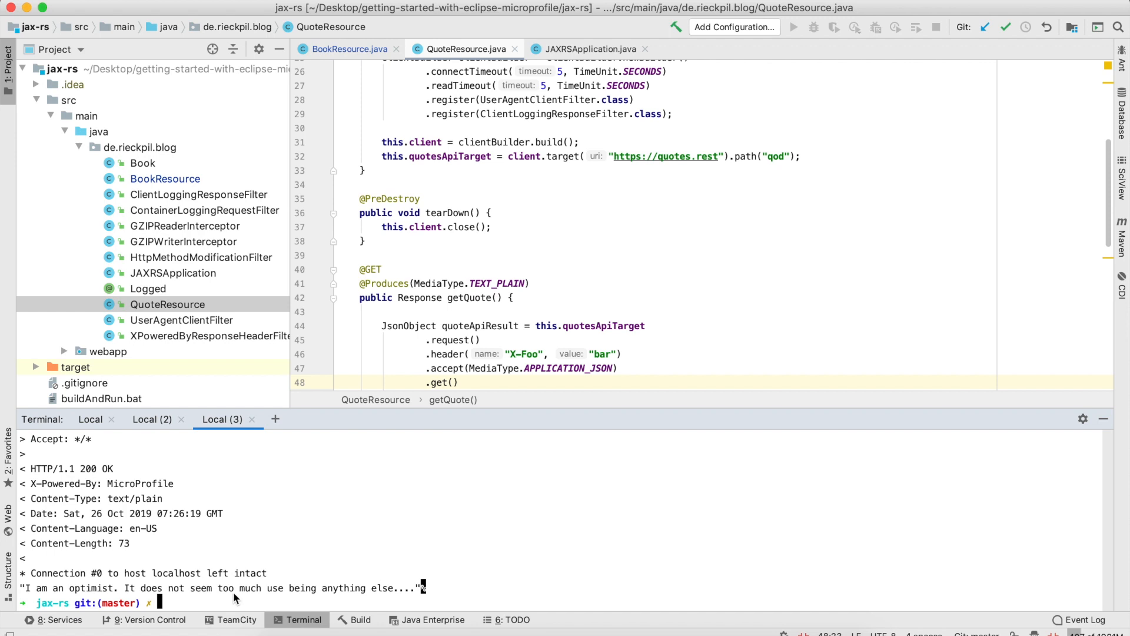
{"action": "mouse_move", "coordinate": [59, 594]}
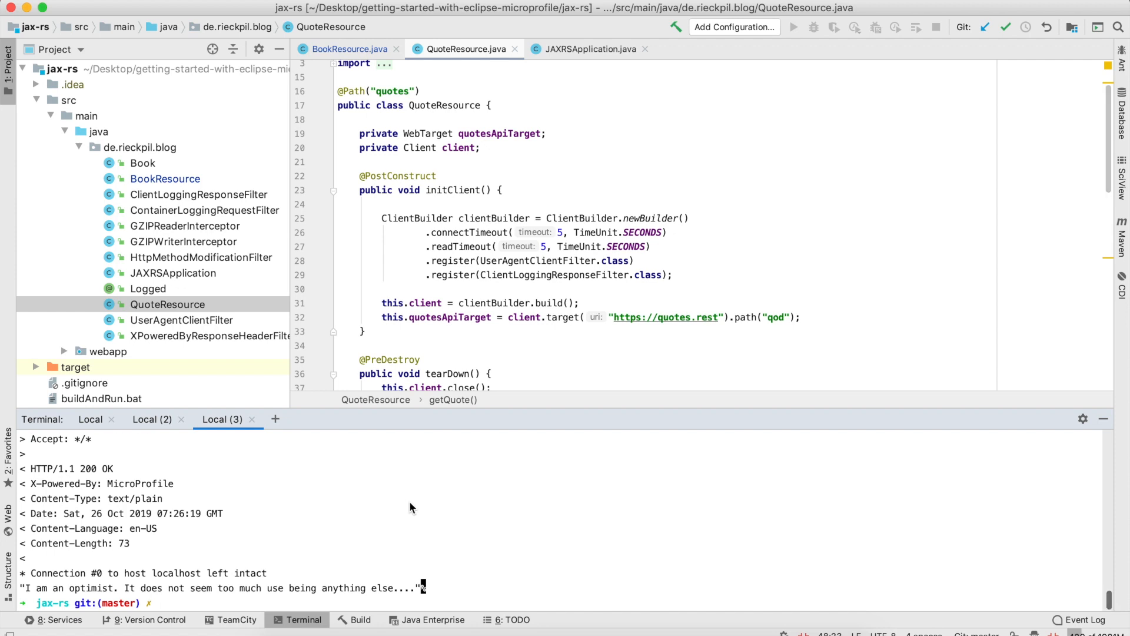
{"action": "type", "text": "curl -v http://localhost:9080/resources/quotes"}
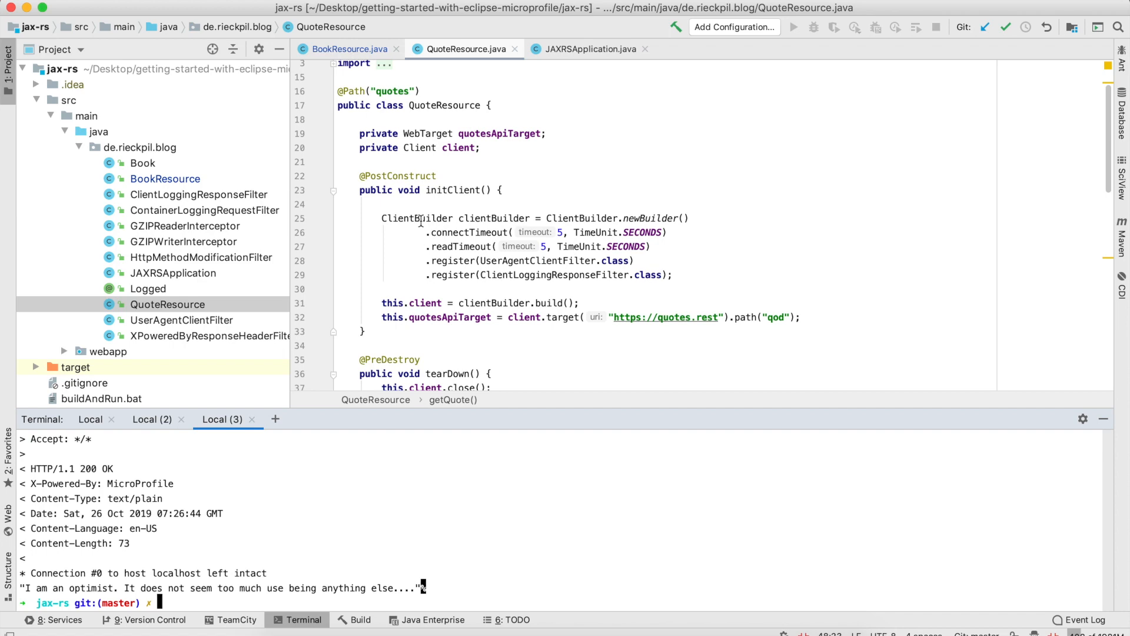
{"action": "scroll", "scroll_direction": "down", "scroll_amount": 3}
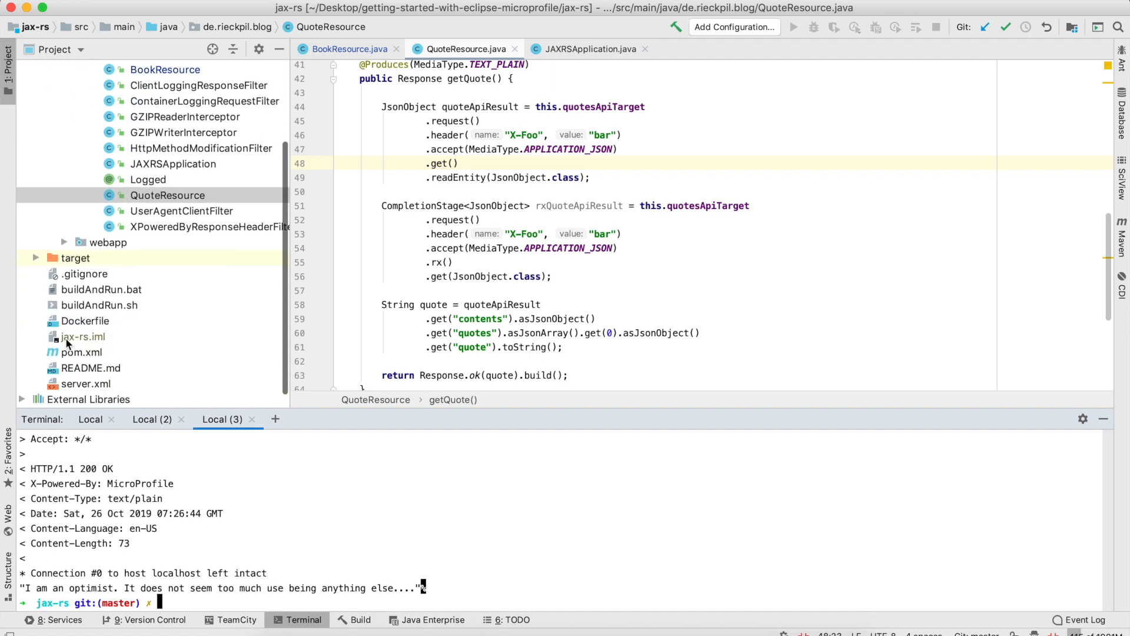
Open README.md and scroll to the JAX-RS client/server request-response flow diagram.
{"action": "double_click", "coordinate": [90, 367]}
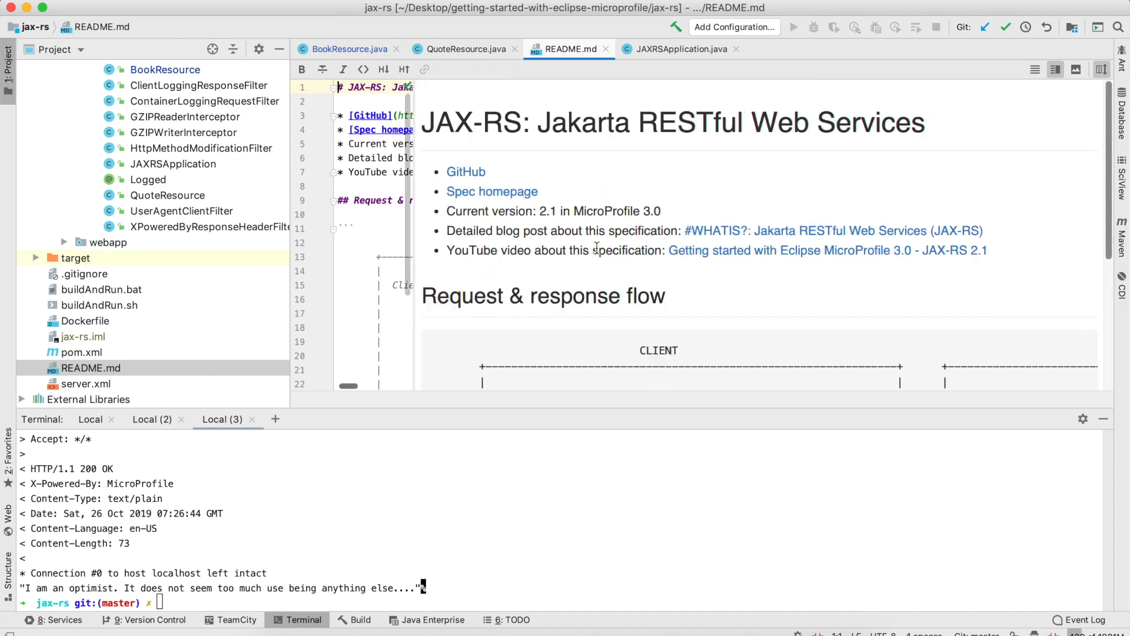
{"action": "scroll", "scroll_direction": "down", "scroll_amount": 3}
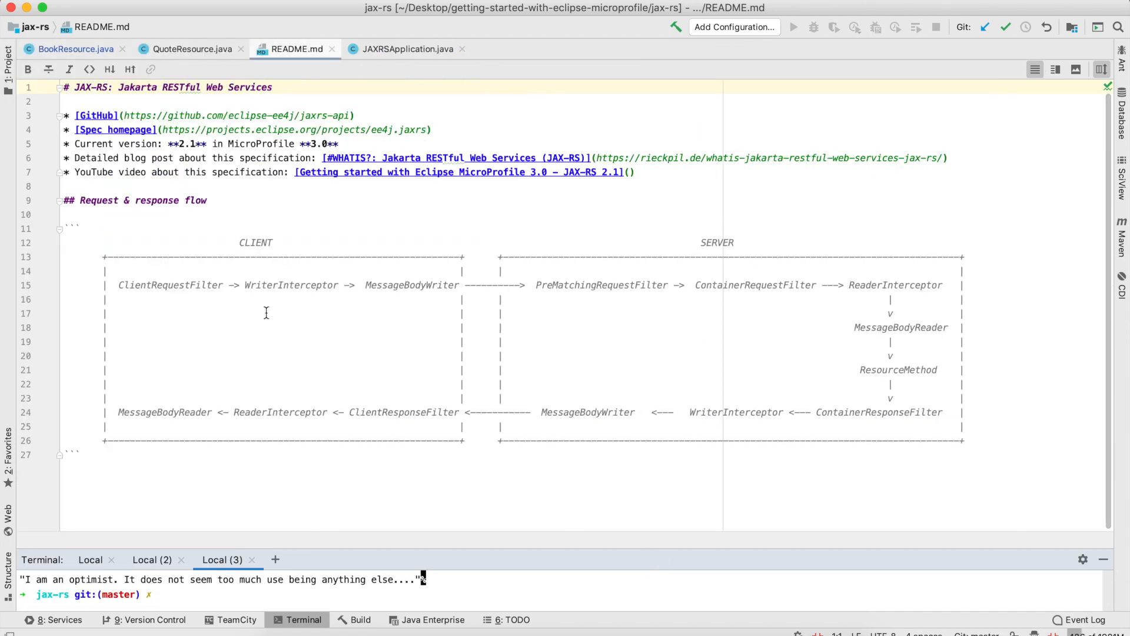
{"action": "mouse_move", "coordinate": [349, 349]}
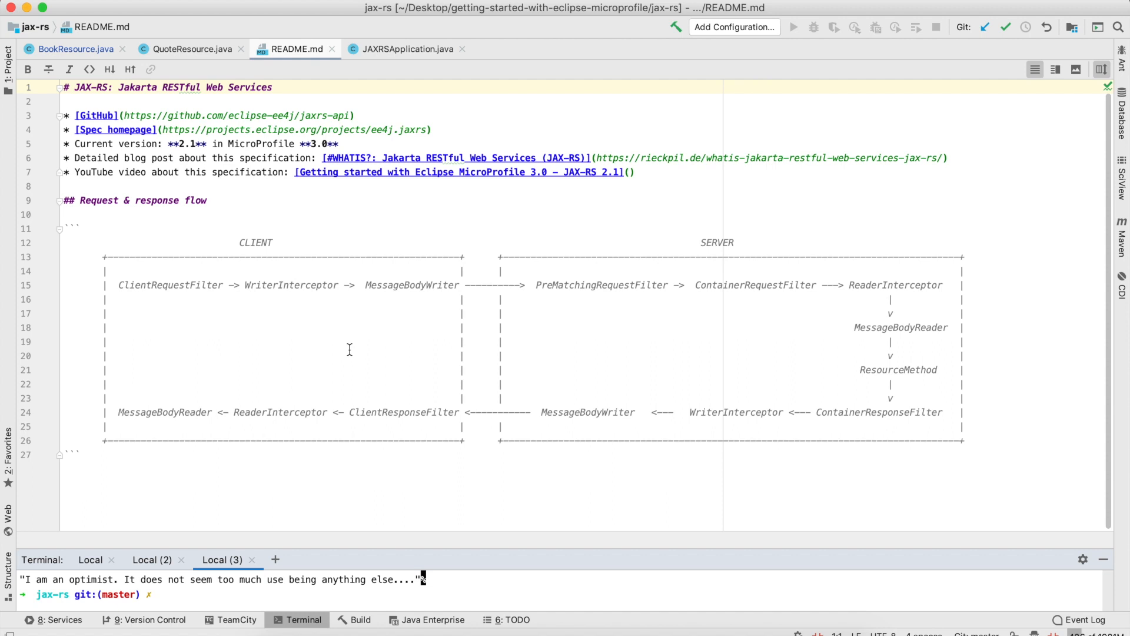
{"action": "double_click", "coordinate": [256, 243]}
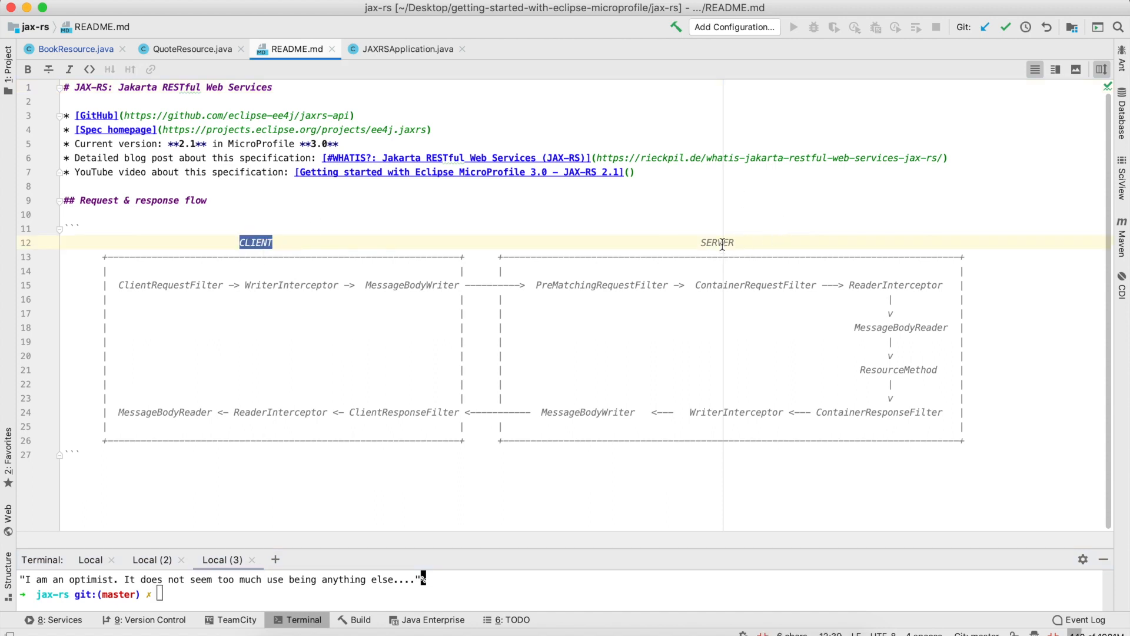
{"action": "mouse_move", "coordinate": [173, 252]}
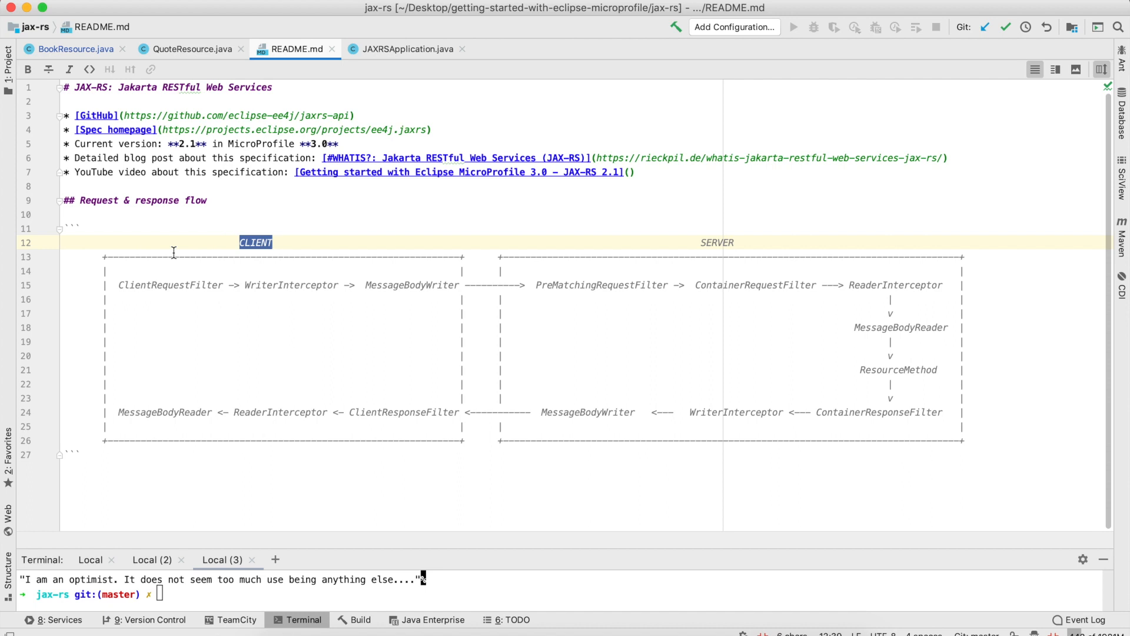
{"action": "mouse_move", "coordinate": [138, 292]}
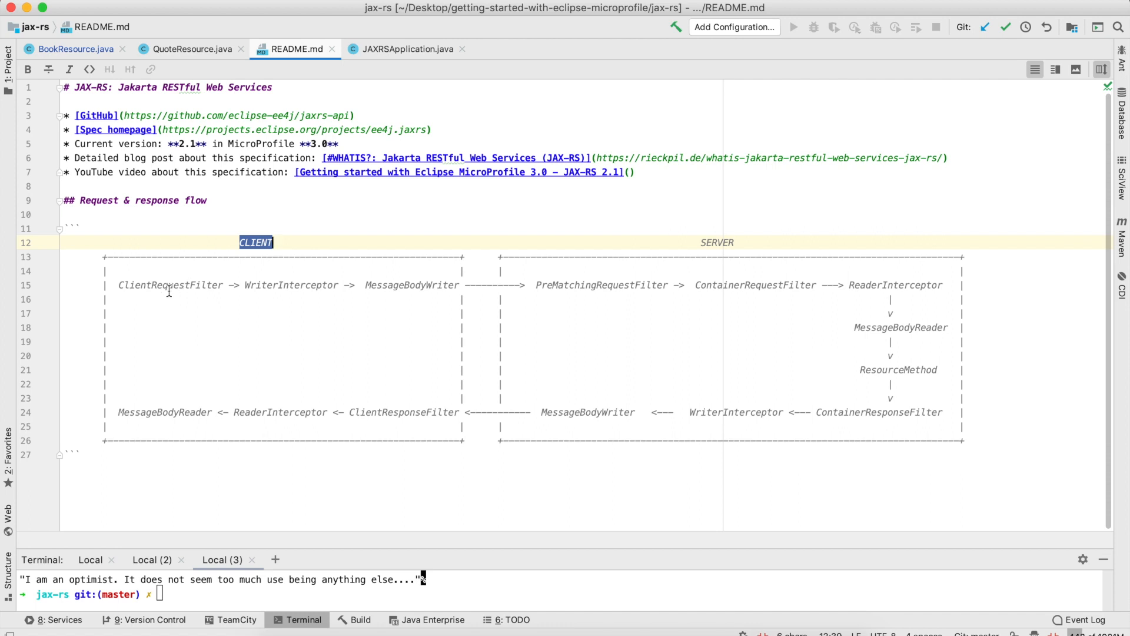
{"action": "mouse_move", "coordinate": [306, 287]}
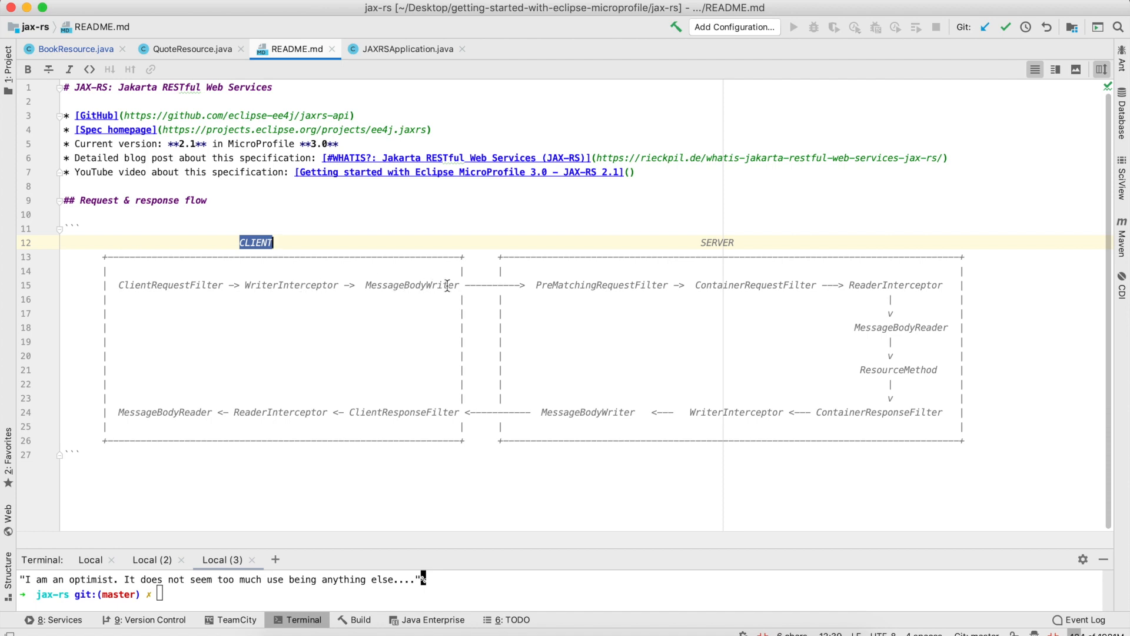
{"action": "mouse_move", "coordinate": [472, 289]}
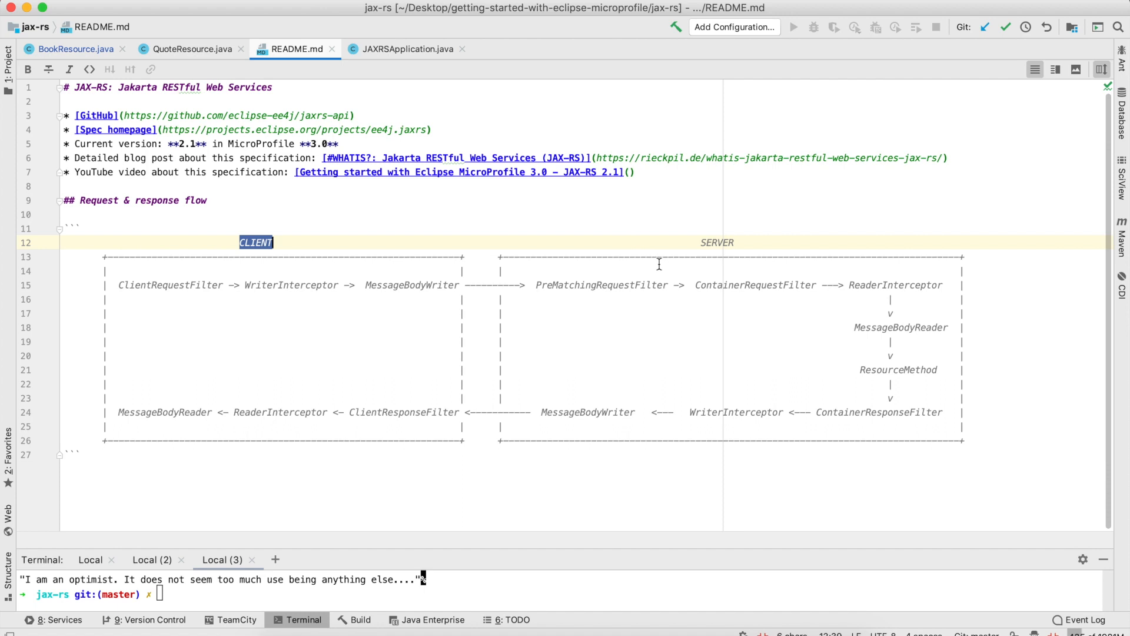
{"action": "mouse_move", "coordinate": [596, 290]}
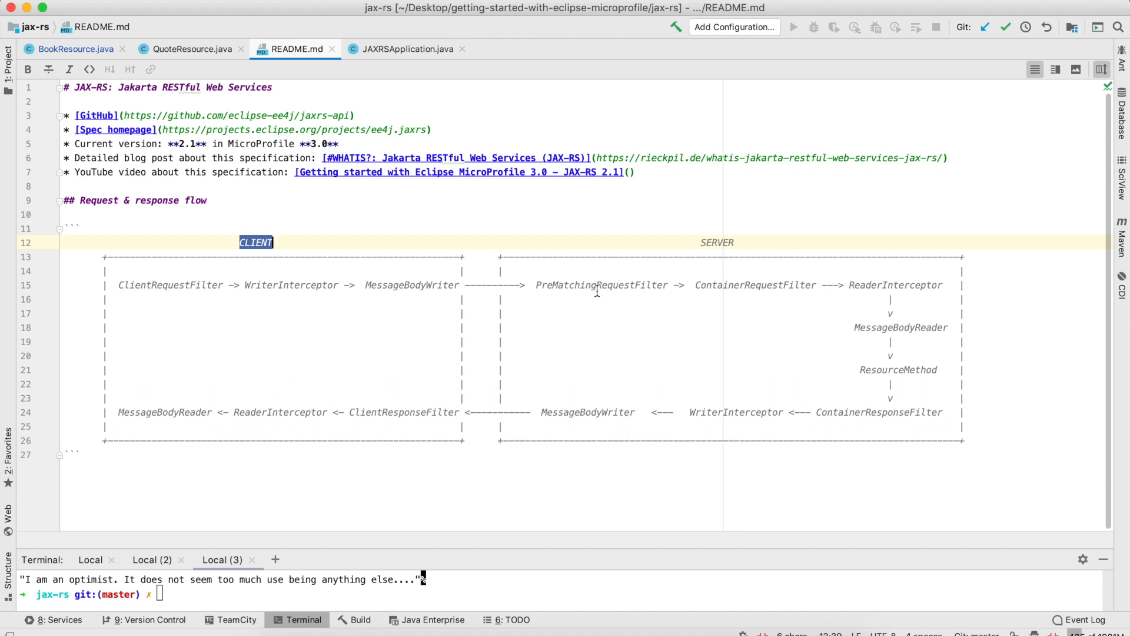
{"action": "mouse_move", "coordinate": [698, 190]}
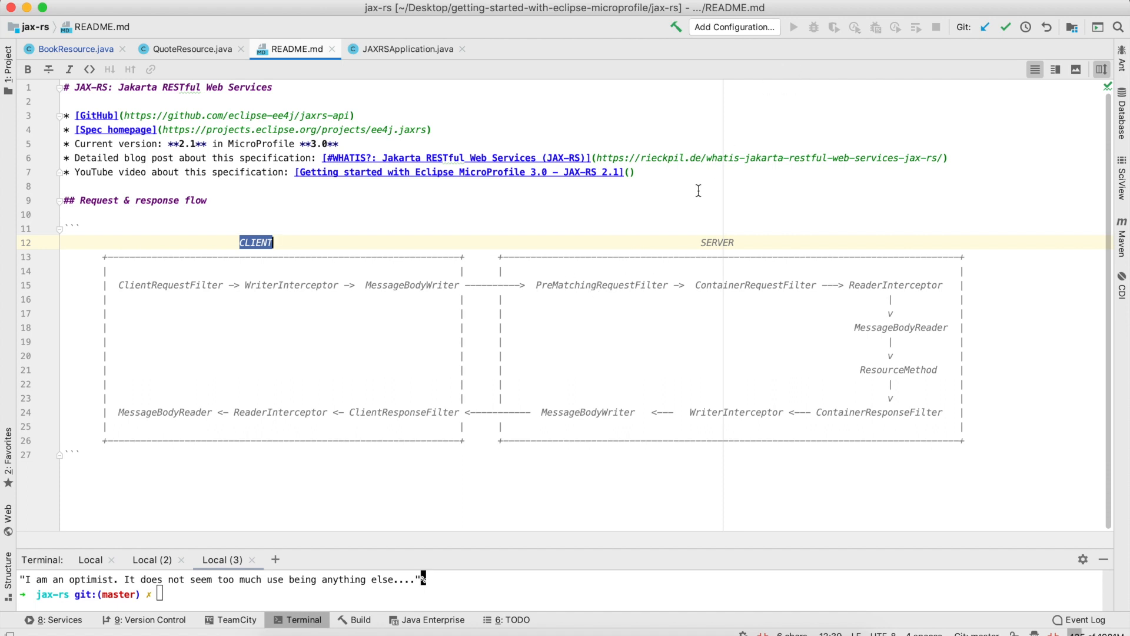
{"action": "mouse_move", "coordinate": [618, 279]}
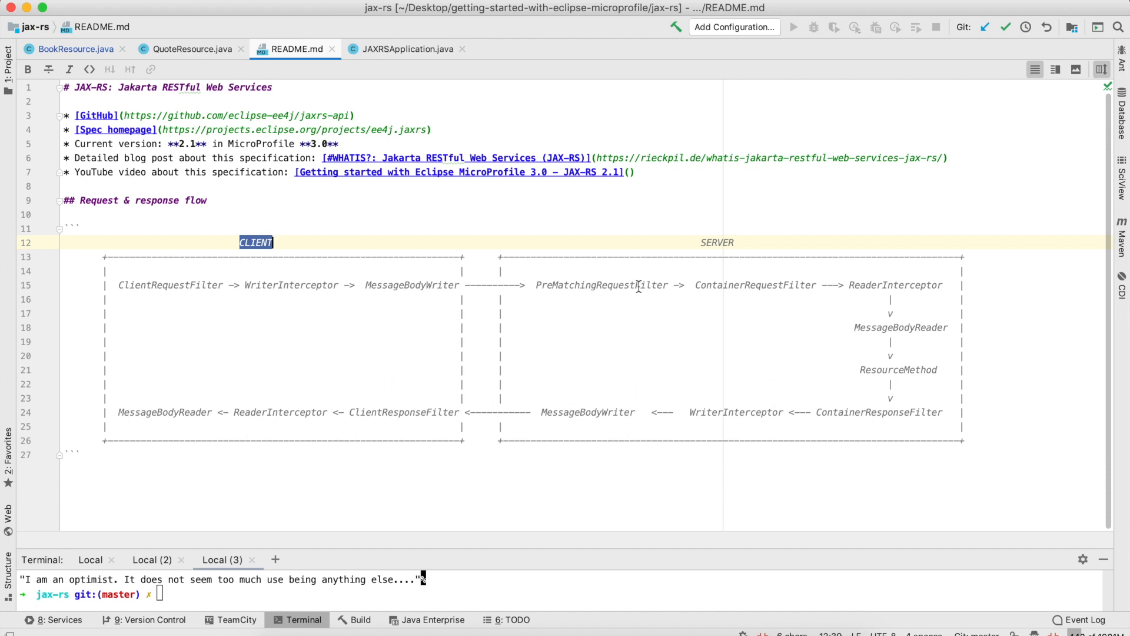
{"action": "mouse_move", "coordinate": [589, 295]}
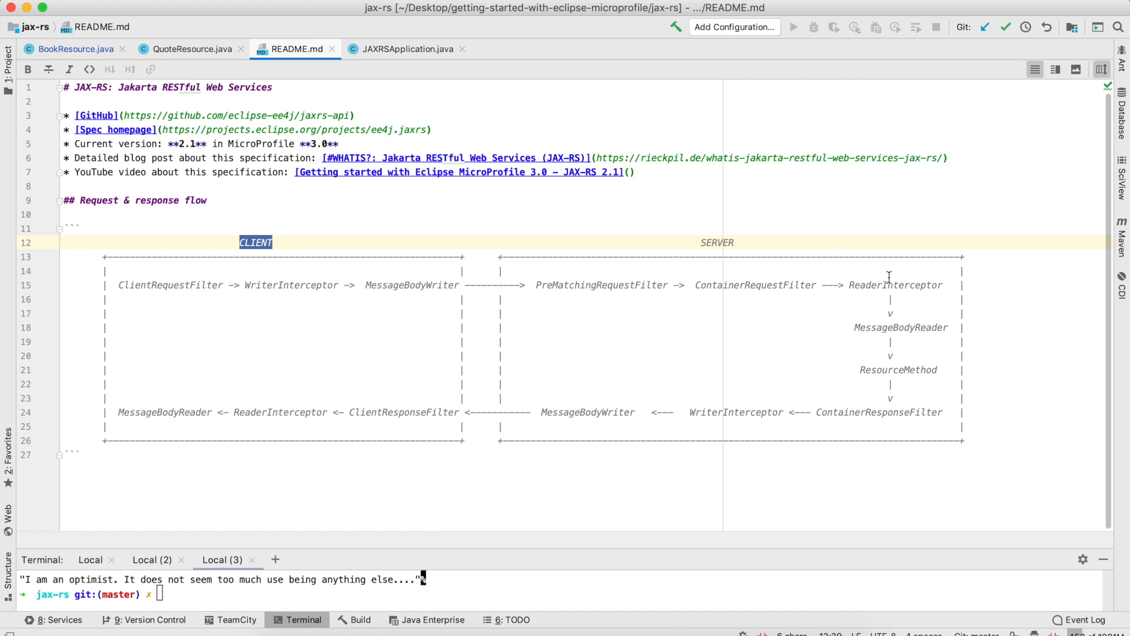
{"action": "mouse_move", "coordinate": [926, 396]}
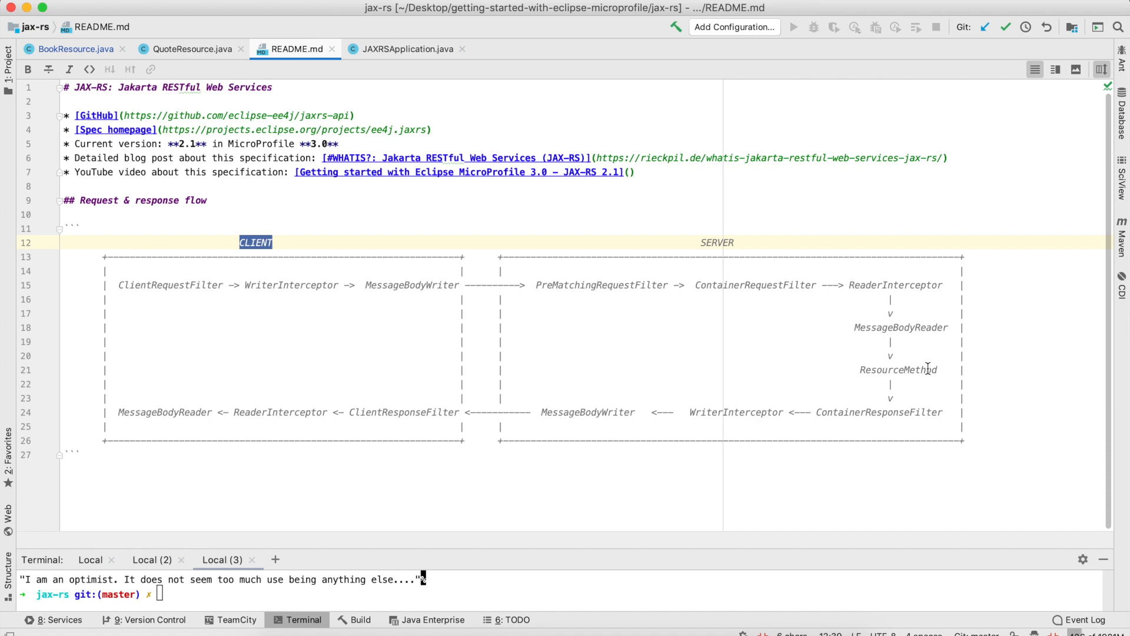
{"action": "mouse_move", "coordinate": [901, 344]}
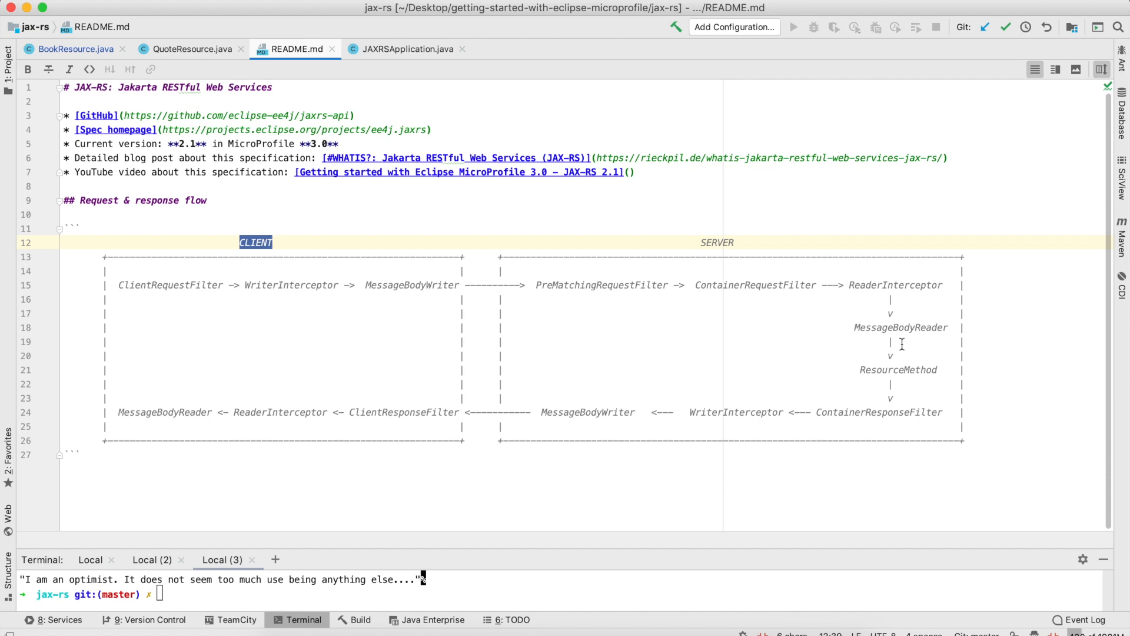
{"action": "mouse_move", "coordinate": [887, 382]}
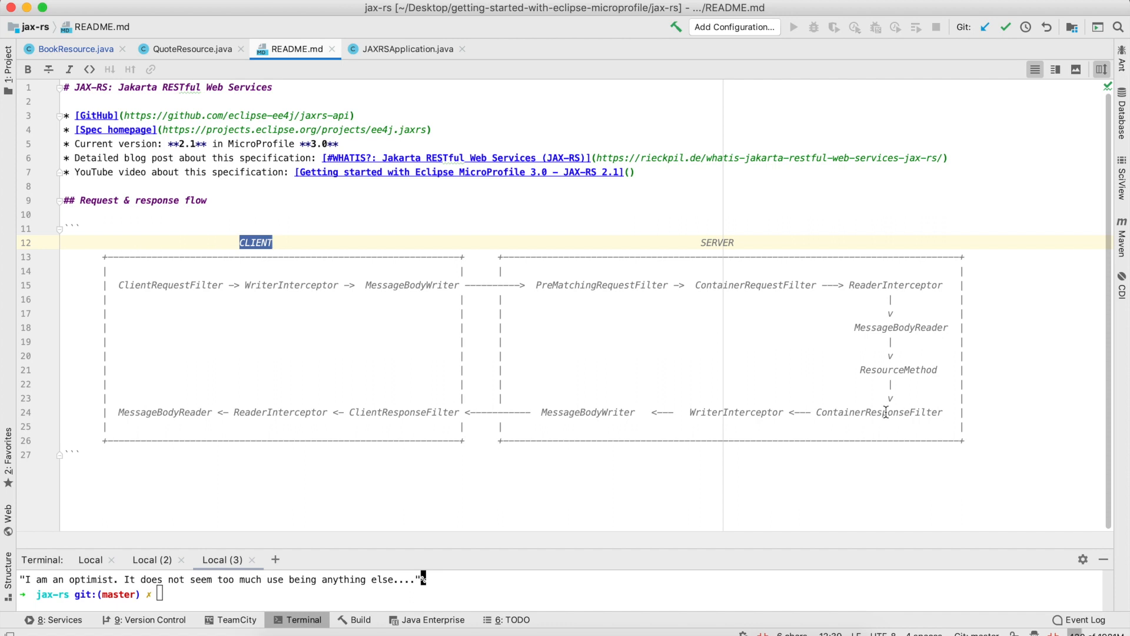
{"action": "mouse_move", "coordinate": [753, 425]}
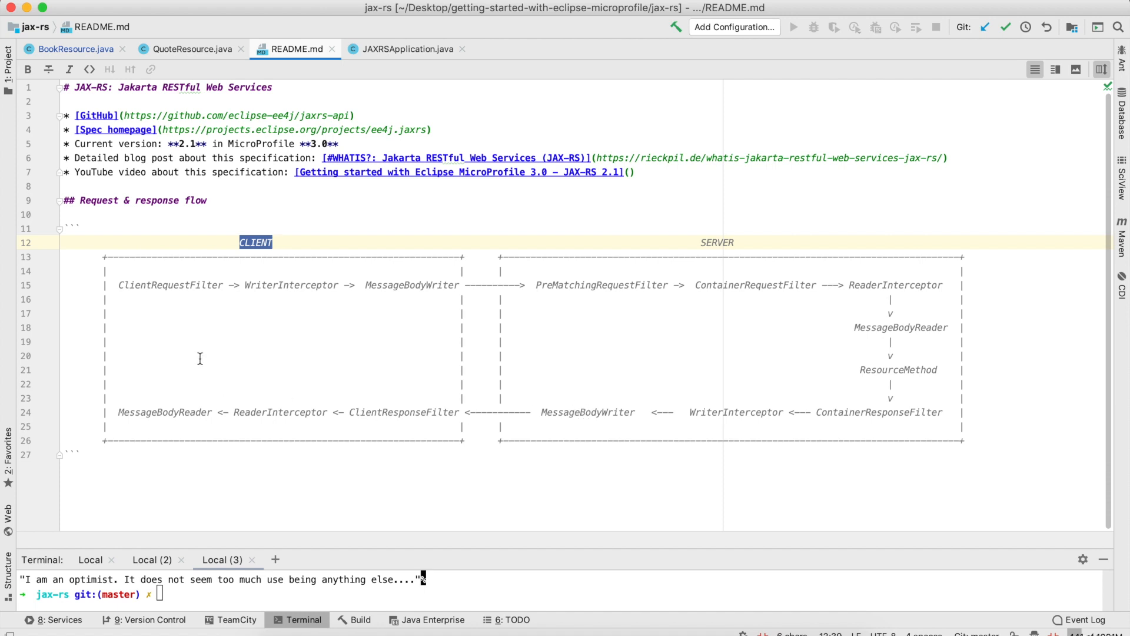
{"action": "mouse_move", "coordinate": [177, 403]}
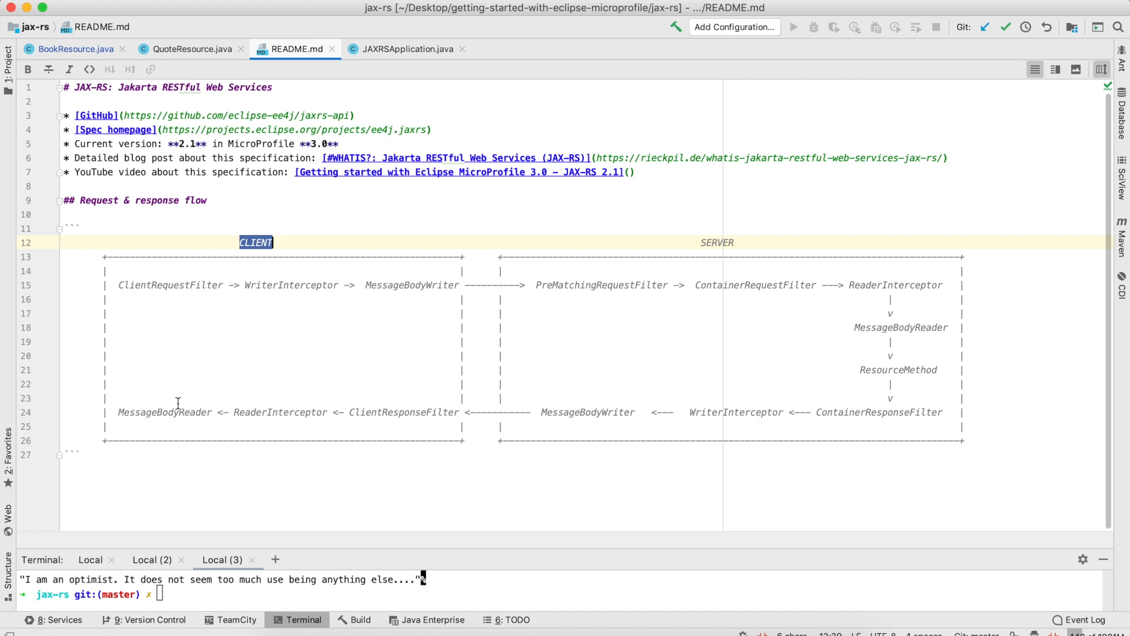
{"action": "mouse_move", "coordinate": [401, 251]}
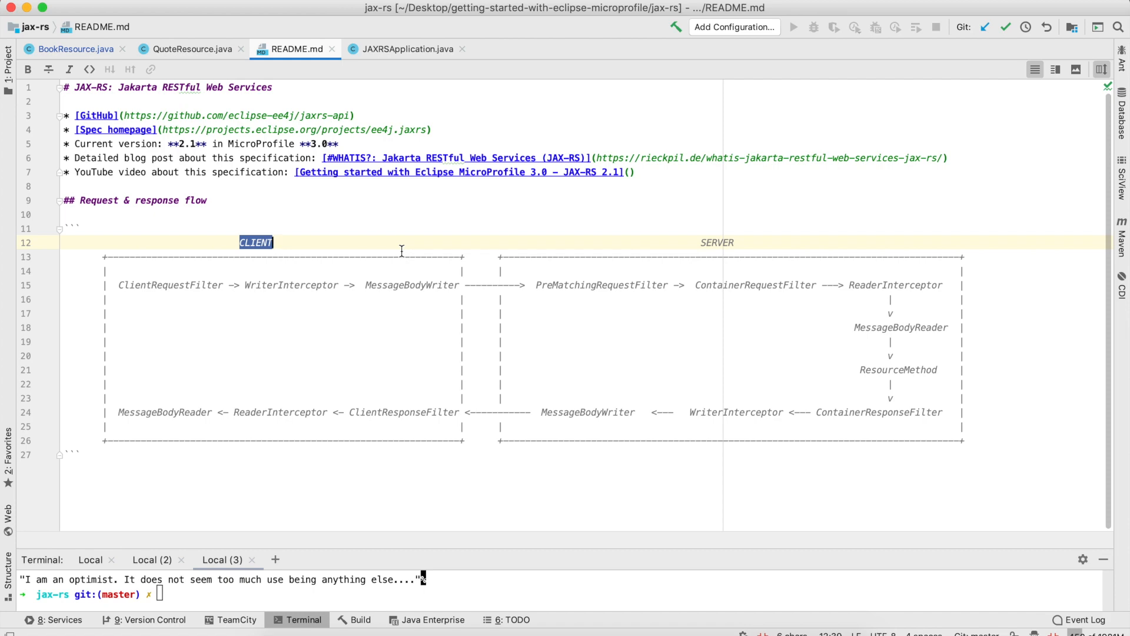
Restore the Project tool window, review ContainerLoggingRequestFilter and open its Logged annotation.
{"action": "left_click", "coordinate": [10, 54]}
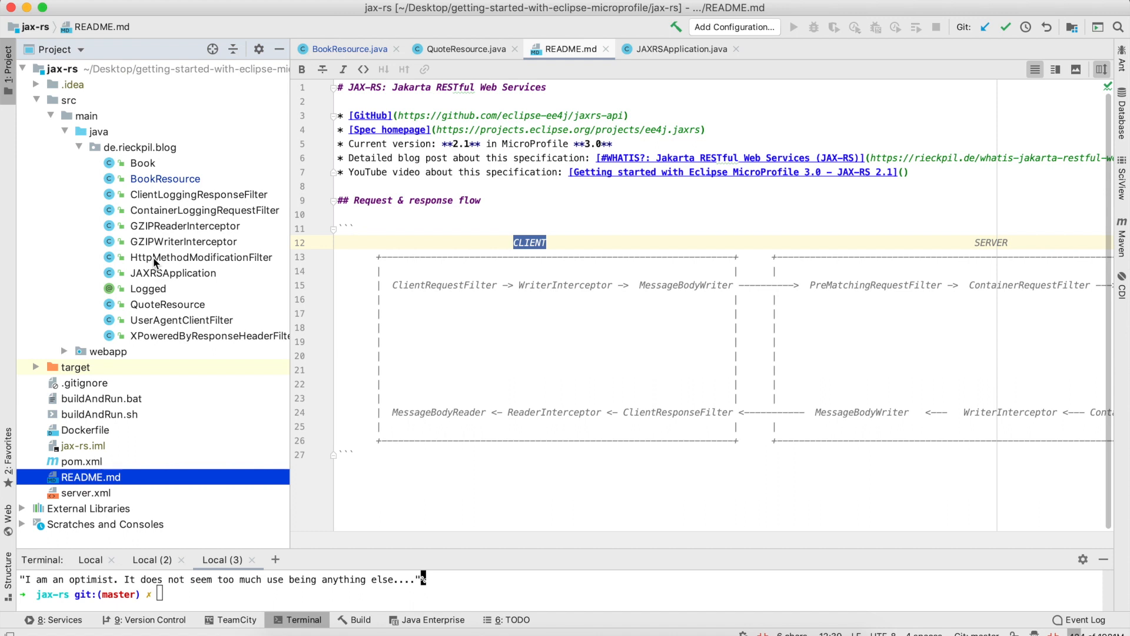
{"action": "mouse_move", "coordinate": [271, 288]}
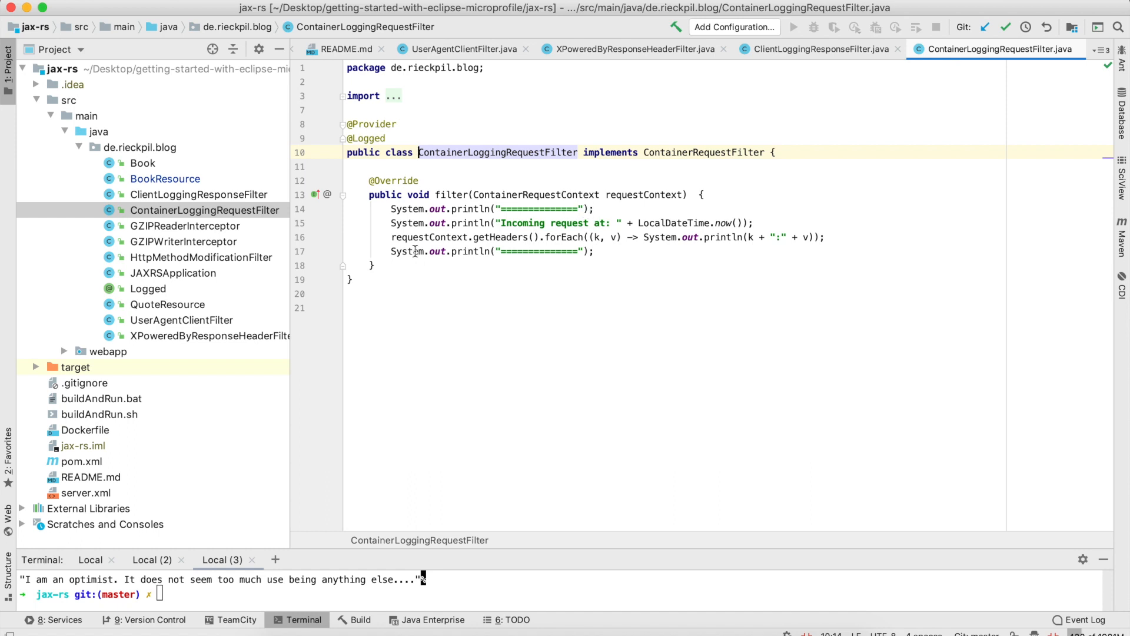
{"action": "mouse_move", "coordinate": [509, 245]}
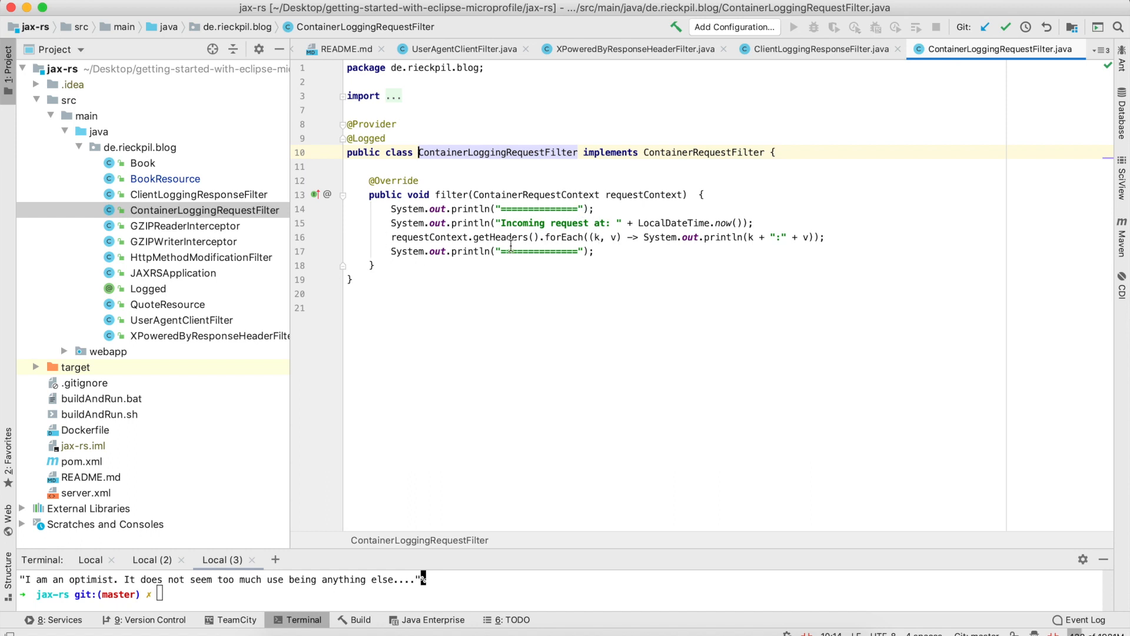
{"action": "mouse_move", "coordinate": [508, 263]}
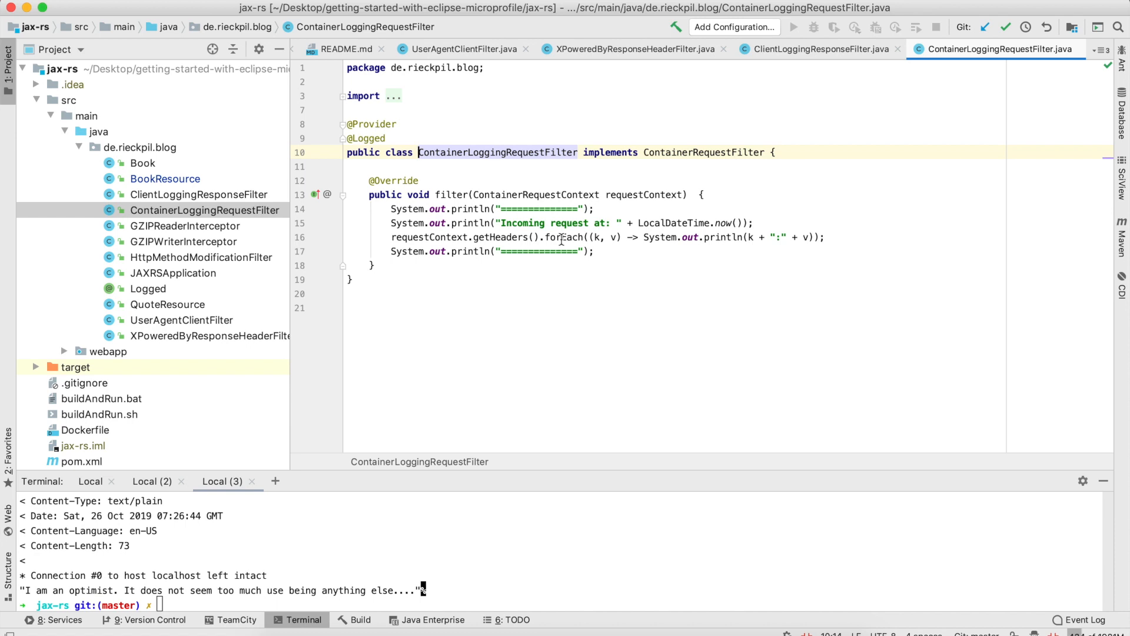
{"action": "double_click", "coordinate": [368, 138]}
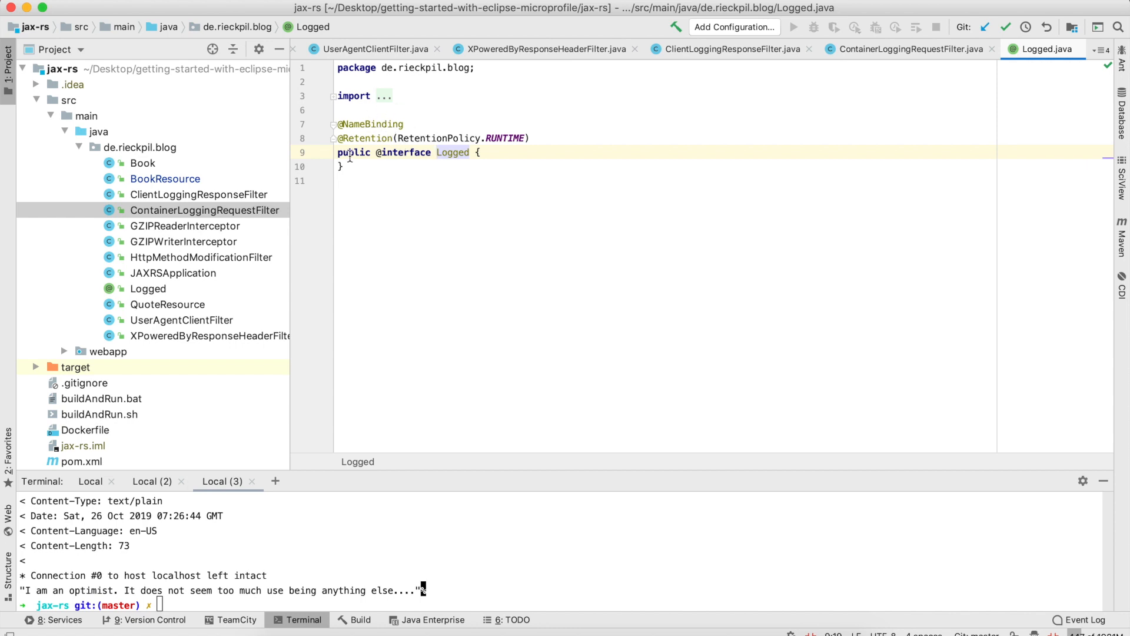
{"action": "left_click", "coordinate": [164, 179]}
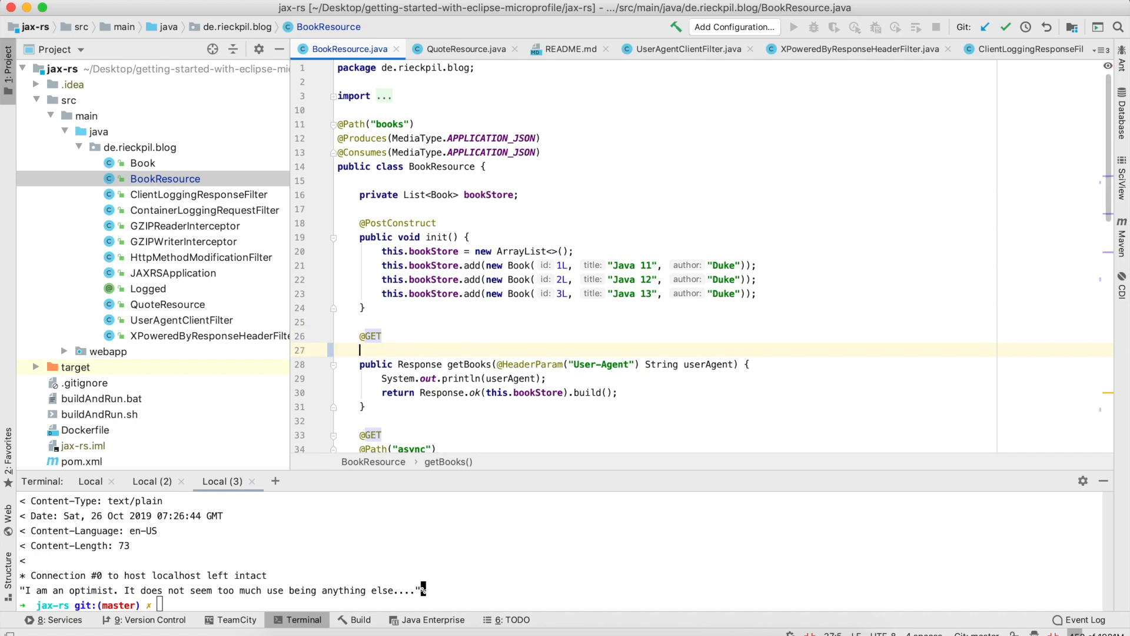
{"action": "type", "text": "@Logged"}
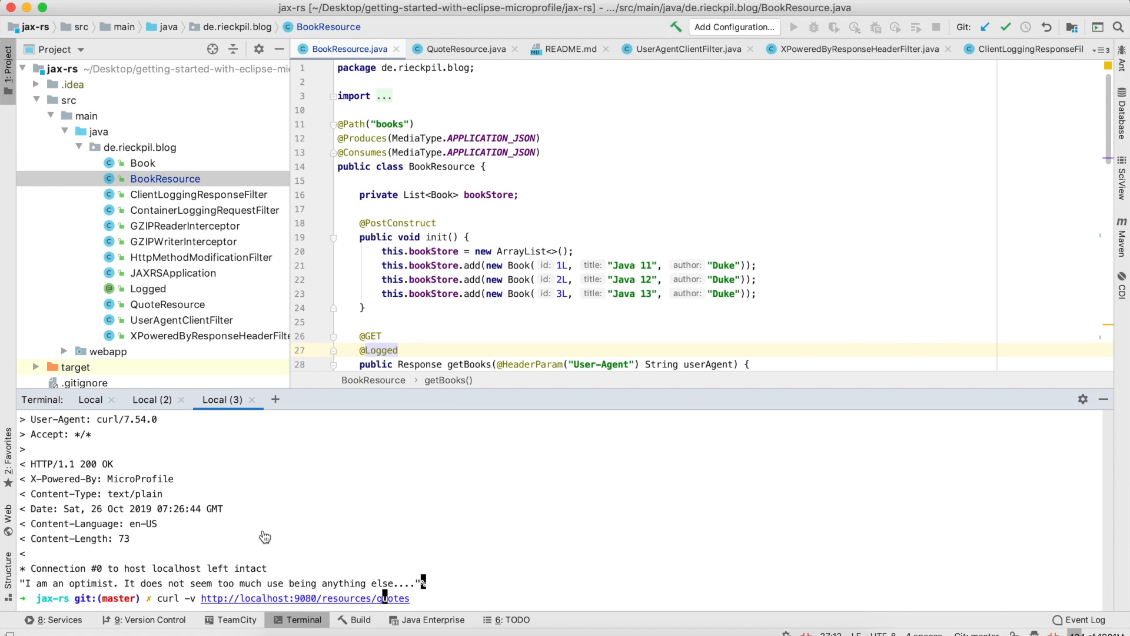
{"action": "type", "text": "books/42"}
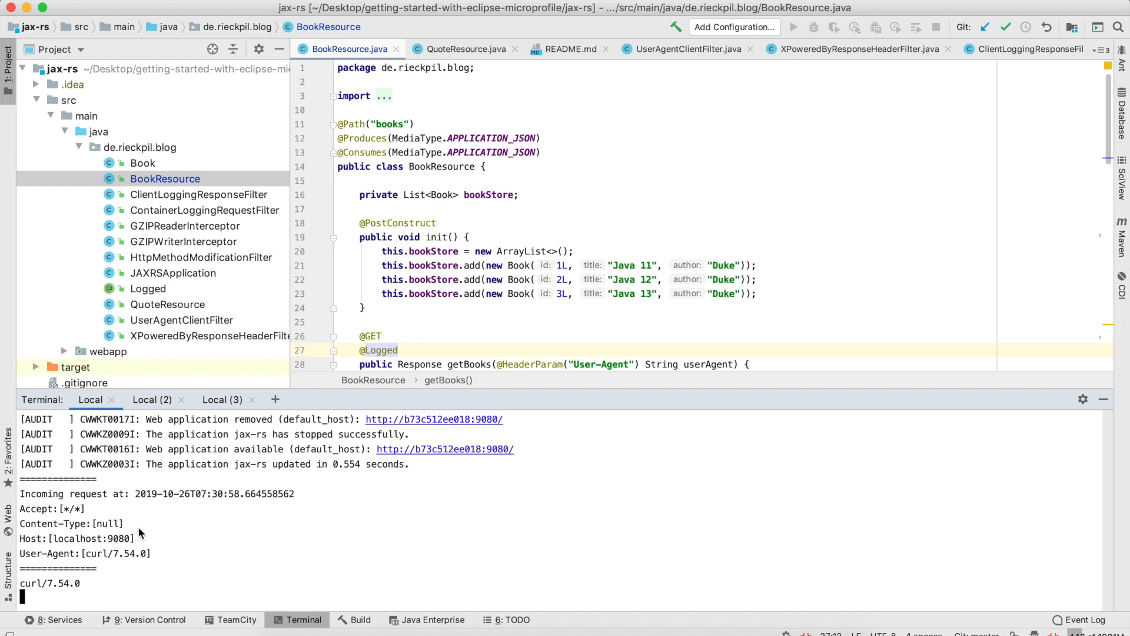
{"action": "mouse_move", "coordinate": [775, 70]}
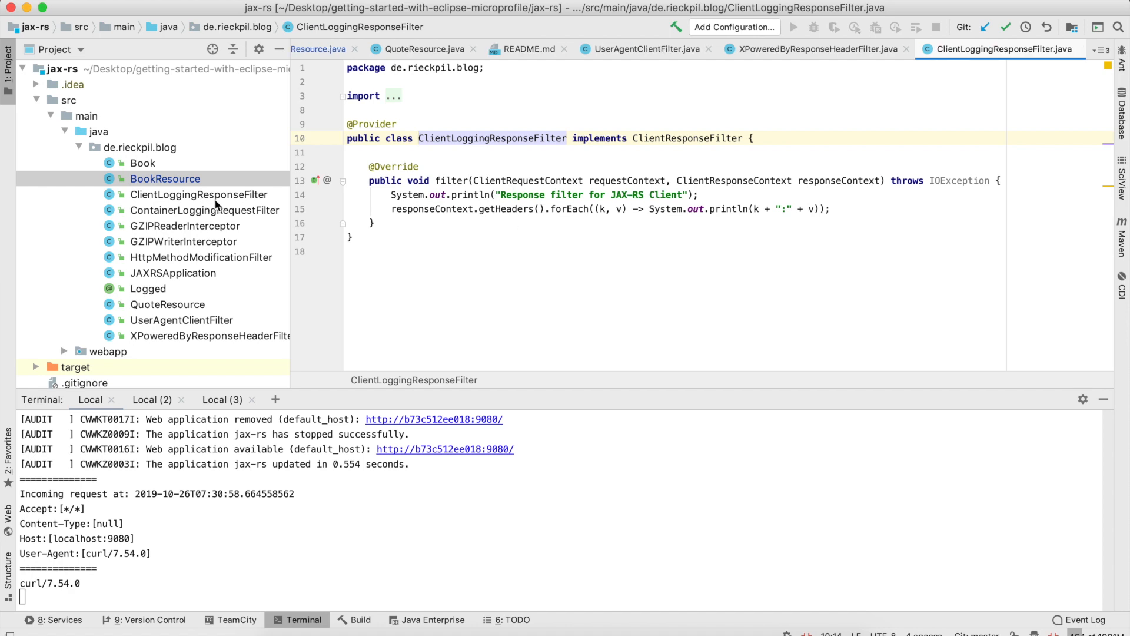
Open ContainerLoggingRequestFilter with its Provider and Logged annotations.
{"action": "left_click", "coordinate": [205, 210]}
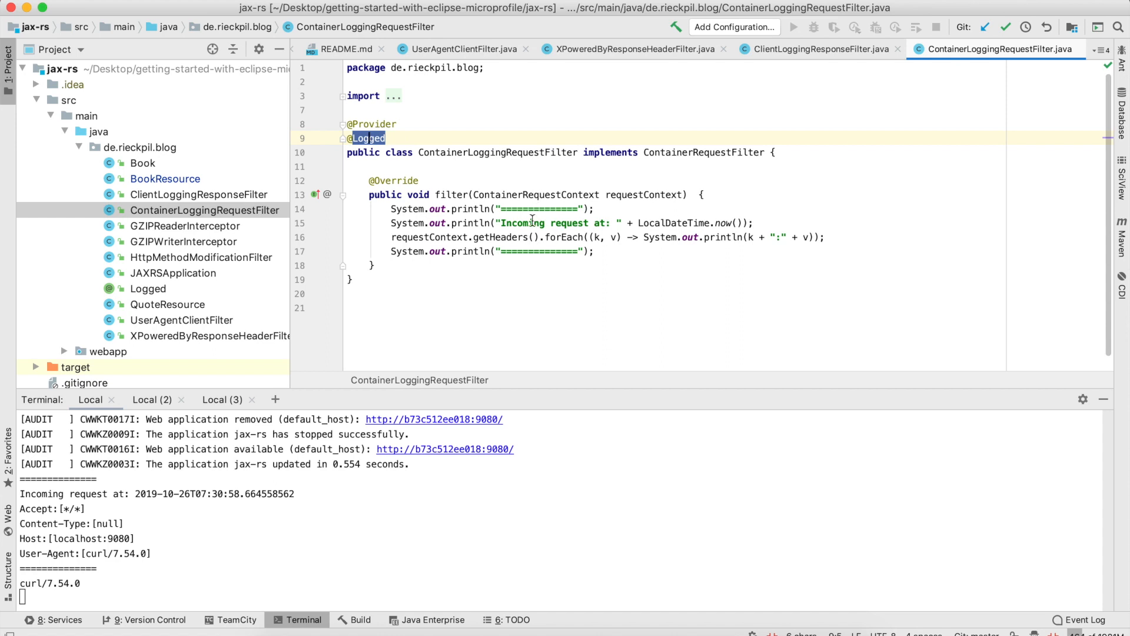
{"action": "mouse_move", "coordinate": [201, 493]}
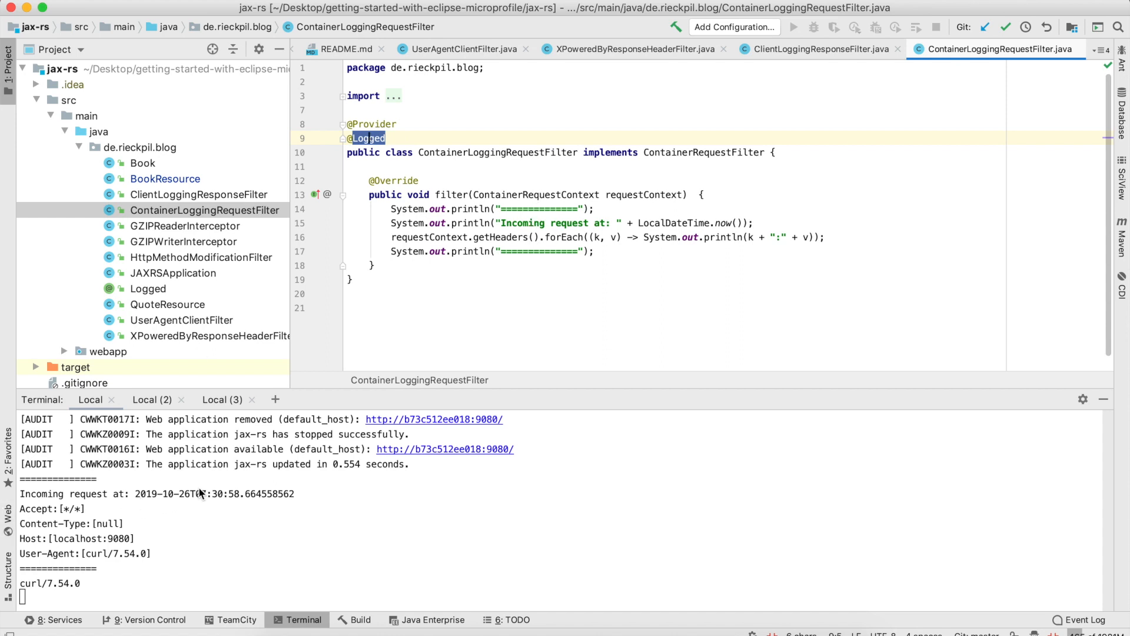
{"action": "mouse_move", "coordinate": [40, 546]}
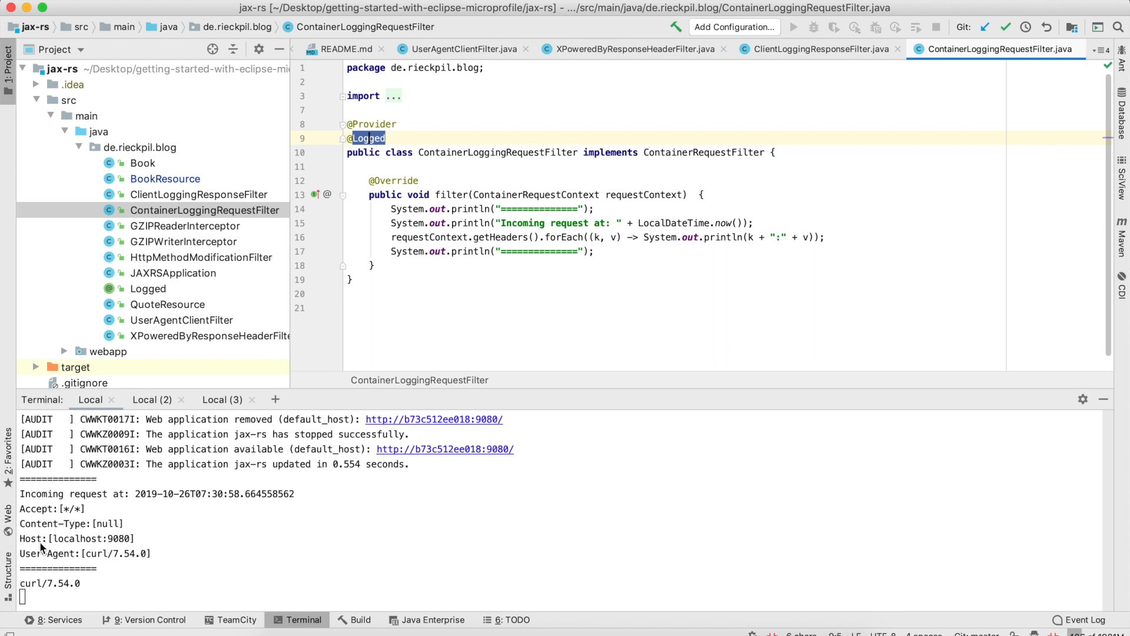
Open HttpMethodModificationFilter and highlight the "DELETE" string in its if condition.
{"action": "left_click", "coordinate": [200, 258]}
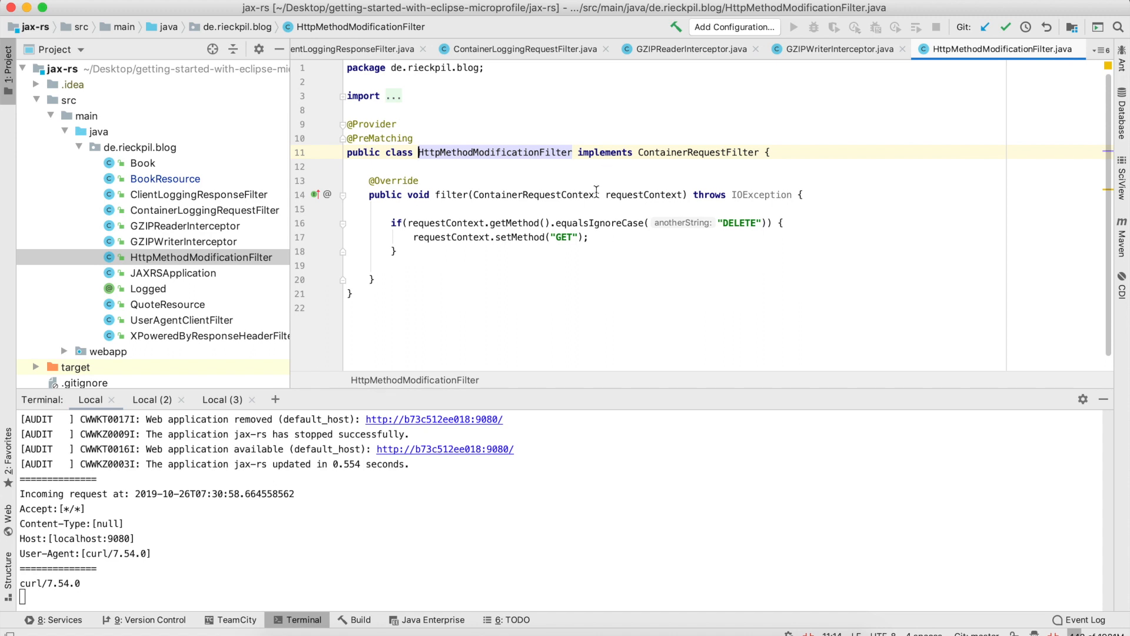
{"action": "mouse_move", "coordinate": [676, 161]}
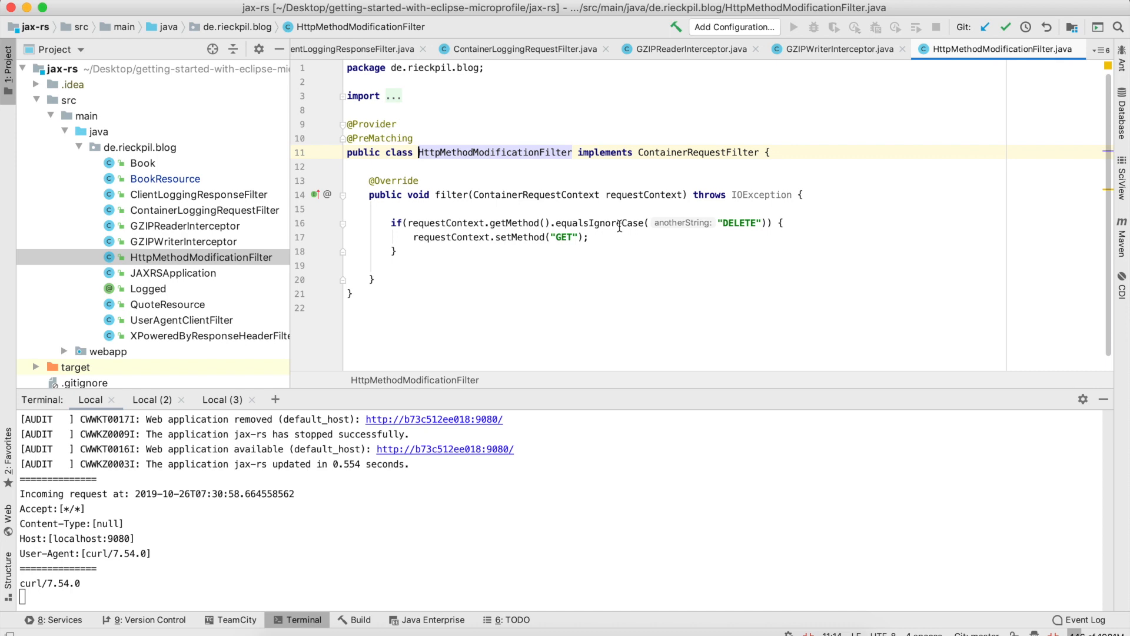
{"action": "double_click", "coordinate": [739, 222]}
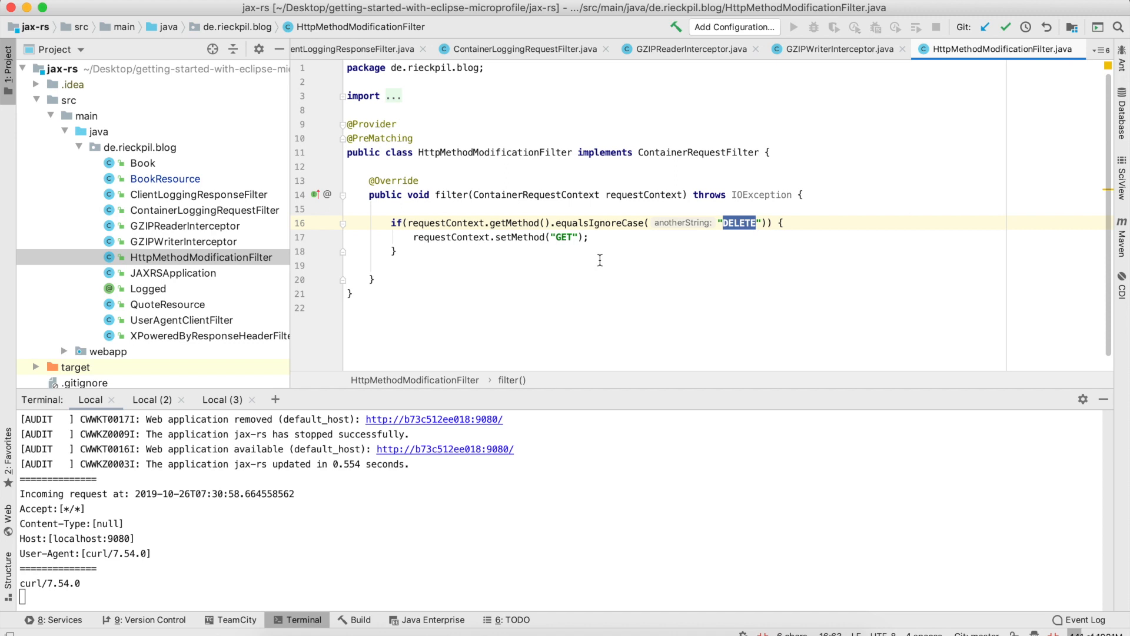
Open UserAgentClientFilter, which sets the MP-Service-XYZ User-Agent header.
{"action": "left_click", "coordinate": [181, 320]}
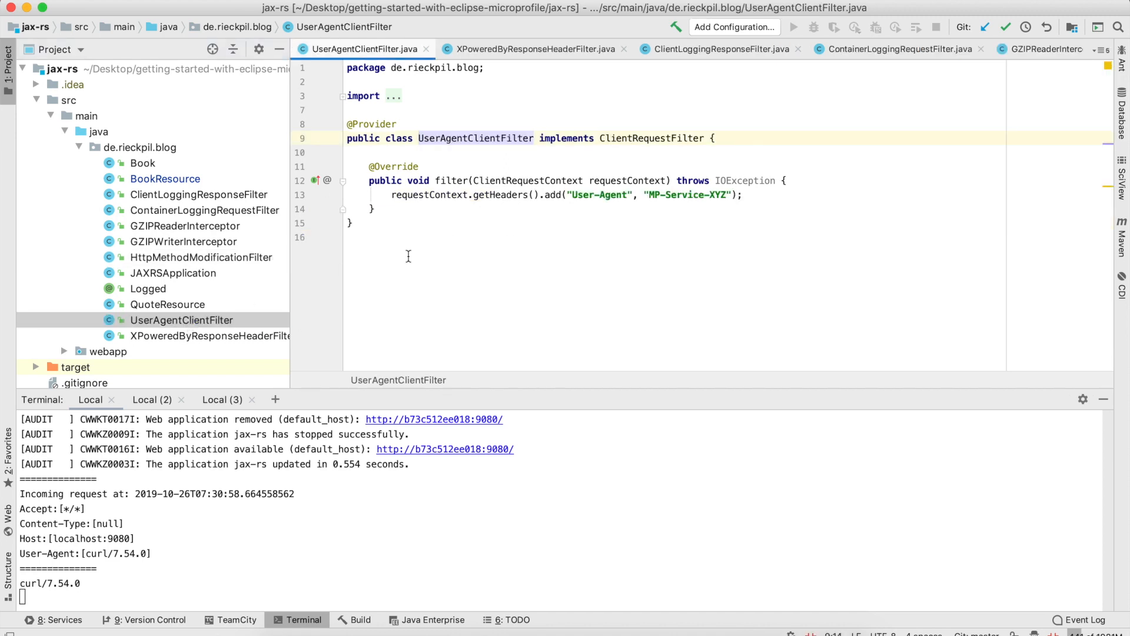
{"action": "mouse_move", "coordinate": [604, 178]}
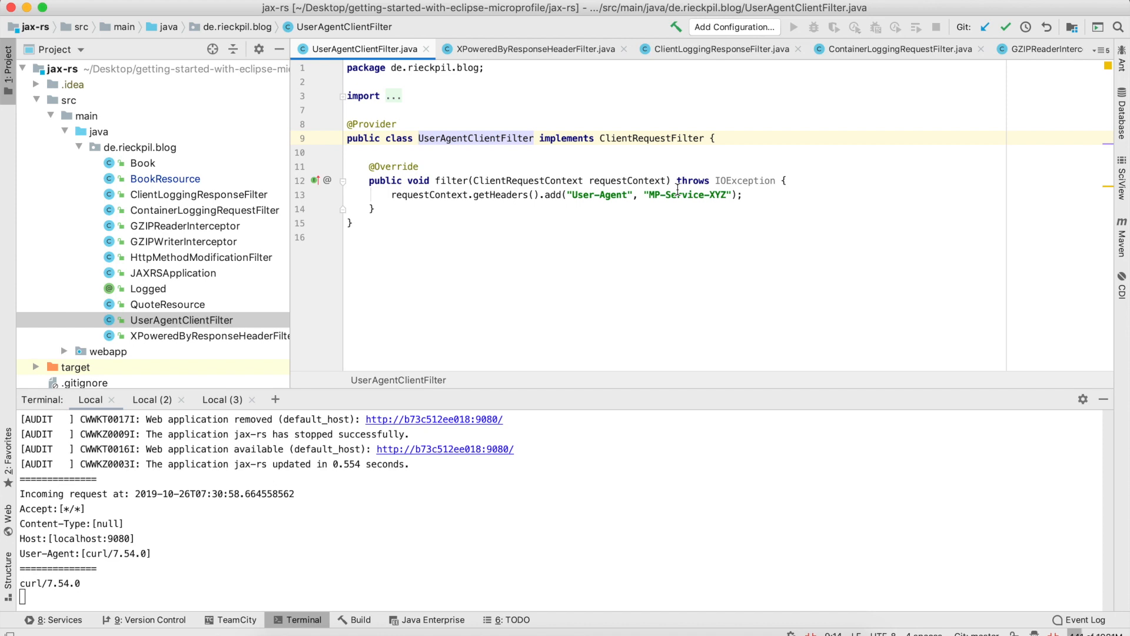
{"action": "mouse_move", "coordinate": [652, 198]}
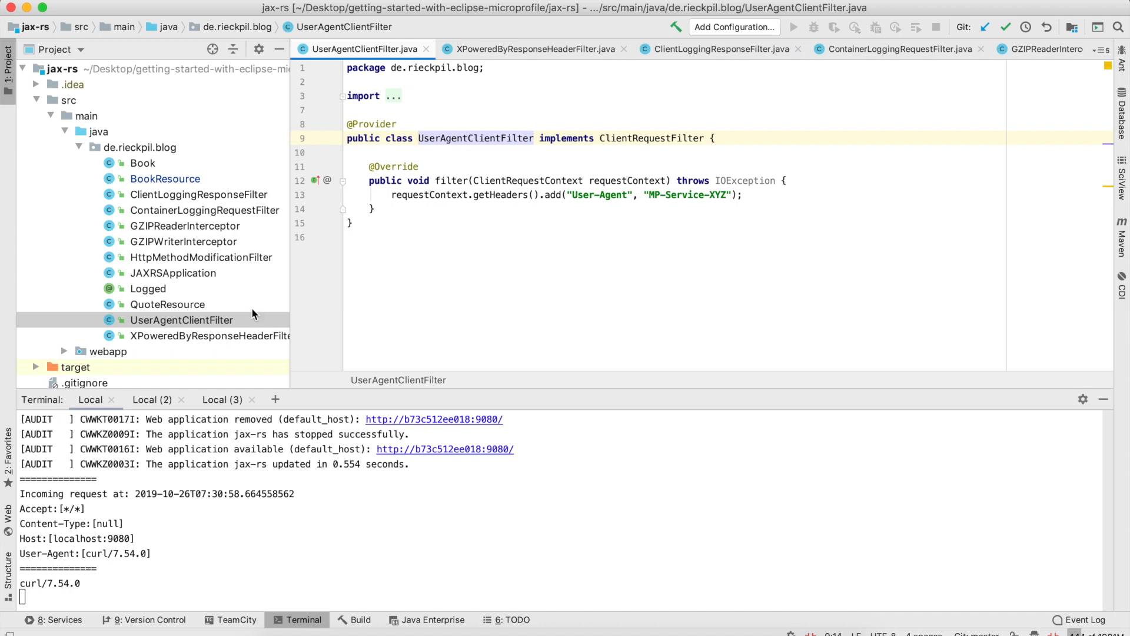
Open XPoweredByResponseHeaderFilter and highlight X-Powered-By: MicroProfile in the curl response.
{"action": "left_click", "coordinate": [534, 49]}
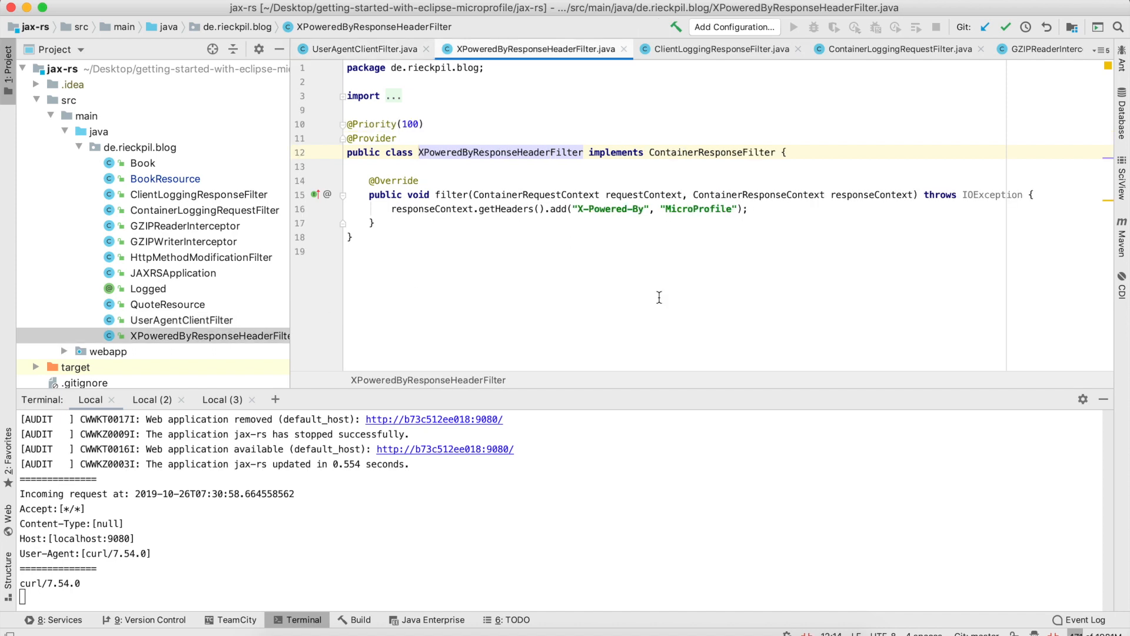
{"action": "mouse_move", "coordinate": [526, 200]}
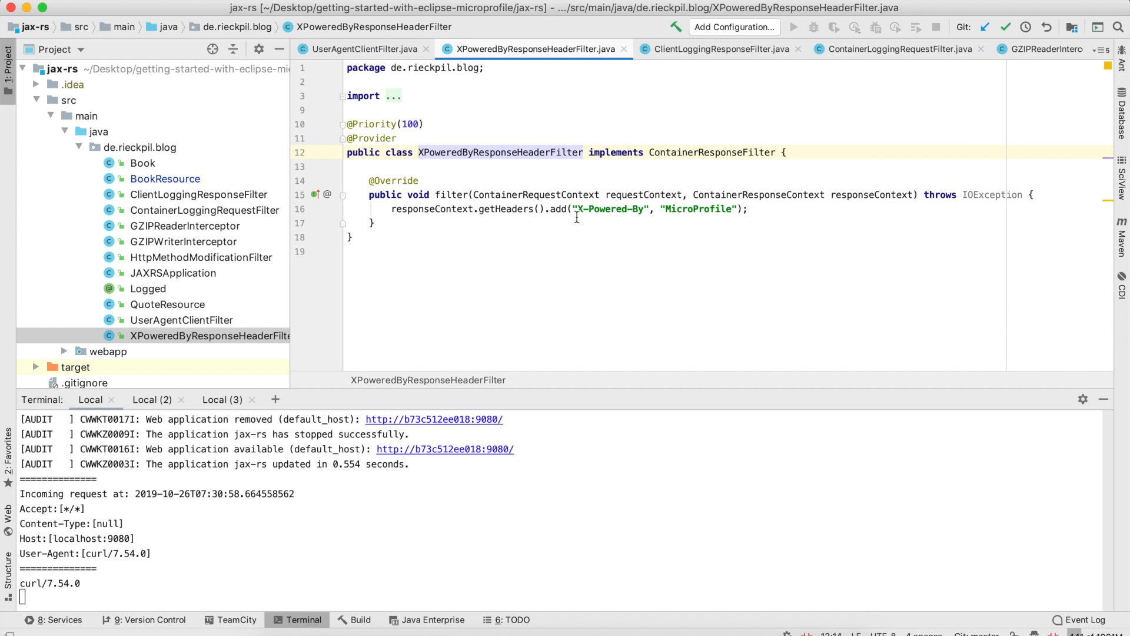
{"action": "mouse_move", "coordinate": [253, 338]}
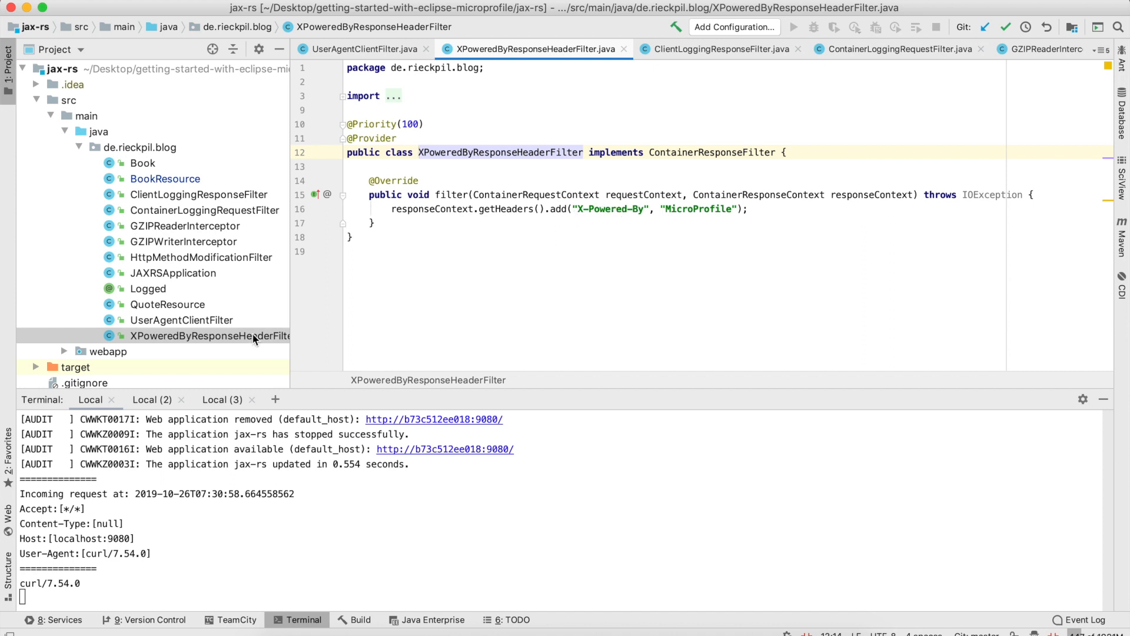
{"action": "left_click", "coordinate": [222, 399]}
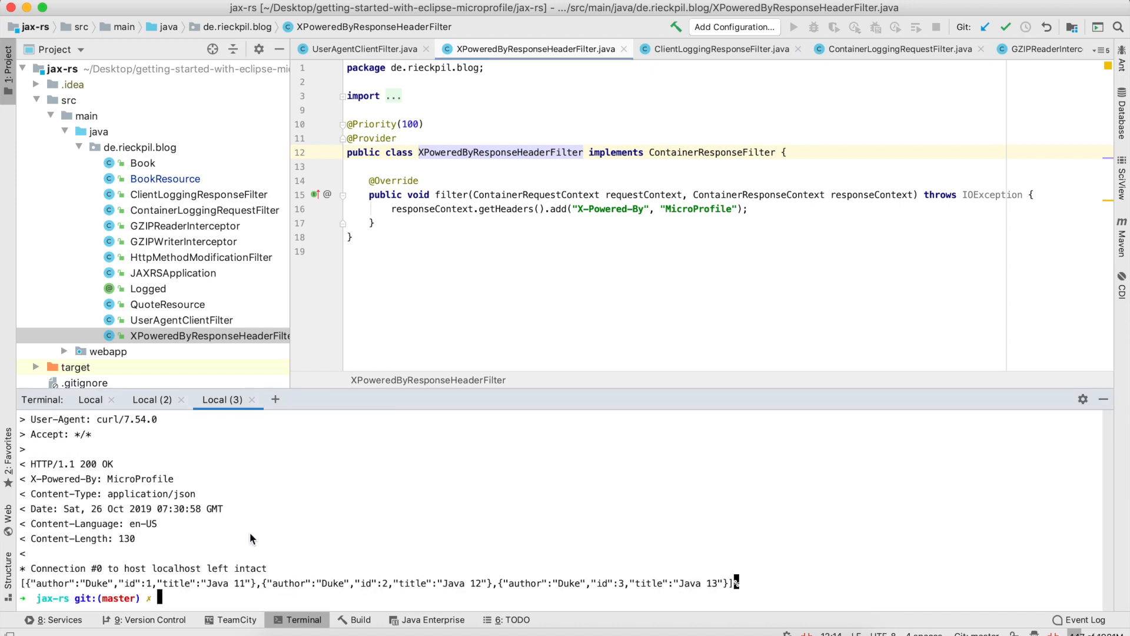
{"action": "double_click", "coordinate": [64, 479]}
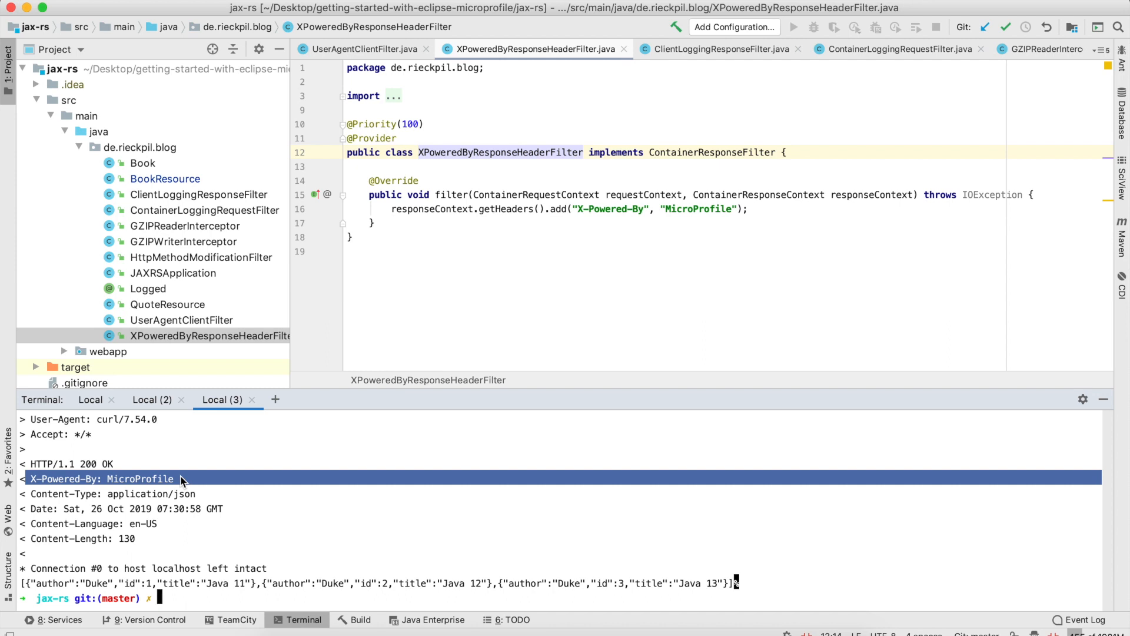
{"action": "mouse_move", "coordinate": [161, 485]}
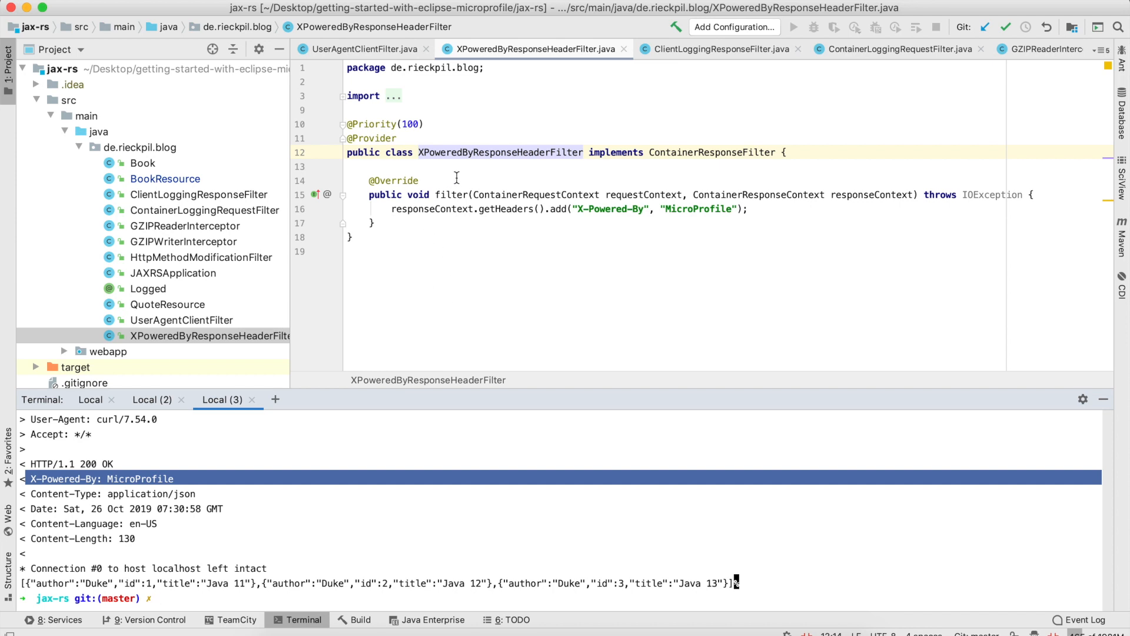
{"action": "mouse_move", "coordinate": [703, 164]}
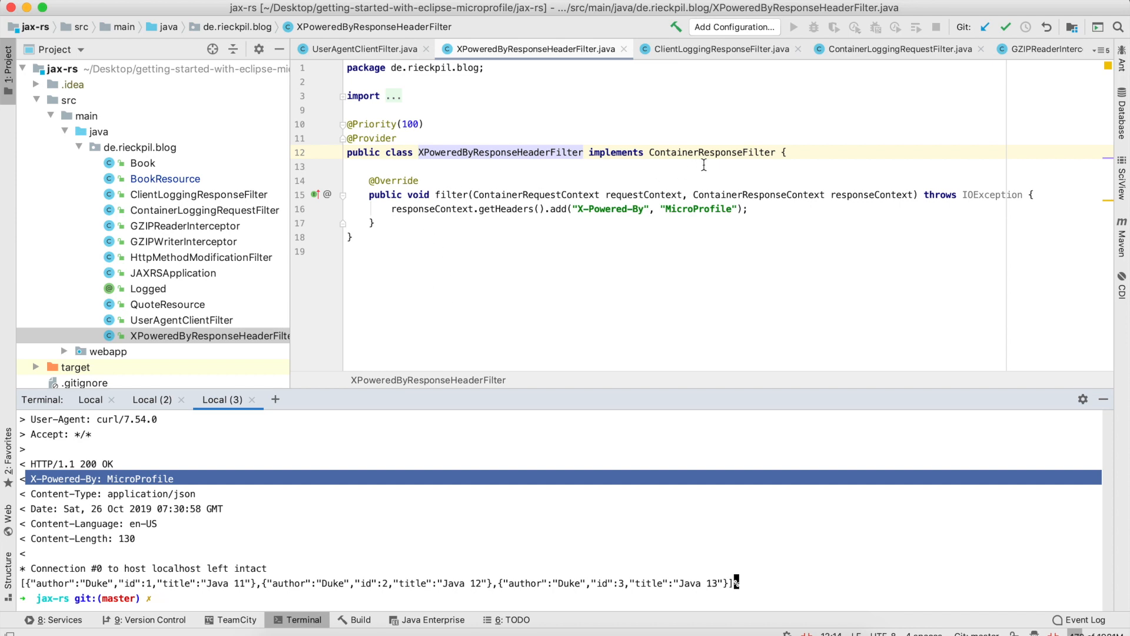
{"action": "mouse_move", "coordinate": [378, 130]}
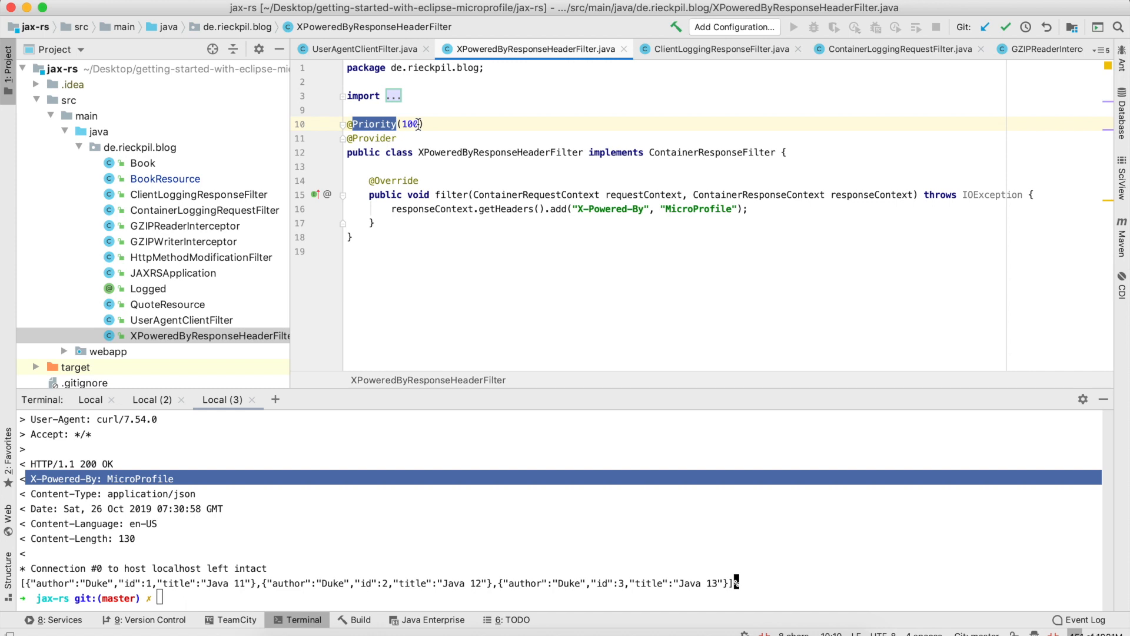
{"action": "mouse_move", "coordinate": [406, 137]}
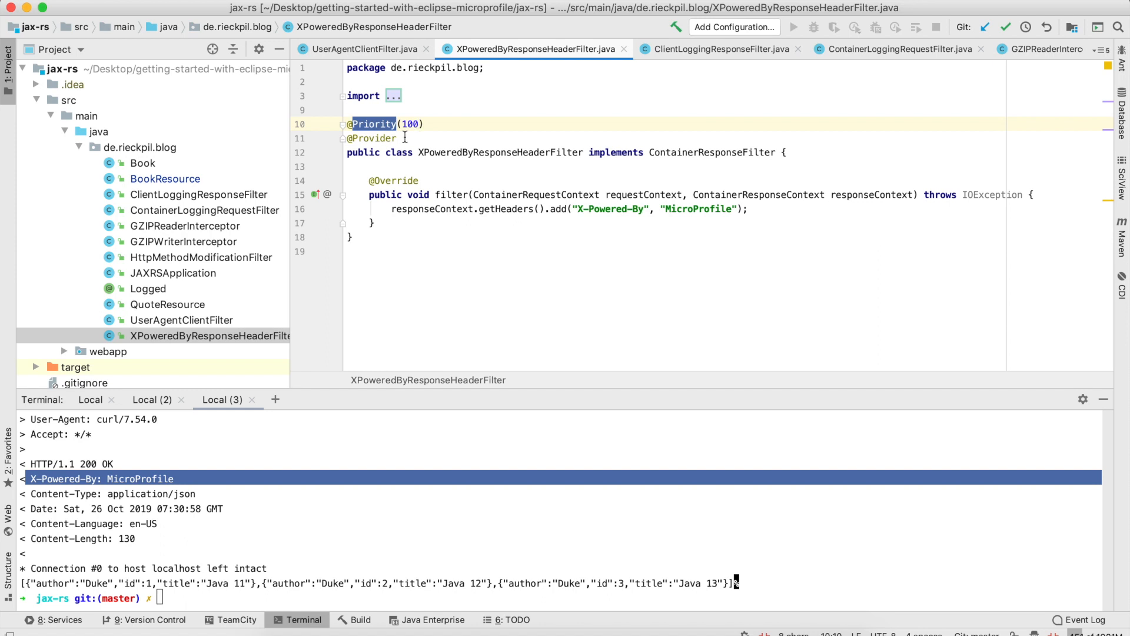
{"action": "mouse_move", "coordinate": [377, 137]}
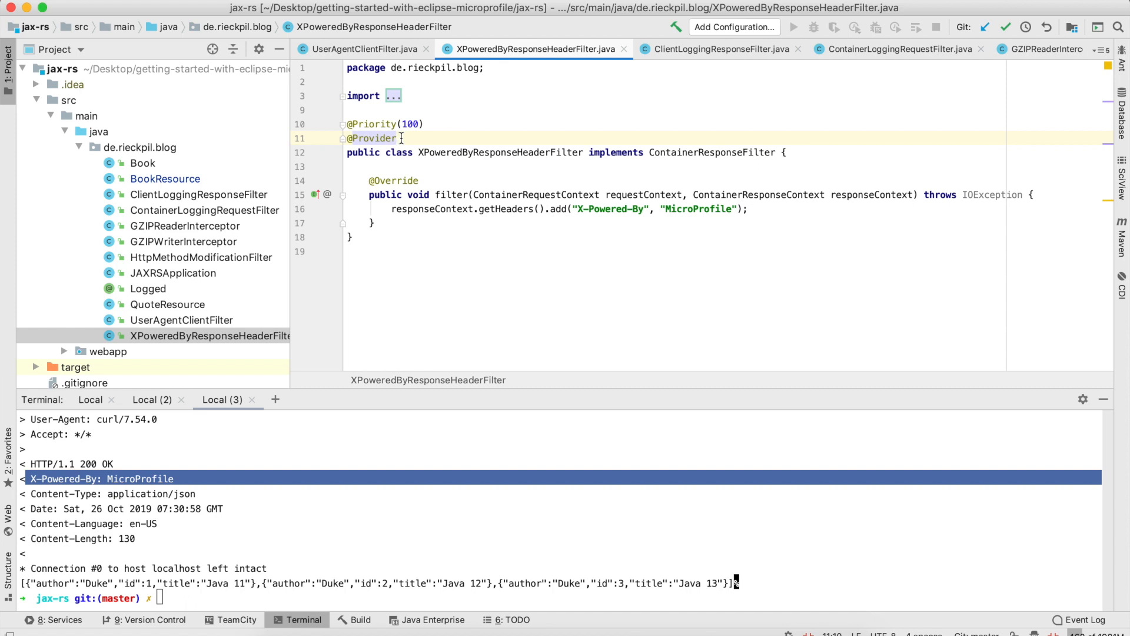
{"action": "mouse_move", "coordinate": [152, 259]}
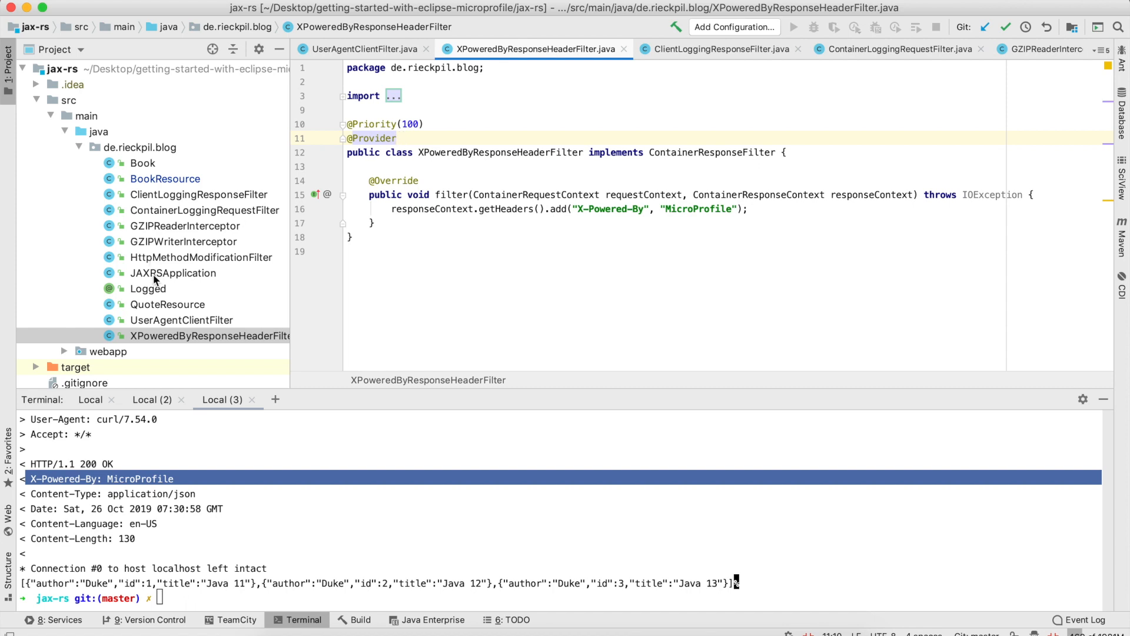
Open QuoteResource showing initClient registering UserAgentClientFilter and ClientLoggingResponseFilter.
{"action": "left_click", "coordinate": [167, 303]}
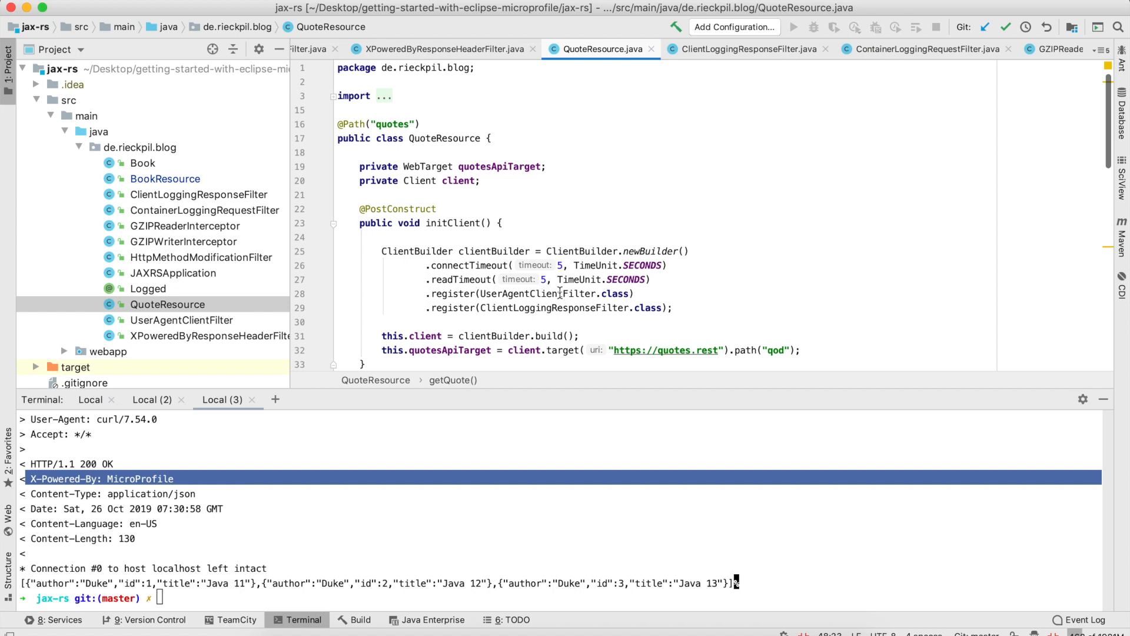
{"action": "mouse_move", "coordinate": [566, 306]}
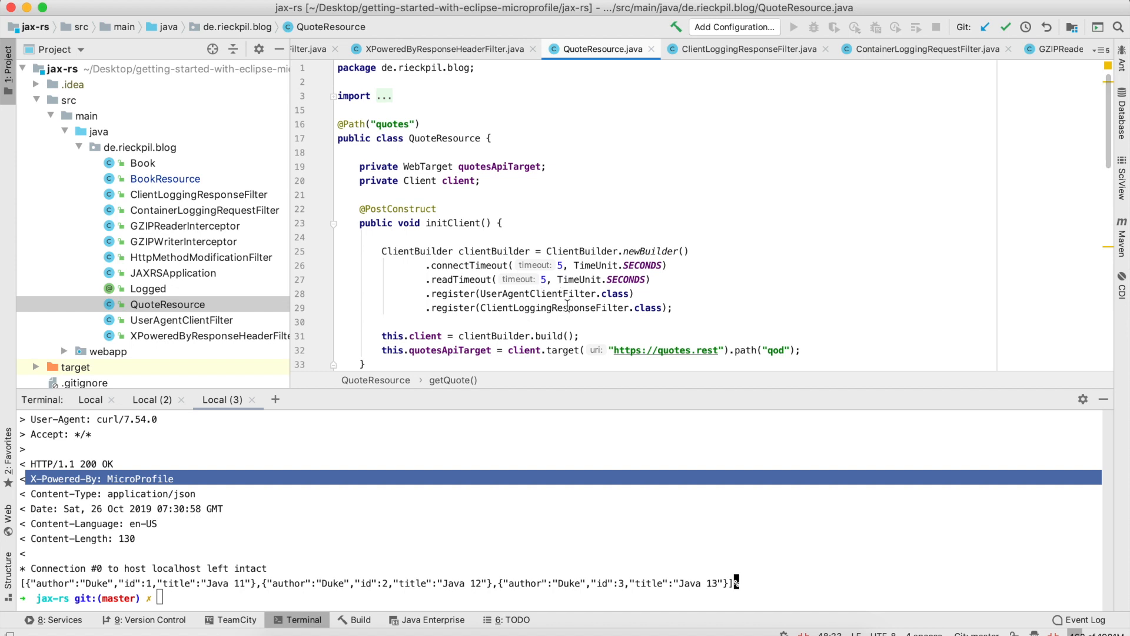